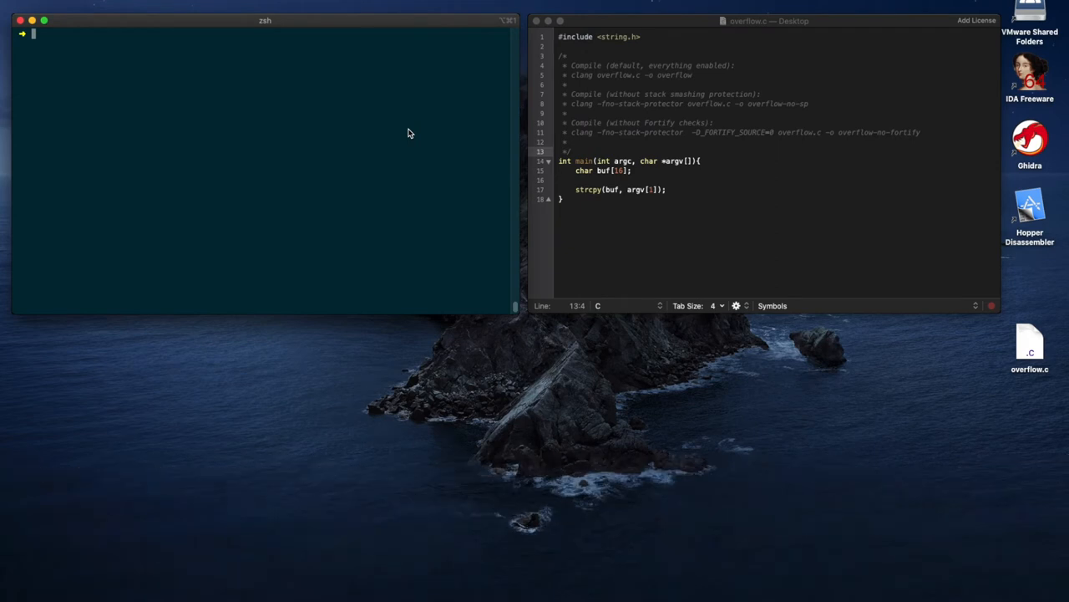
pyautogui.moveTo(653, 71)
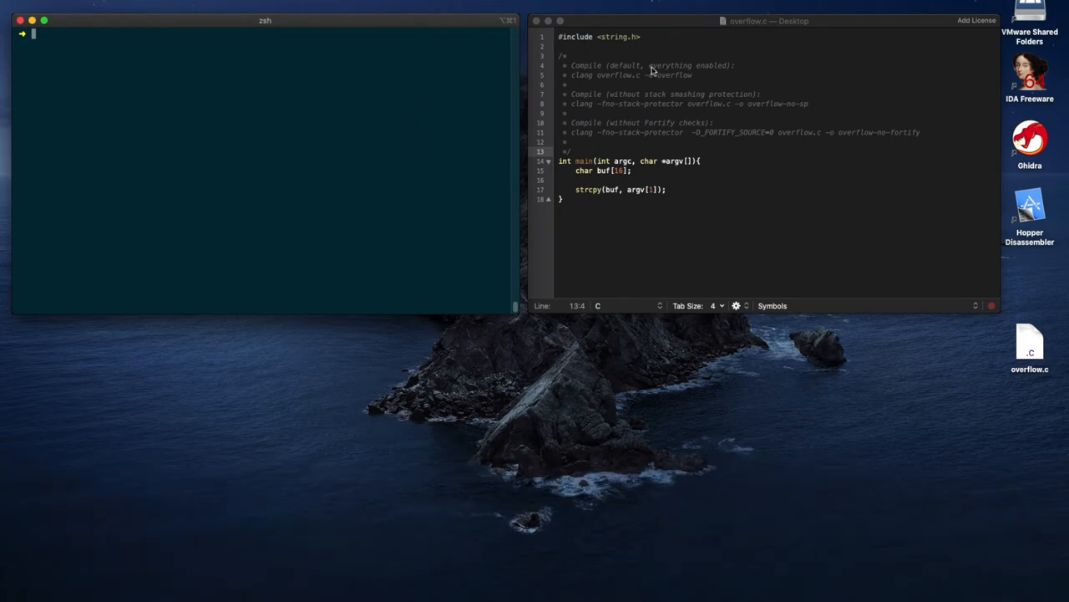
pyautogui.moveTo(656, 94)
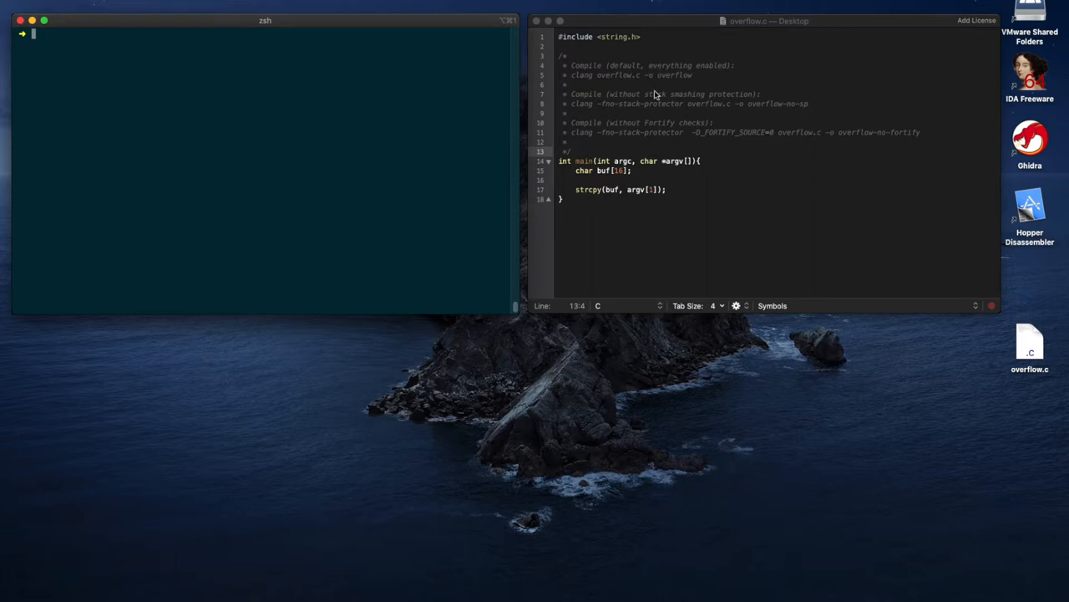
pyautogui.moveTo(627, 100)
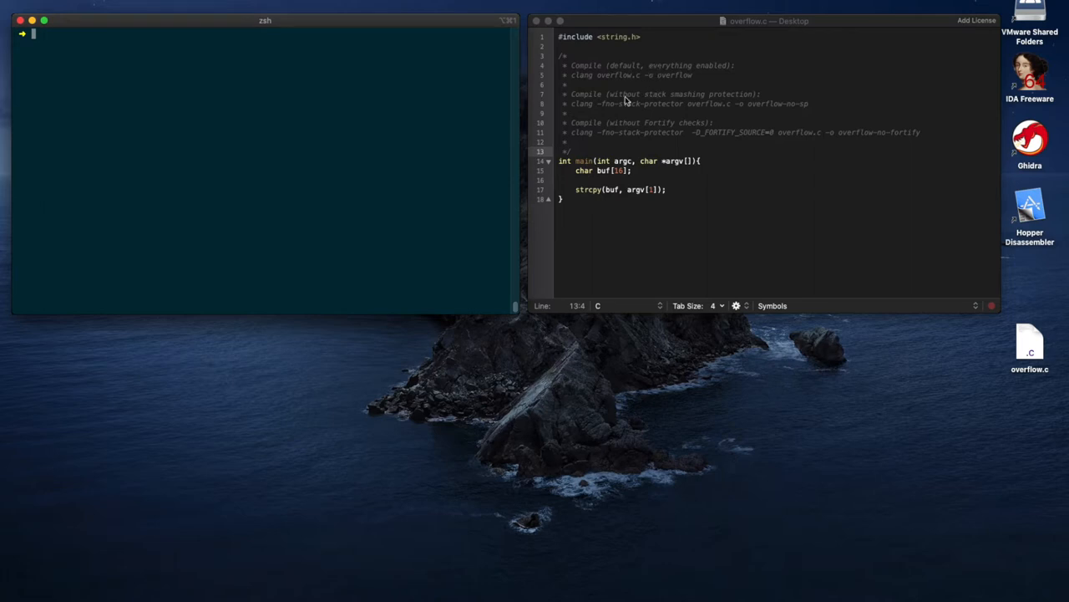
# Compile overflow.c with /usr/bin/clang into overflow, overflow-no-sp and overflow-no-fortify.
pyautogui.click(599, 104)
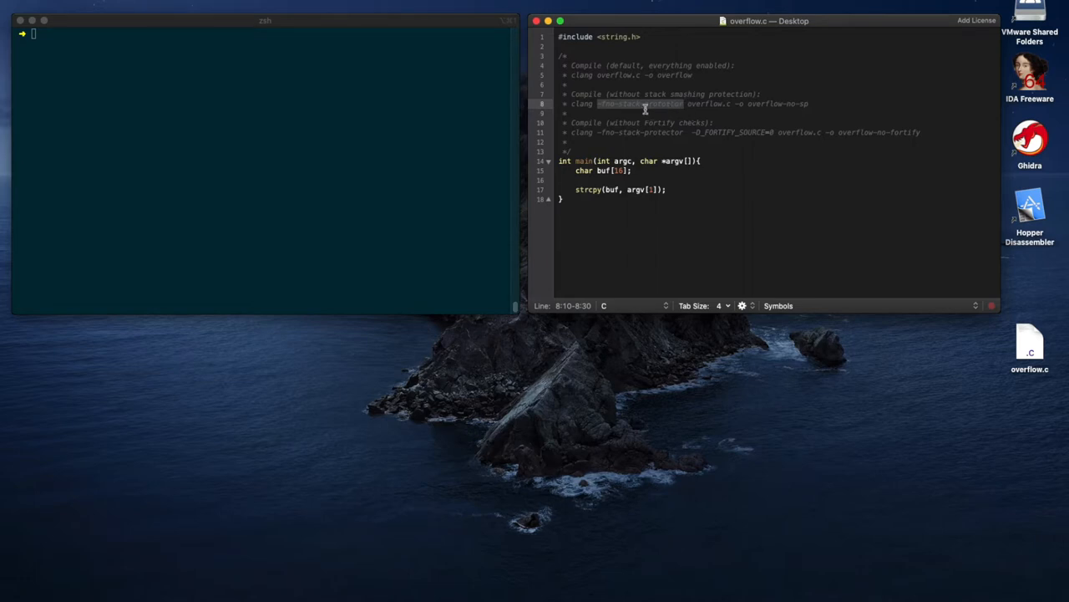
pyautogui.click(615, 104)
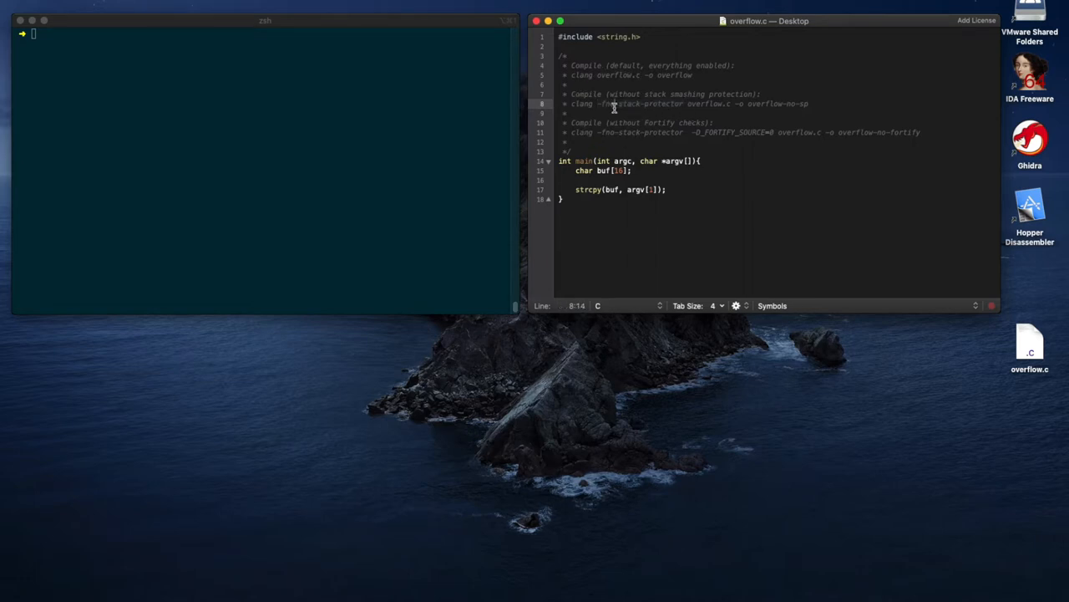
pyautogui.moveTo(650, 113)
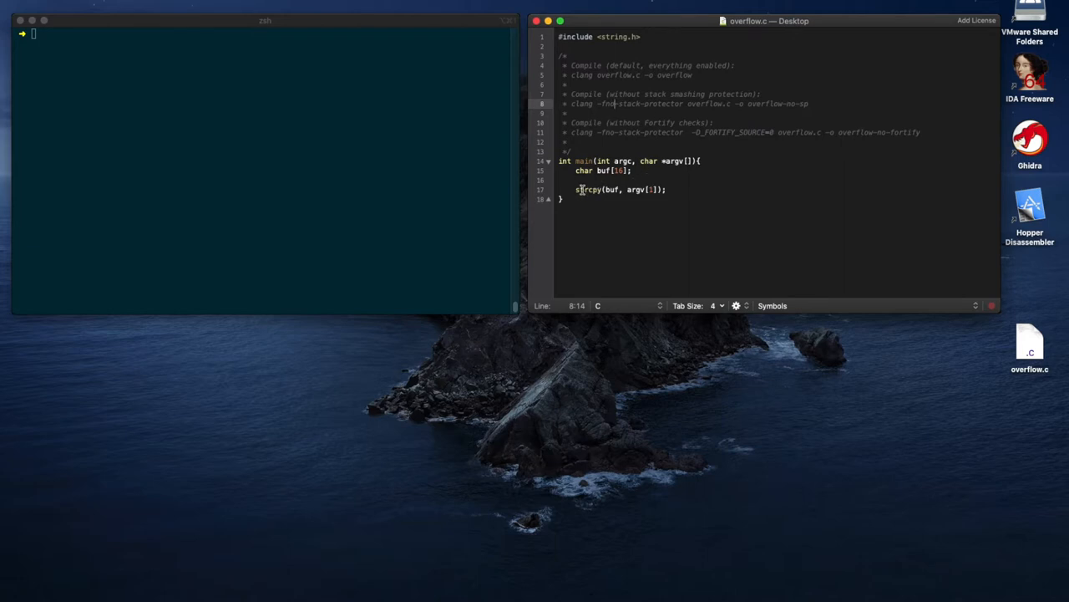
pyautogui.click(601, 189)
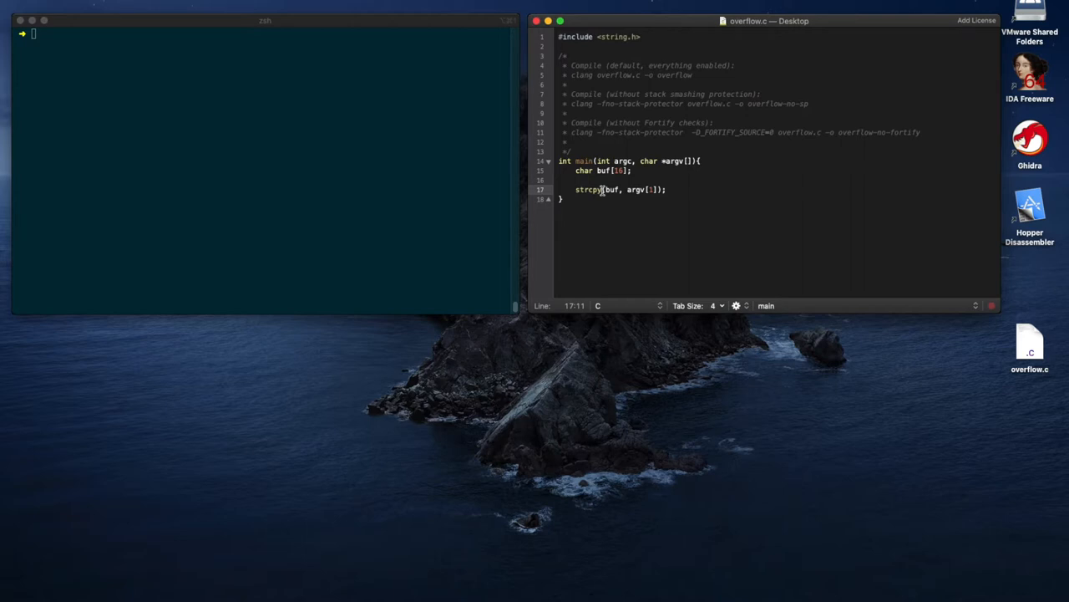
pyautogui.click(426, 134)
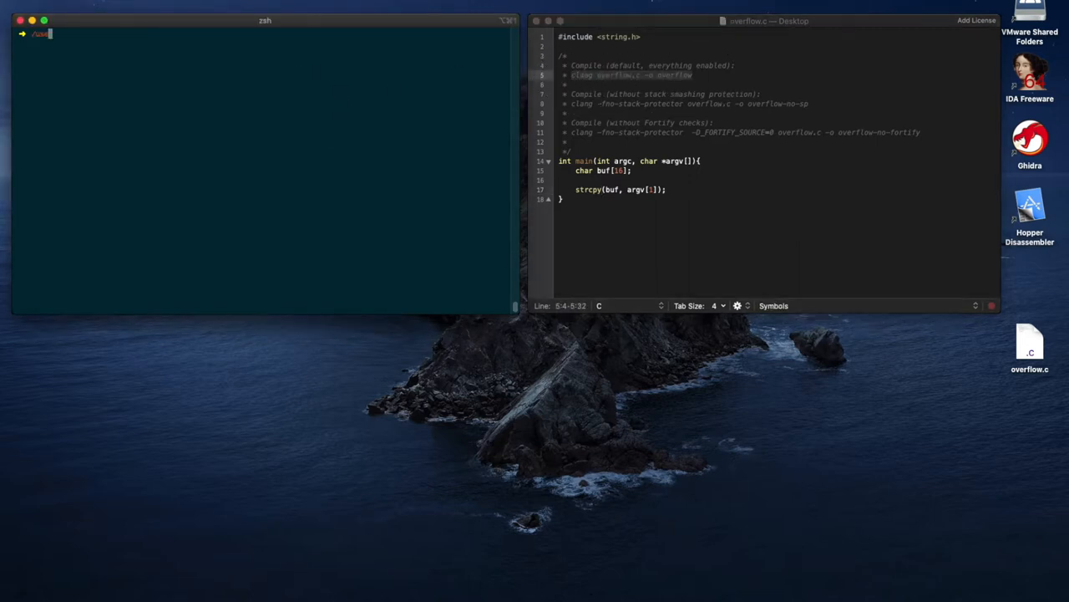
pyautogui.write('bin/clang overflow.c -o overflow')
pyautogui.write('/usr')
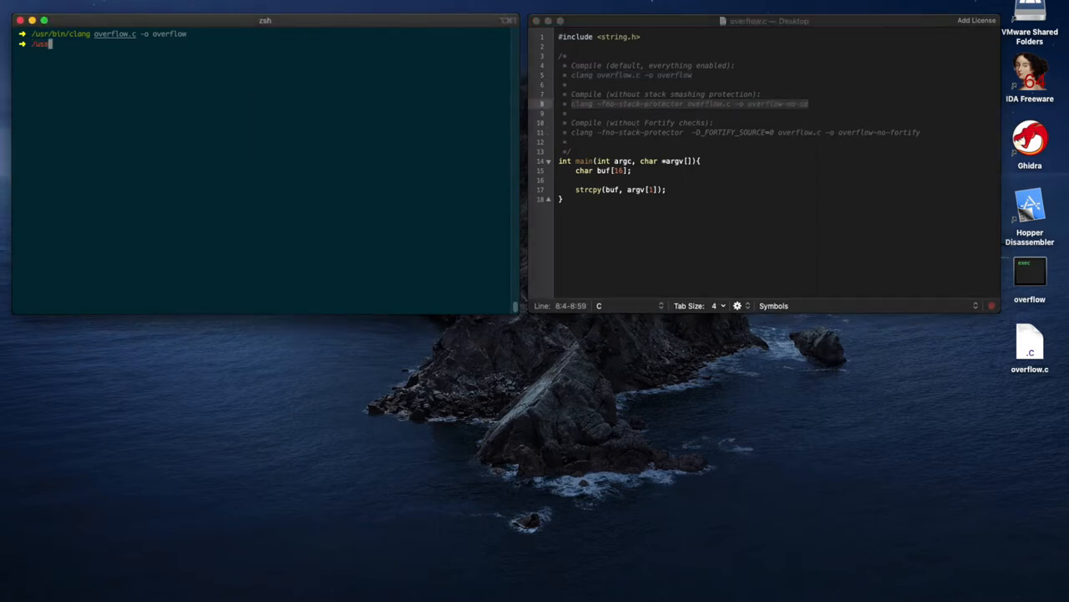
pyautogui.write('/bin/')
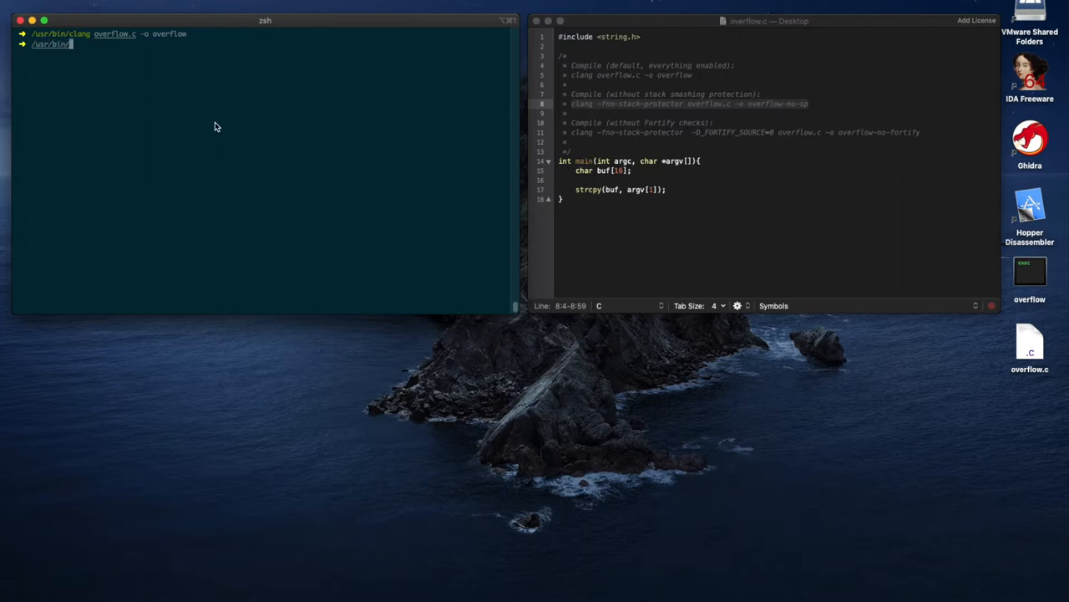
pyautogui.moveTo(222, 110)
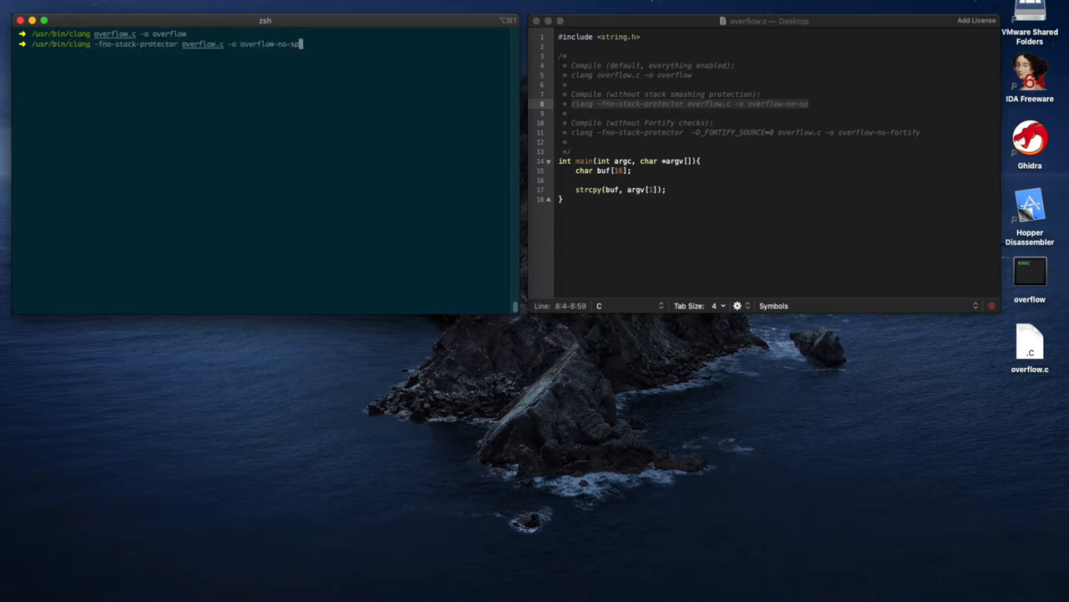
pyautogui.press('Return')
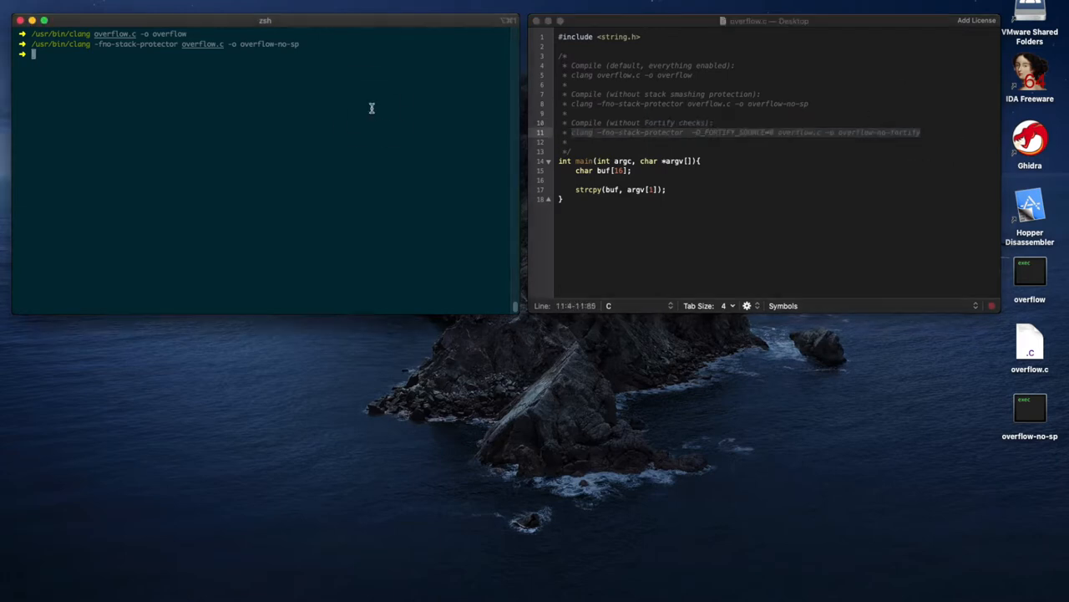
pyautogui.write('/usr/bin')
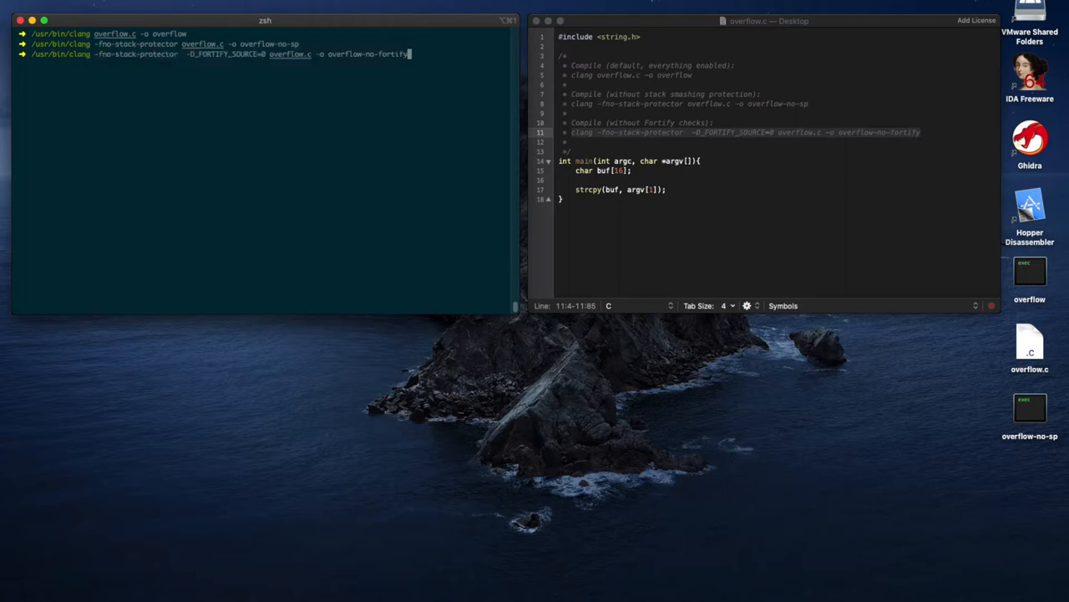
pyautogui.press('Return')
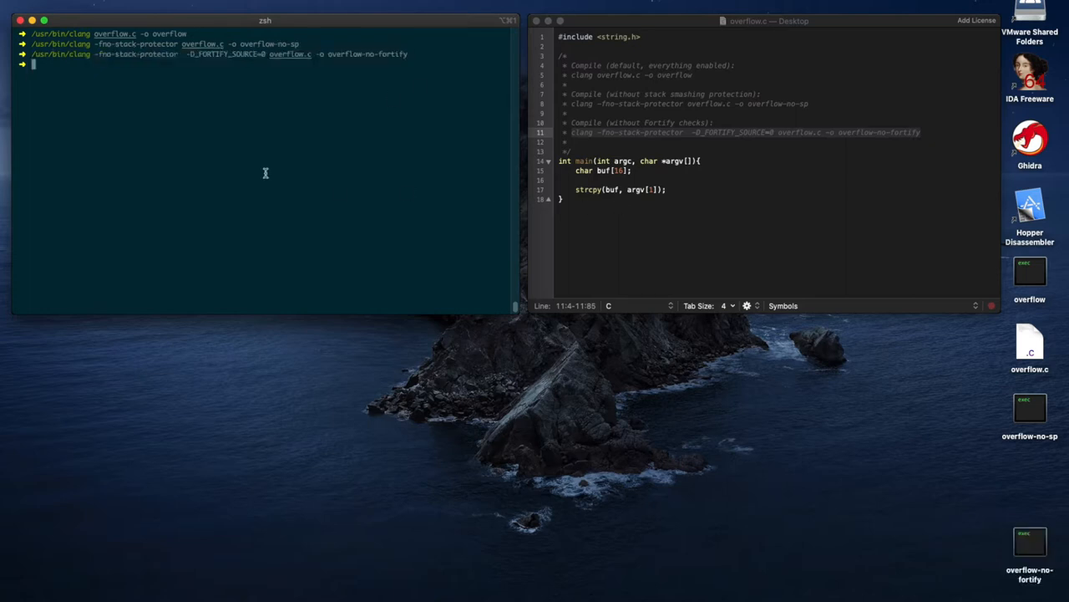
# Print the MD5 hashes of all the overflow binaries with md5 overflow*.
pyautogui.write('md5')
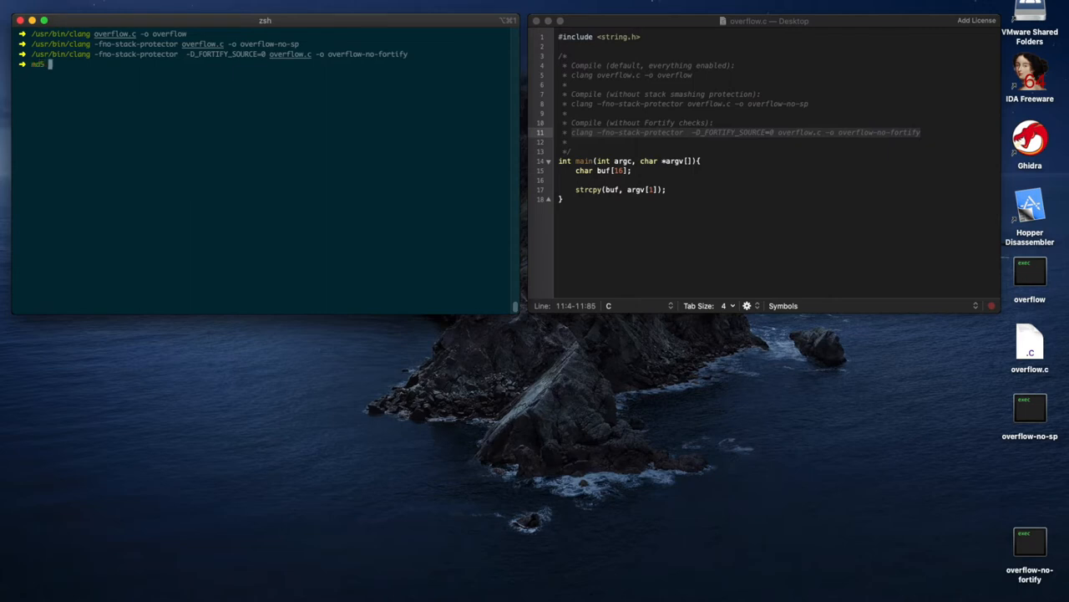
pyautogui.write('overflow')
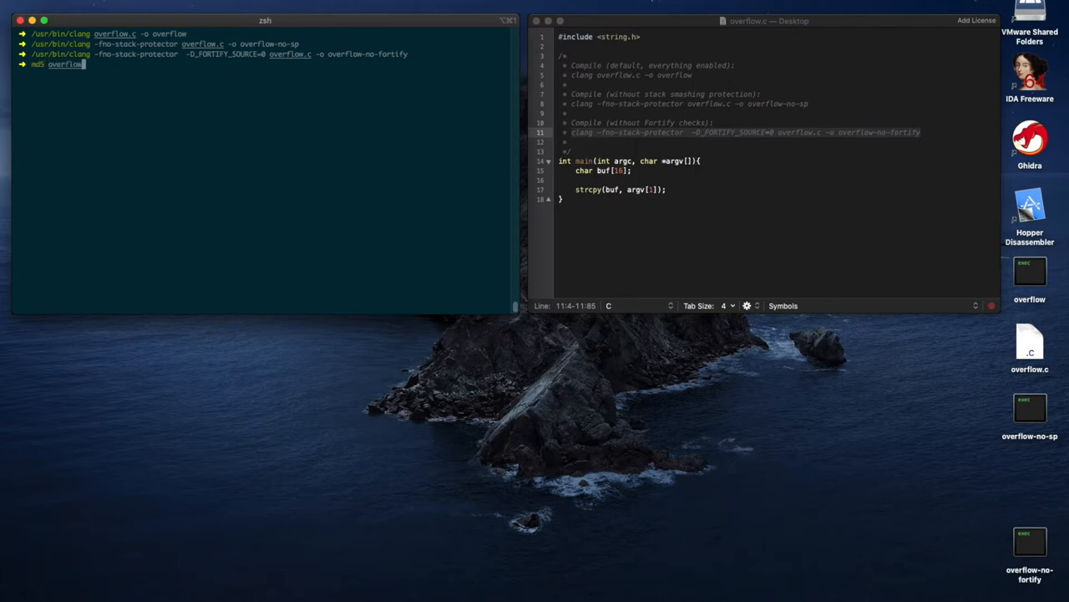
pyautogui.press('Return')
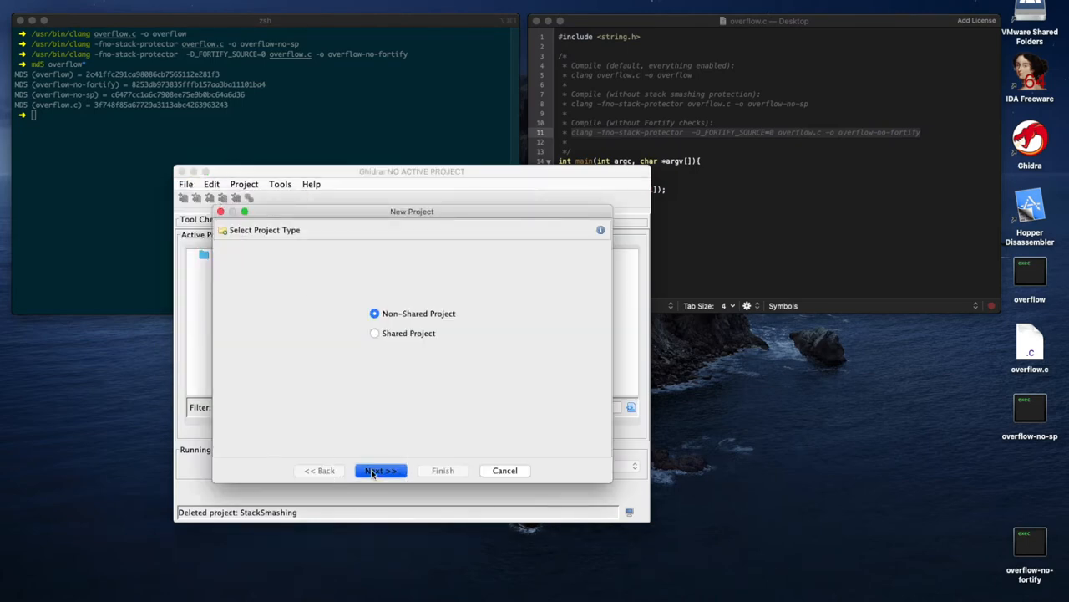
# Create the non-shared StackSmashing project and move its window higher on screen.
pyautogui.click(380, 469)
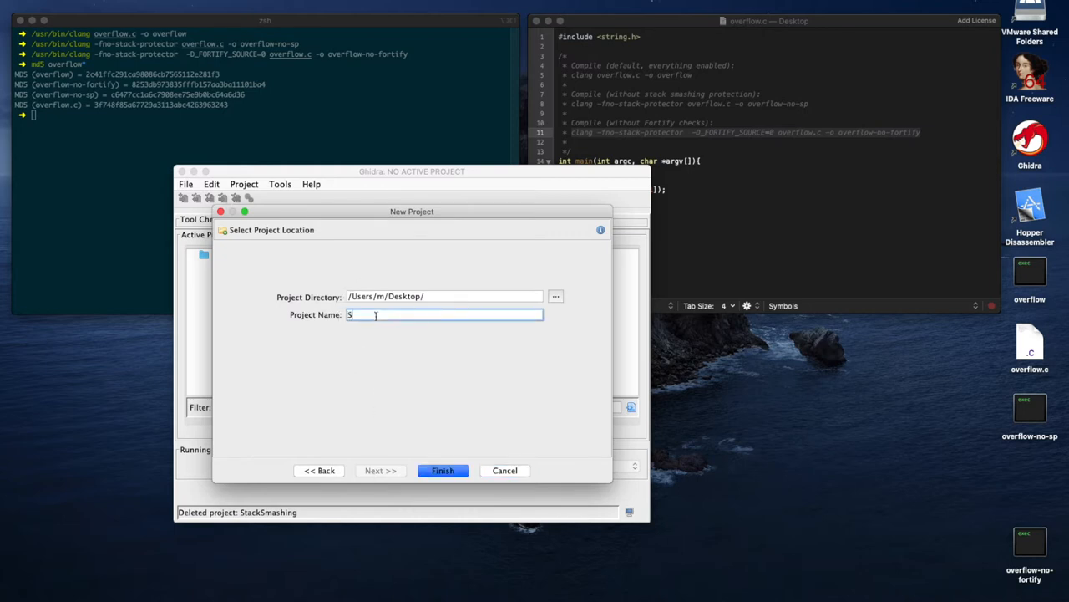
pyautogui.write('tackSmashing')
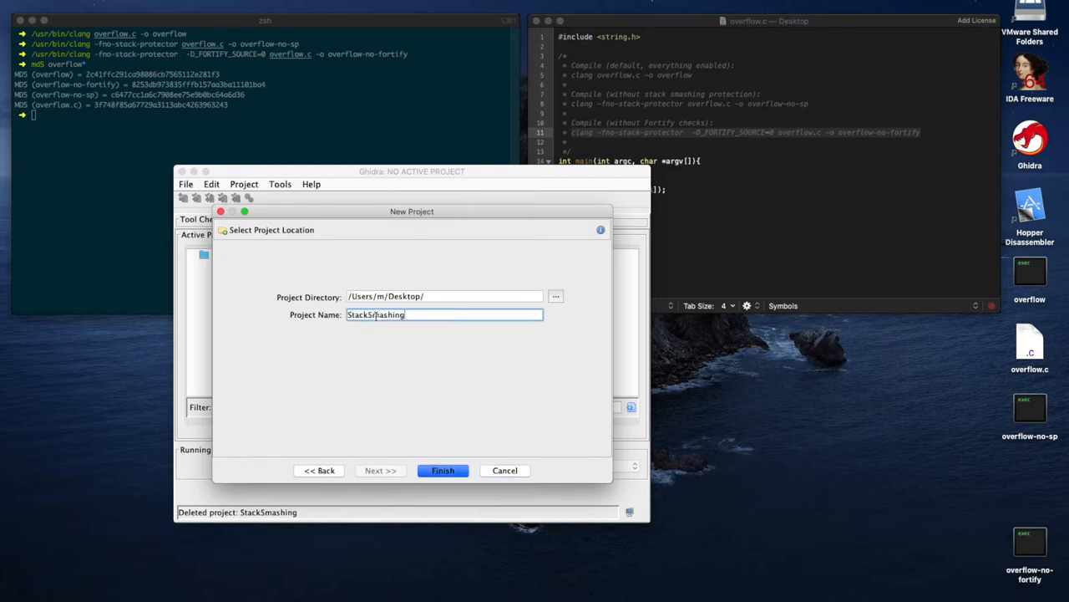
pyautogui.click(443, 470)
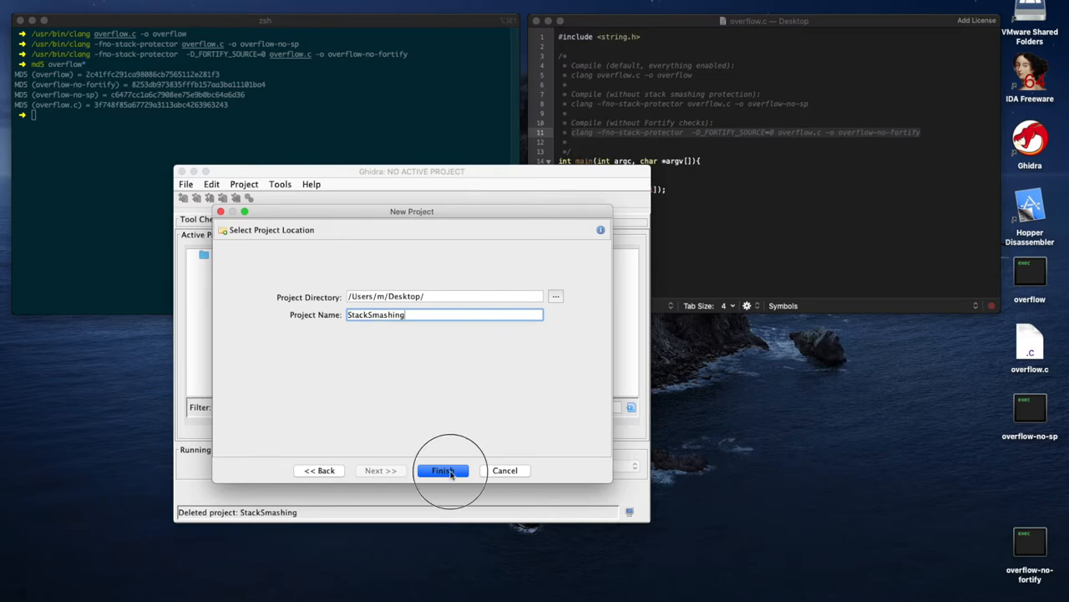
pyautogui.click(441, 469)
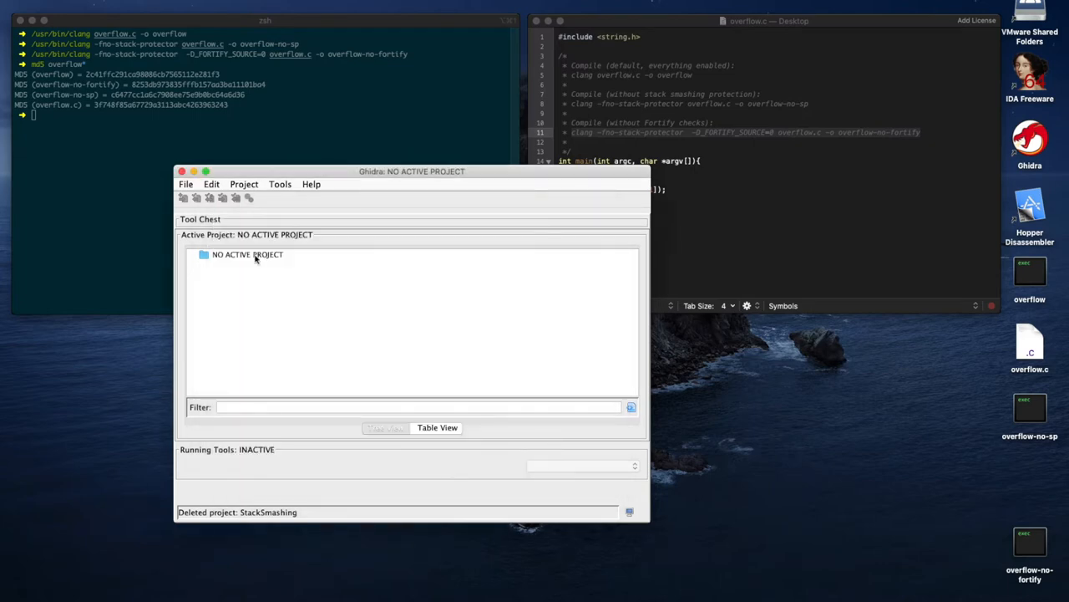
pyautogui.moveTo(412, 171); pyautogui.dragTo(411, 306)
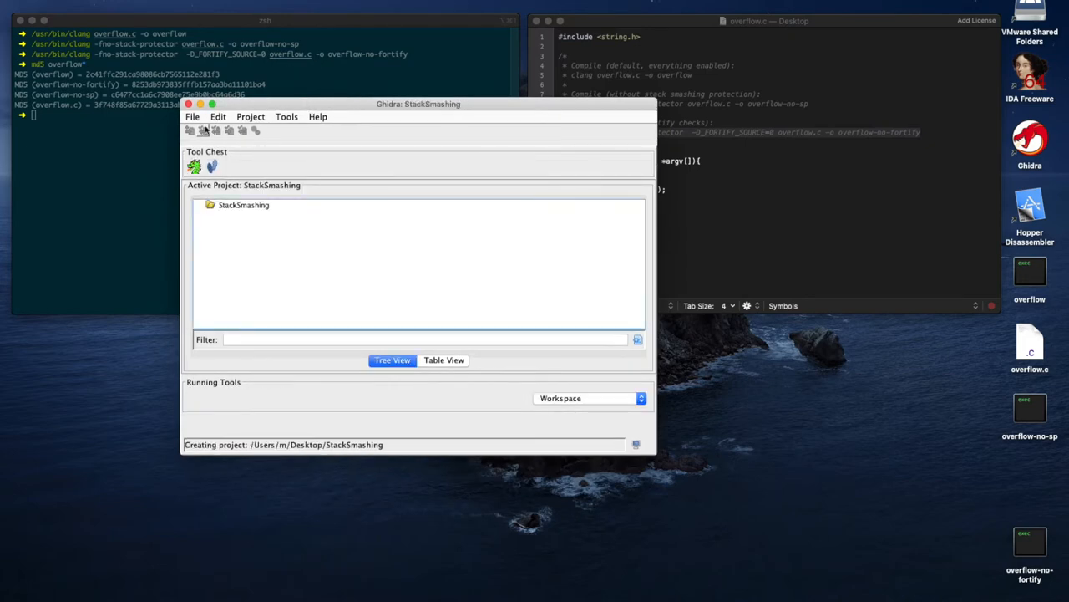
# Import the overflow binary into the project and close the results summary.
pyautogui.click(192, 116)
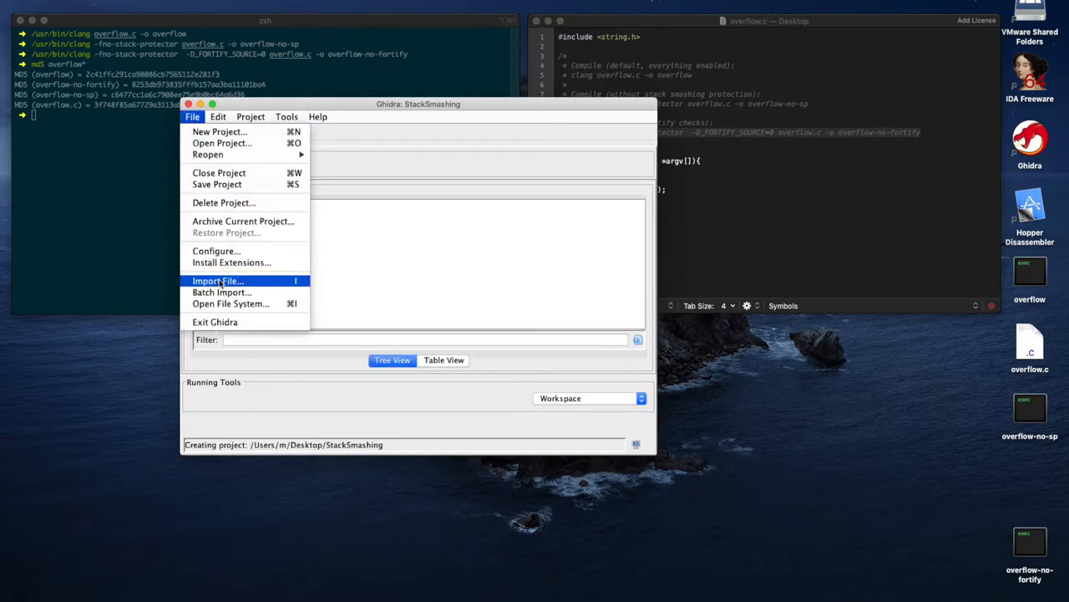
pyautogui.click(218, 280)
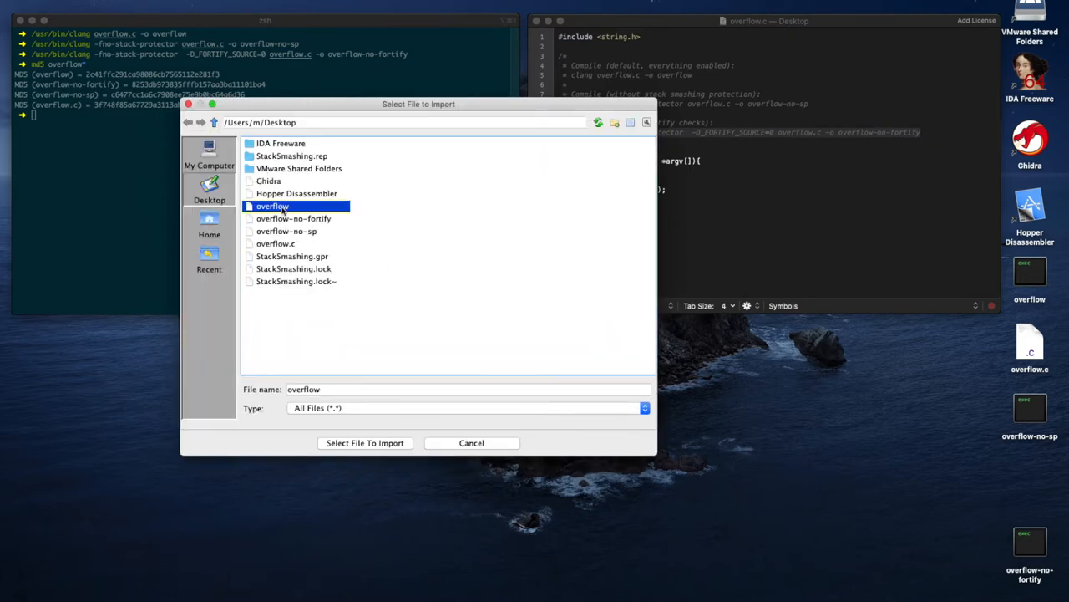
pyautogui.click(364, 442)
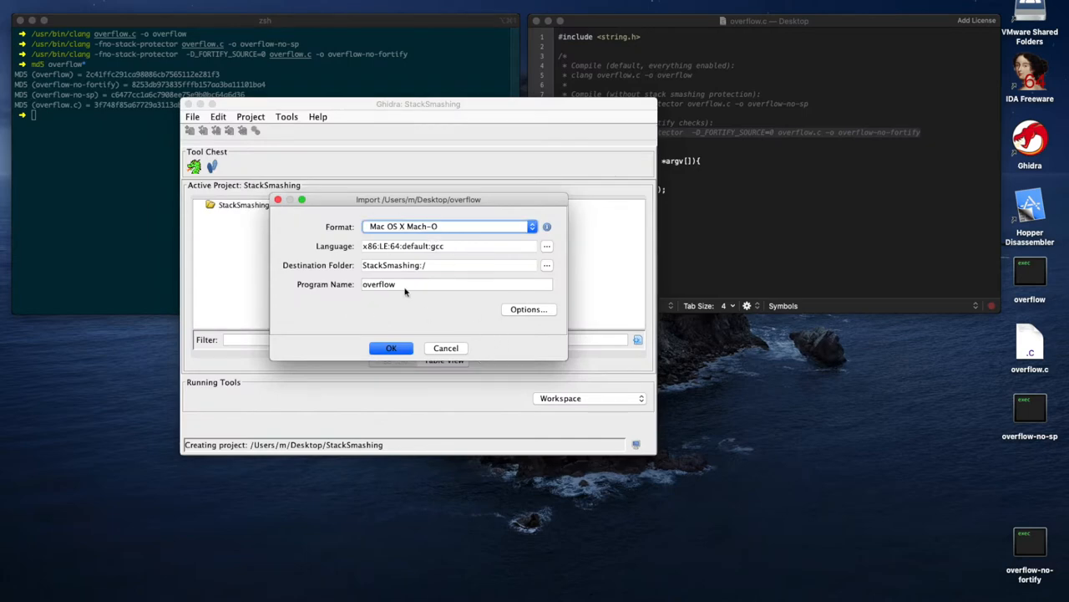
pyautogui.click(391, 348)
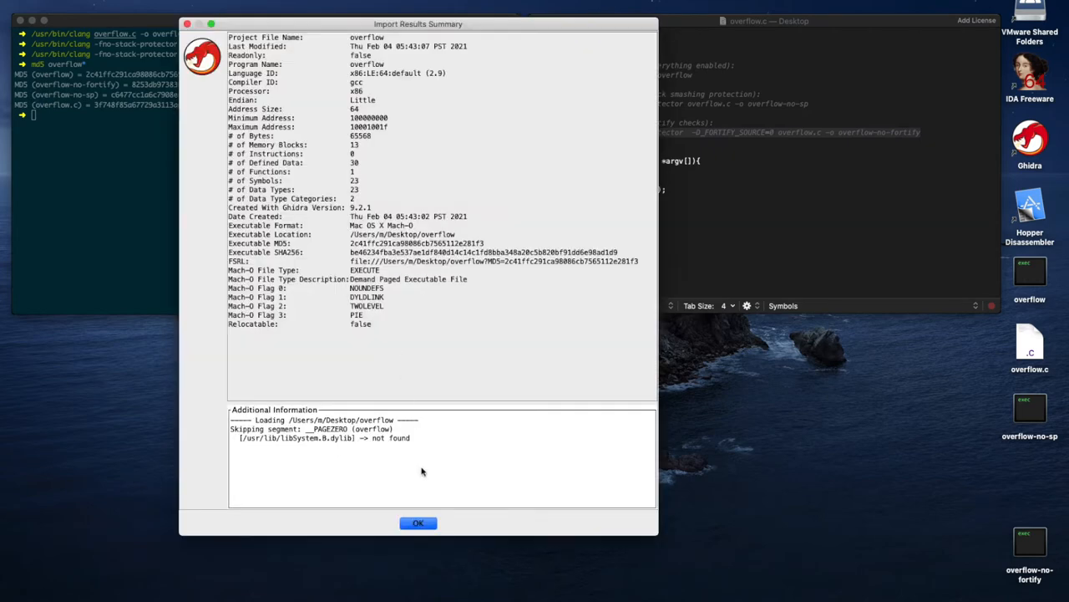
pyautogui.click(418, 523)
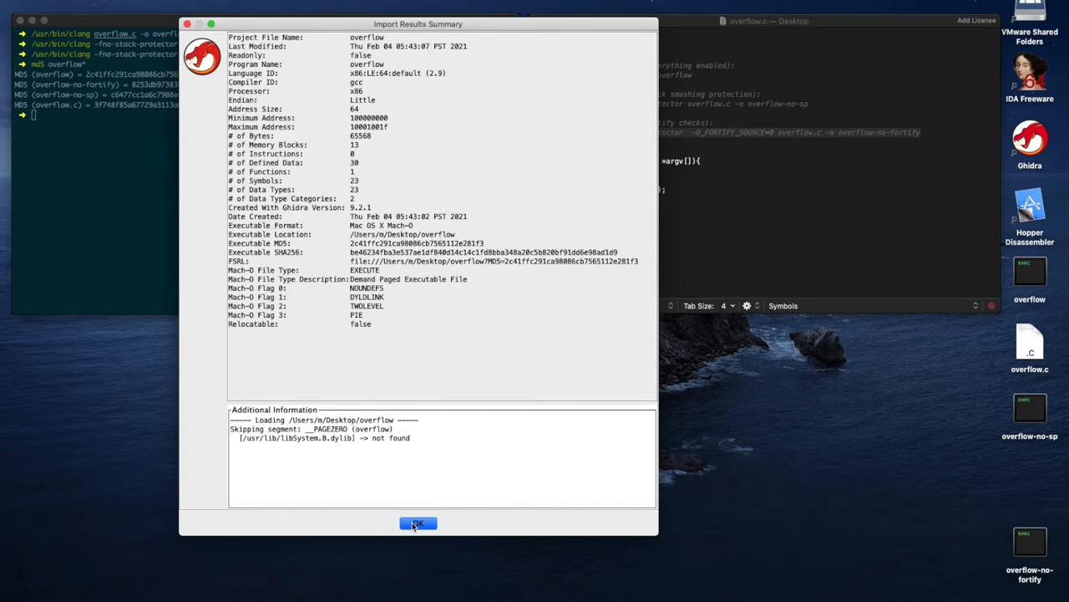
pyautogui.click(418, 522)
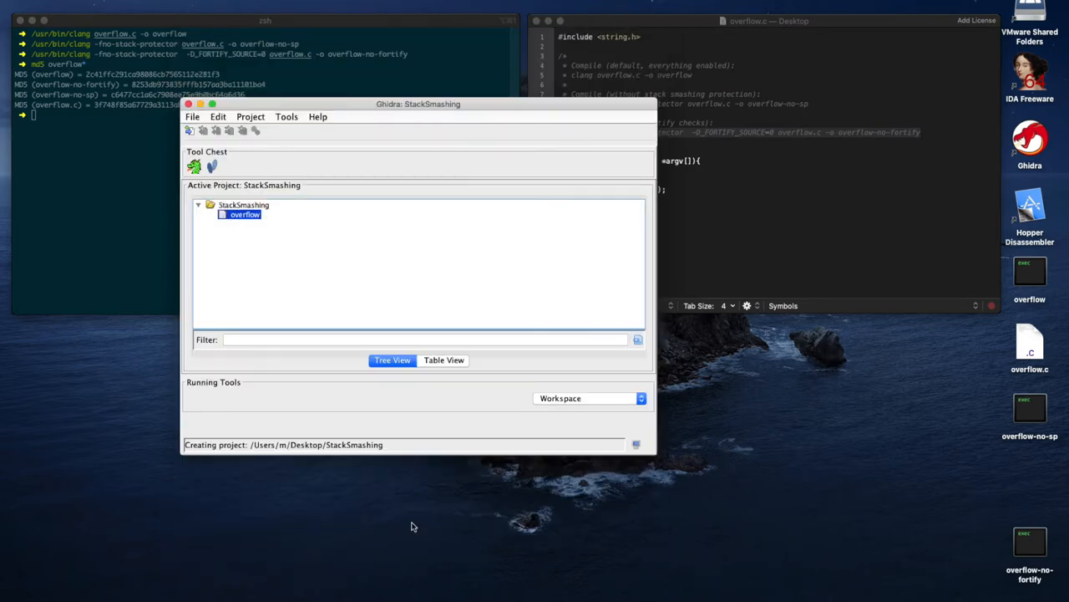
pyautogui.moveTo(237, 289)
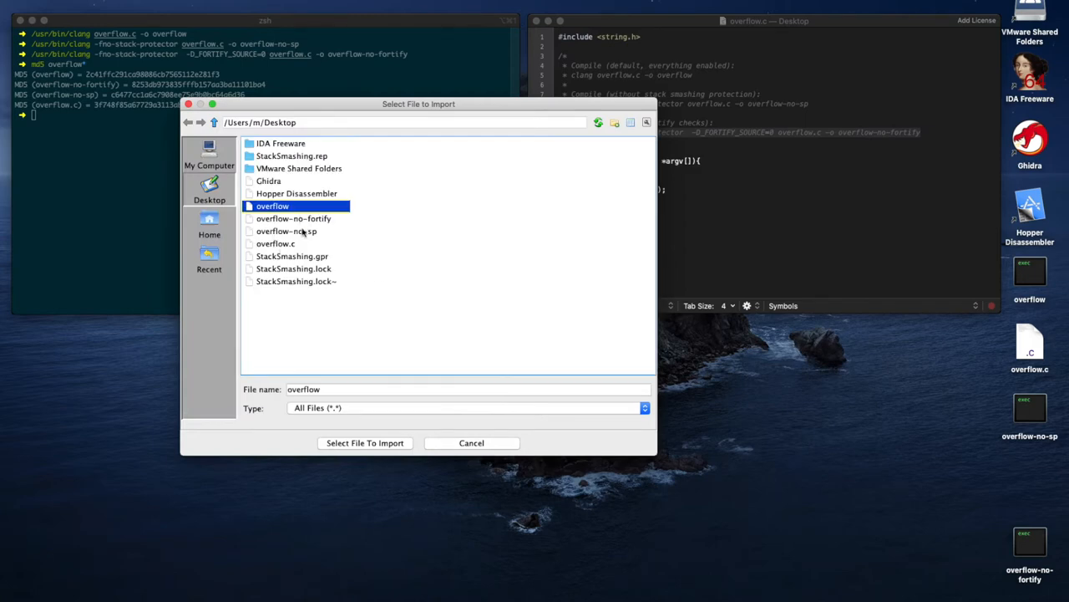
# Import overflow-no-sp and overflow-no-fortify as Mach-O, dismissing each summary.
pyautogui.click(365, 443)
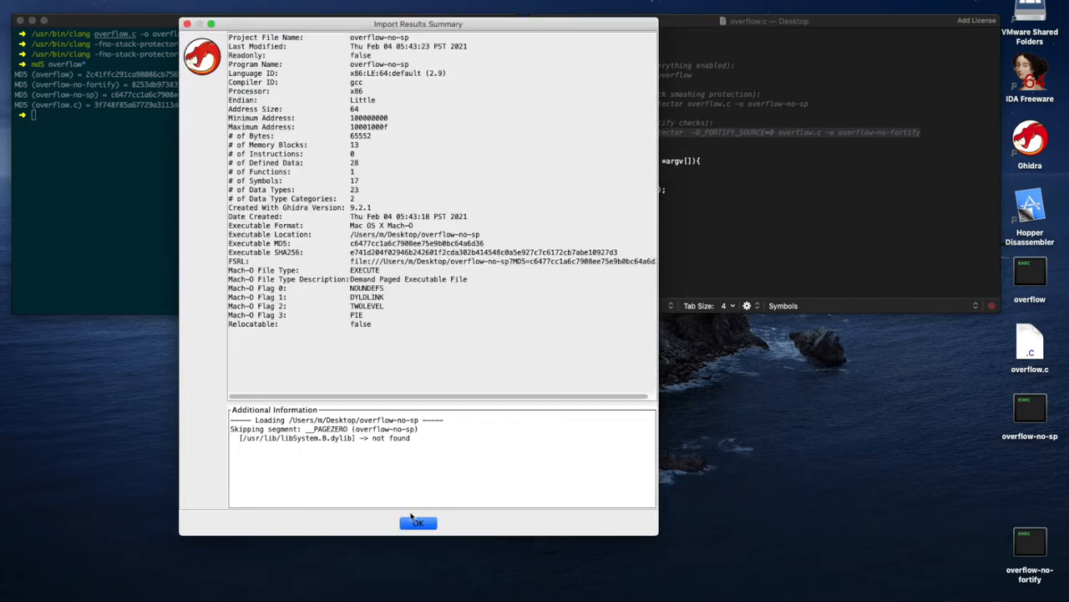
pyautogui.click(417, 522)
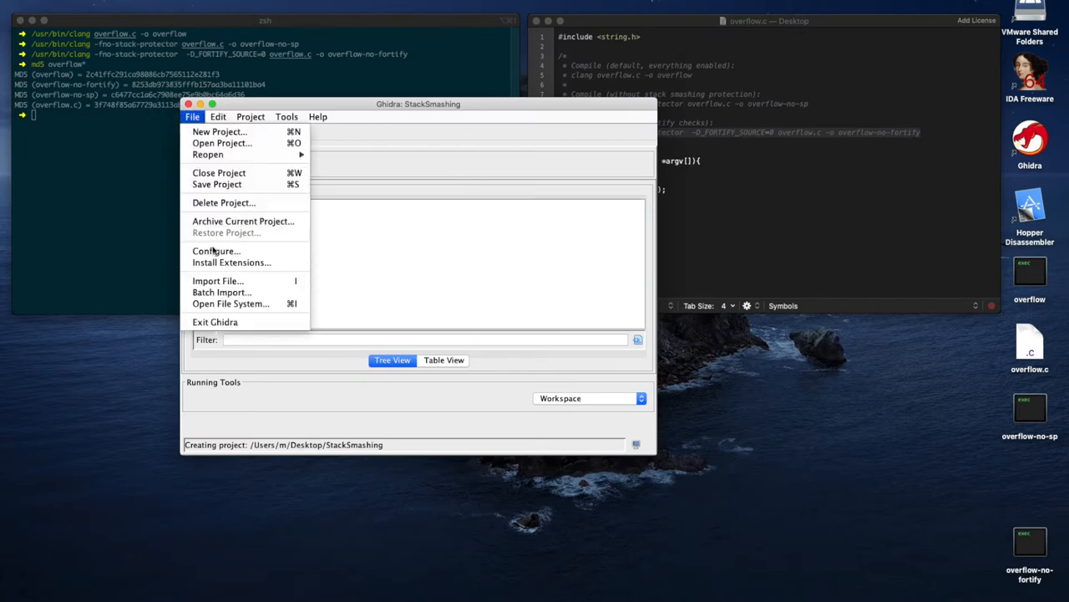
pyautogui.click(219, 280)
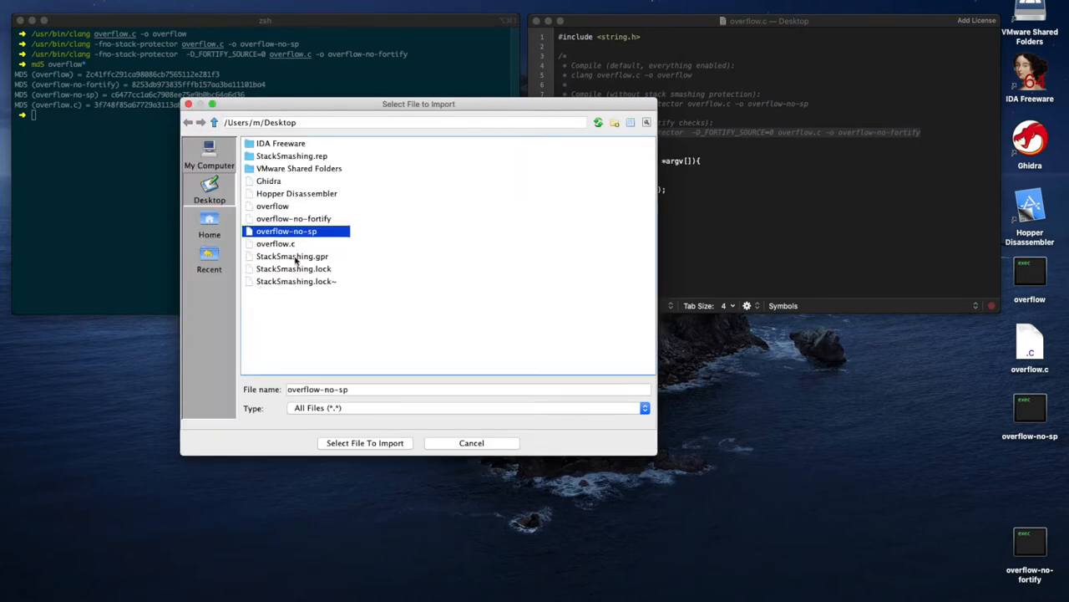
pyautogui.click(365, 442)
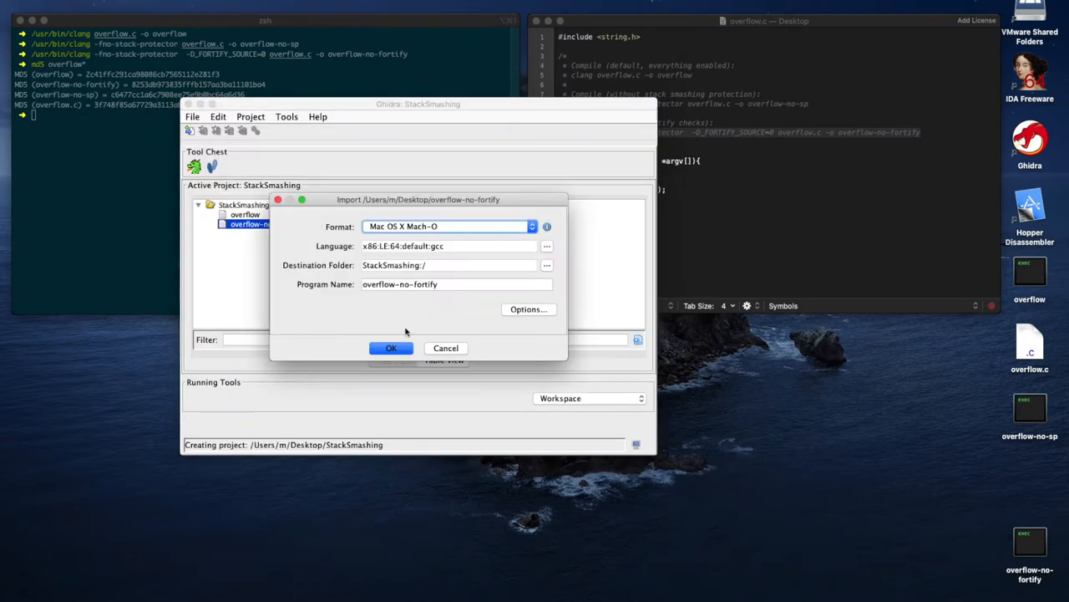
pyautogui.click(391, 348)
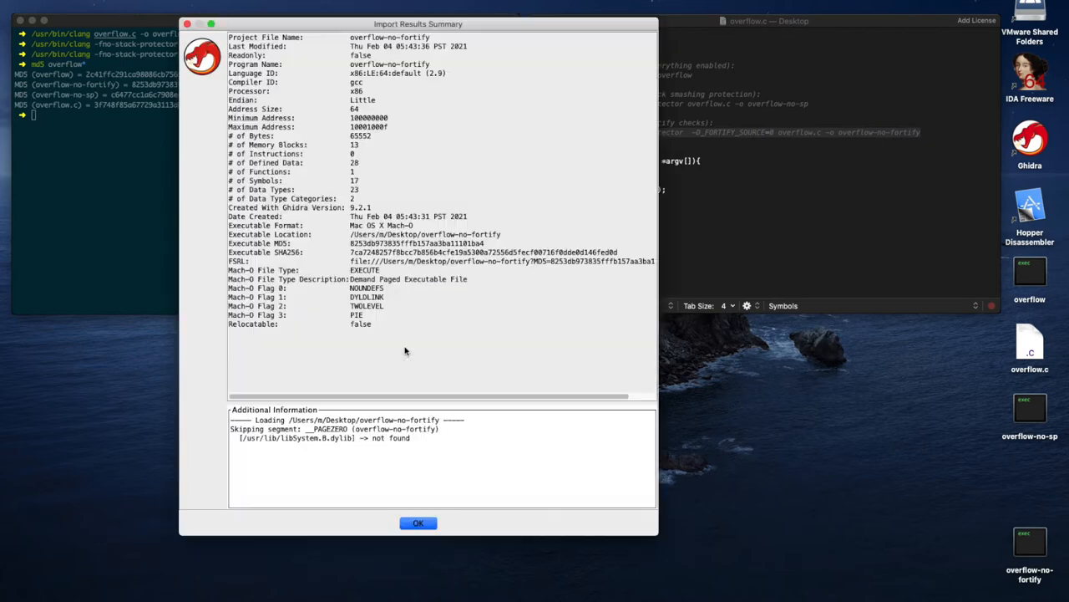
pyautogui.click(418, 522)
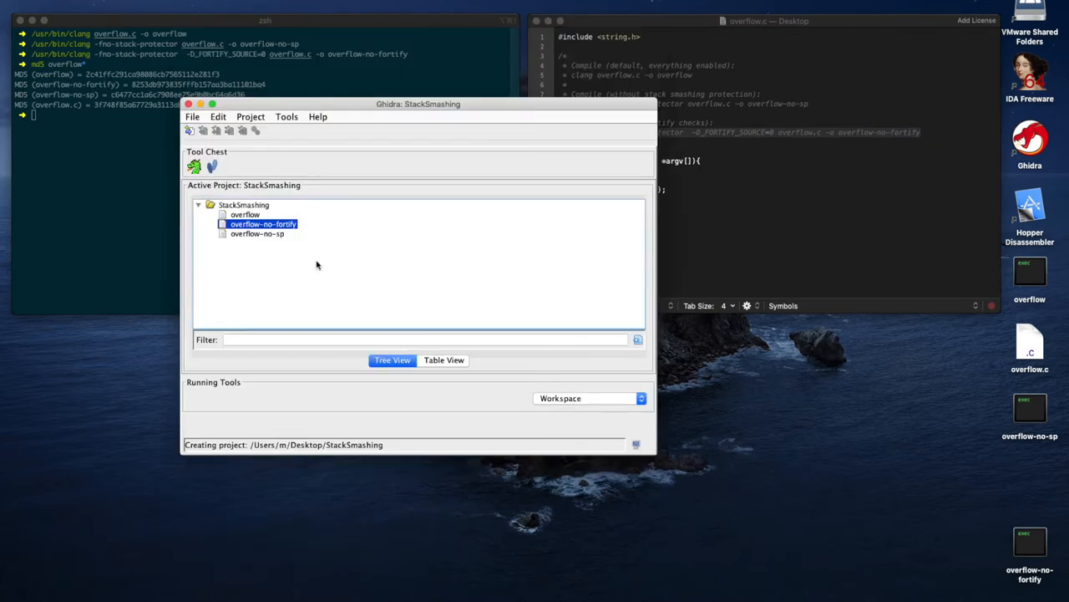
# Open overflow in CodeBrowser, run default auto-analysis, and dismiss the warnings summary.
pyautogui.click(245, 215)
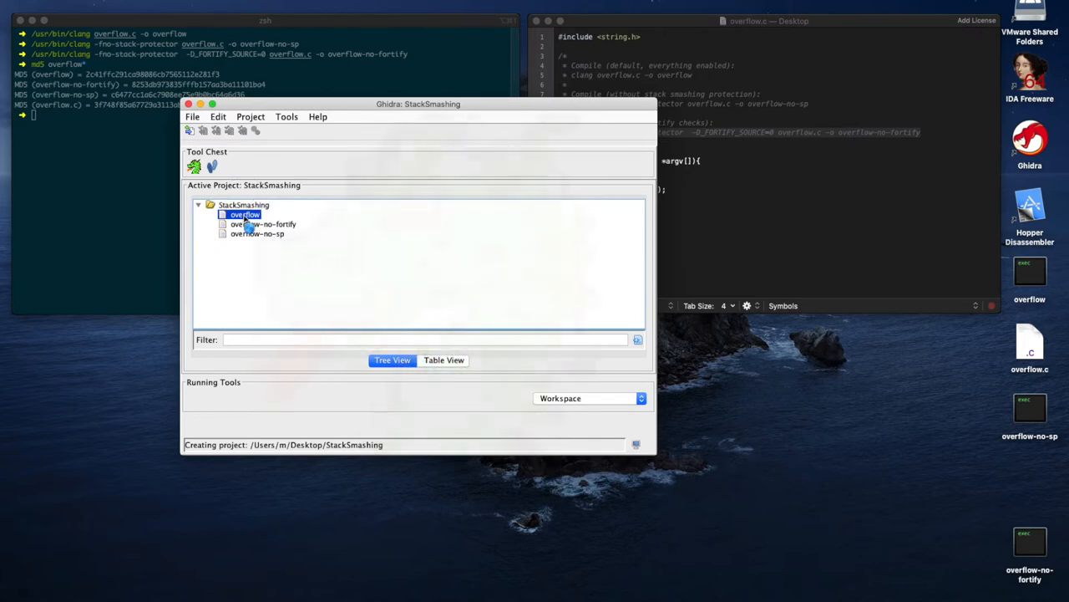
pyautogui.doubleClick(244, 214)
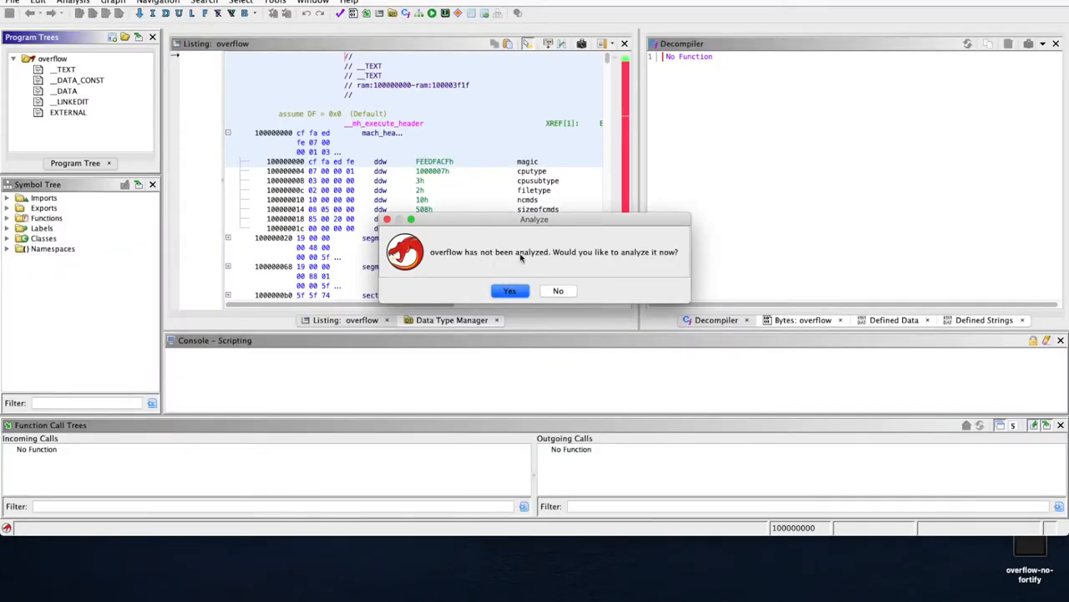
pyautogui.click(510, 290)
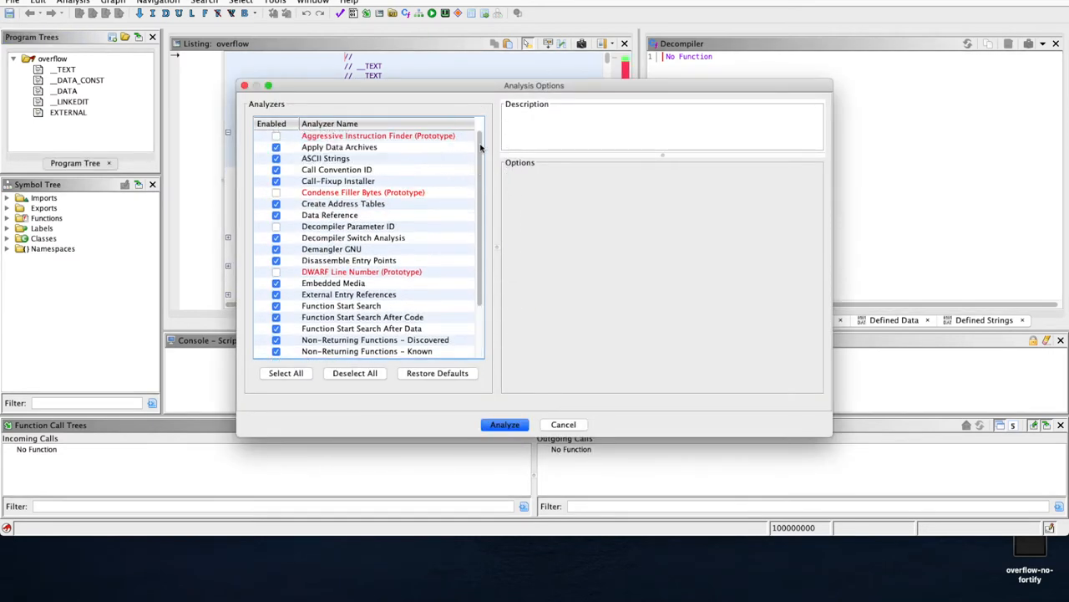
pyautogui.click(504, 424)
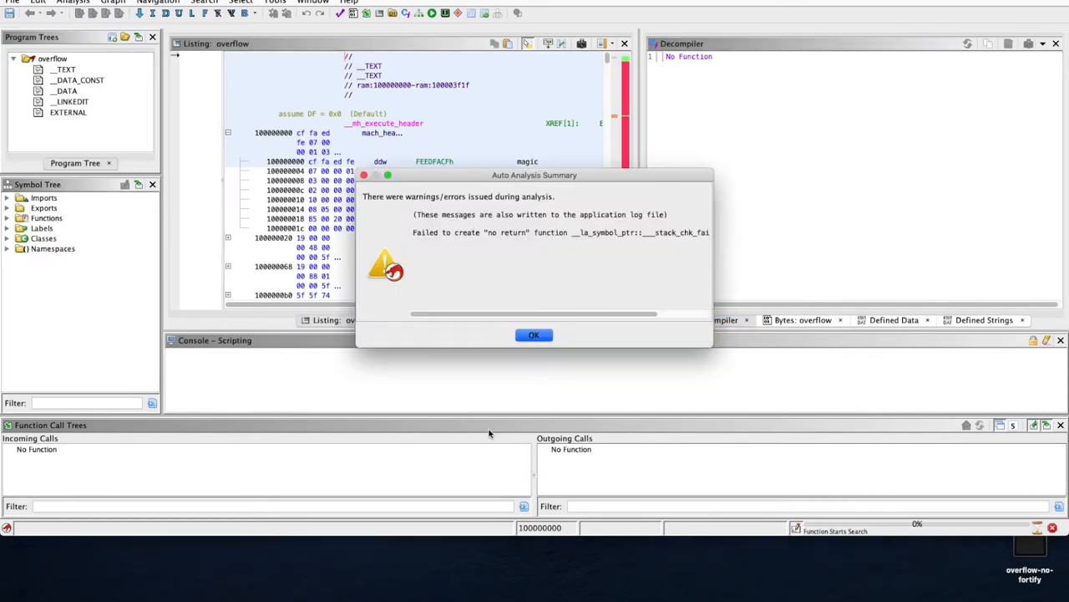
pyautogui.click(534, 334)
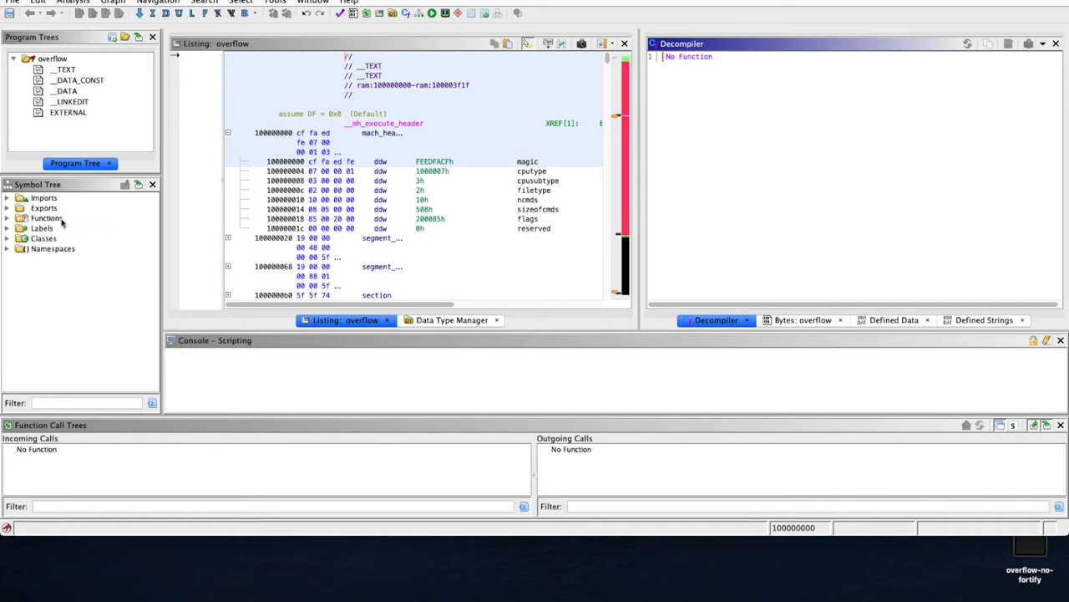
# Open the entry function from the Symbol Tree and locate the stack_chk_guard read.
pyautogui.click(8, 217)
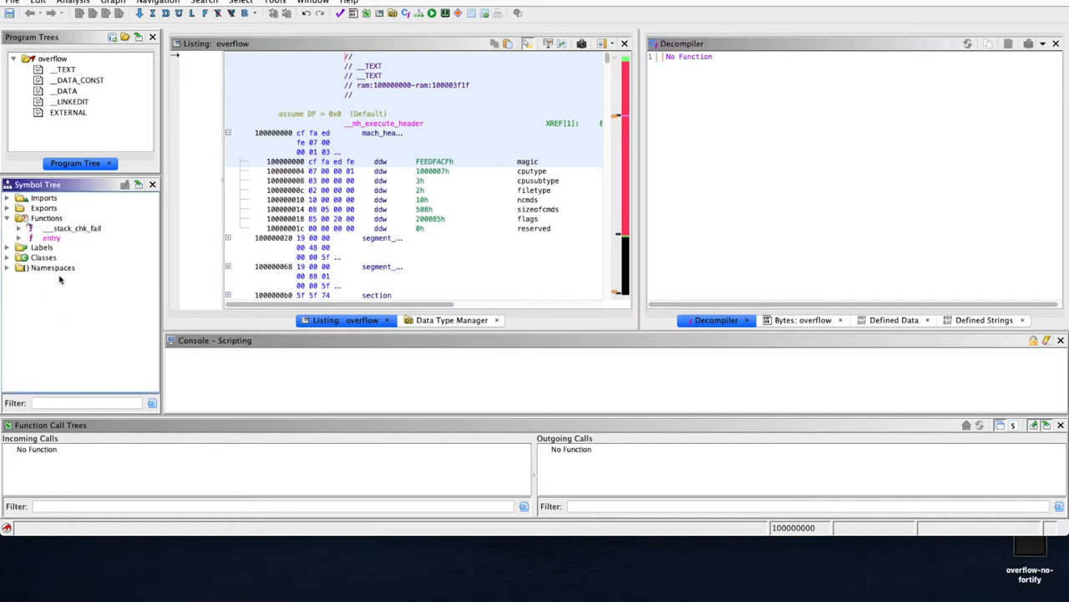
pyautogui.doubleClick(51, 238)
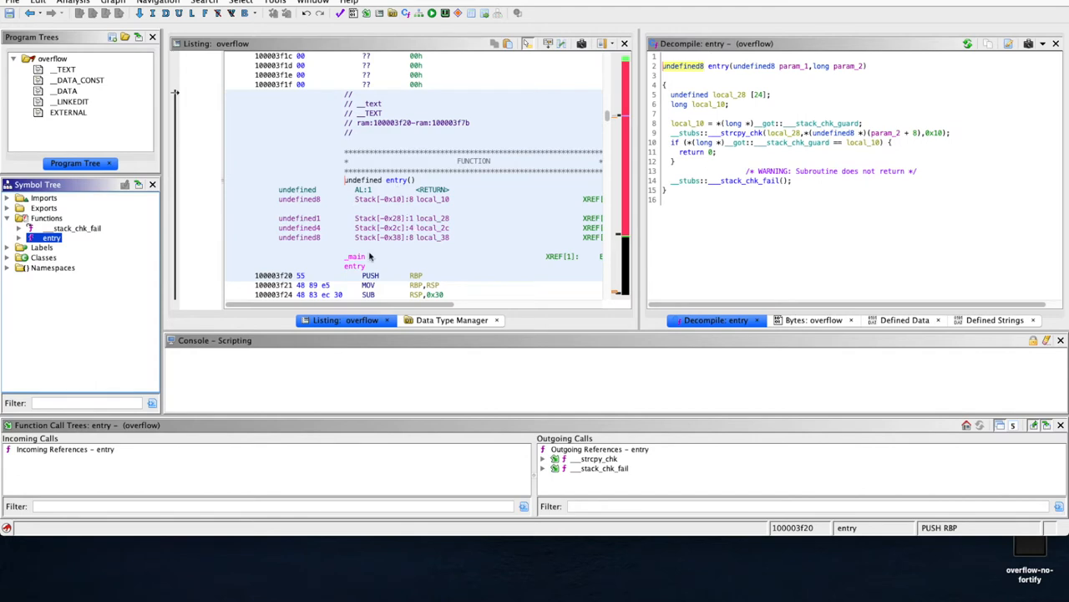
pyautogui.scroll(-3)
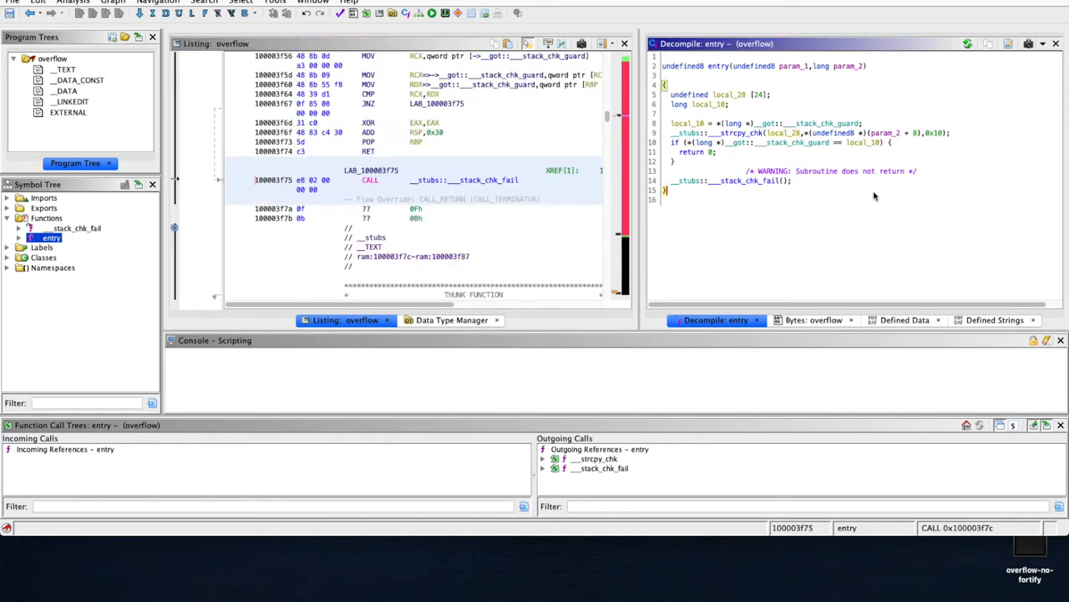
pyautogui.moveTo(869, 164)
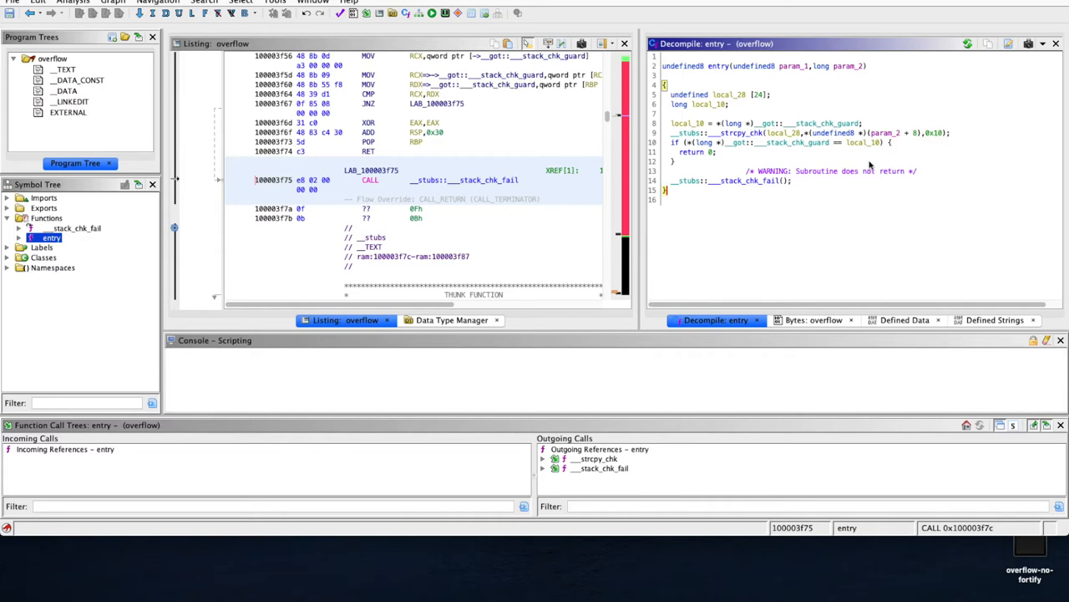
pyautogui.moveTo(871, 164)
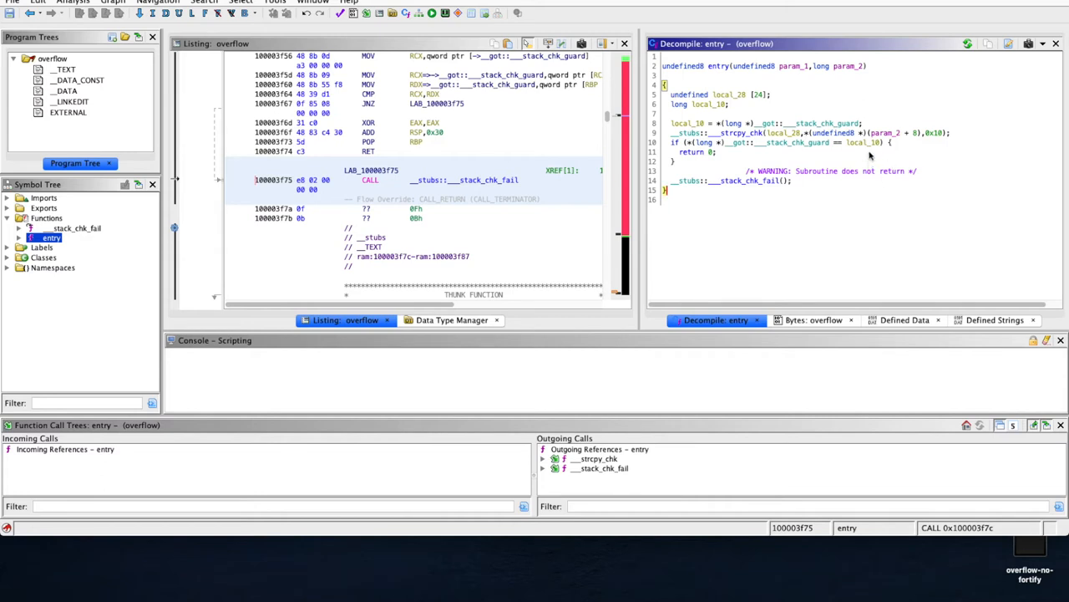
pyautogui.moveTo(670, 94)
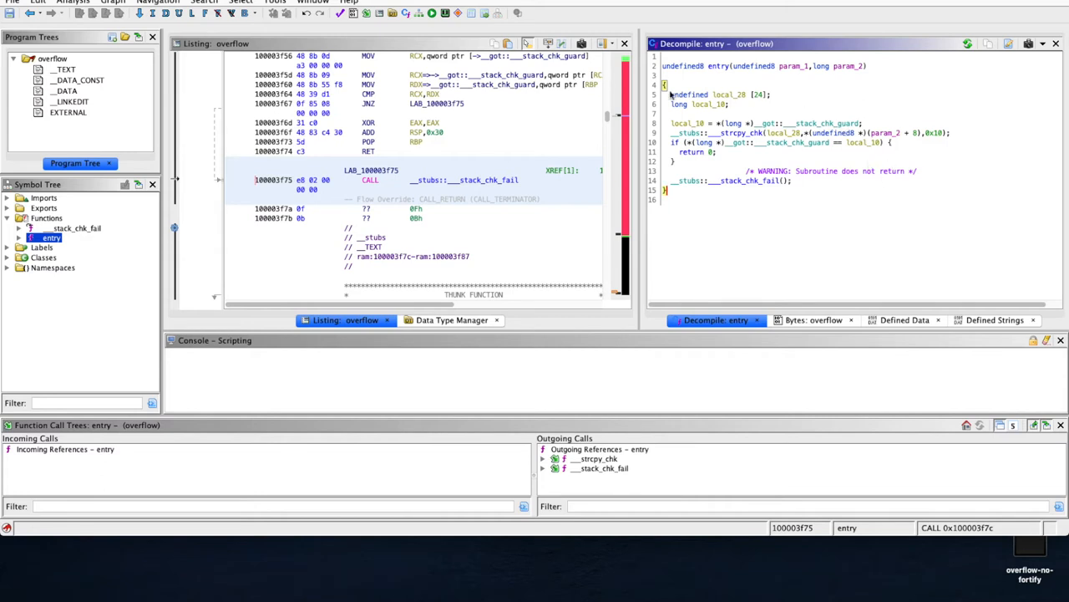
pyautogui.scroll(3)
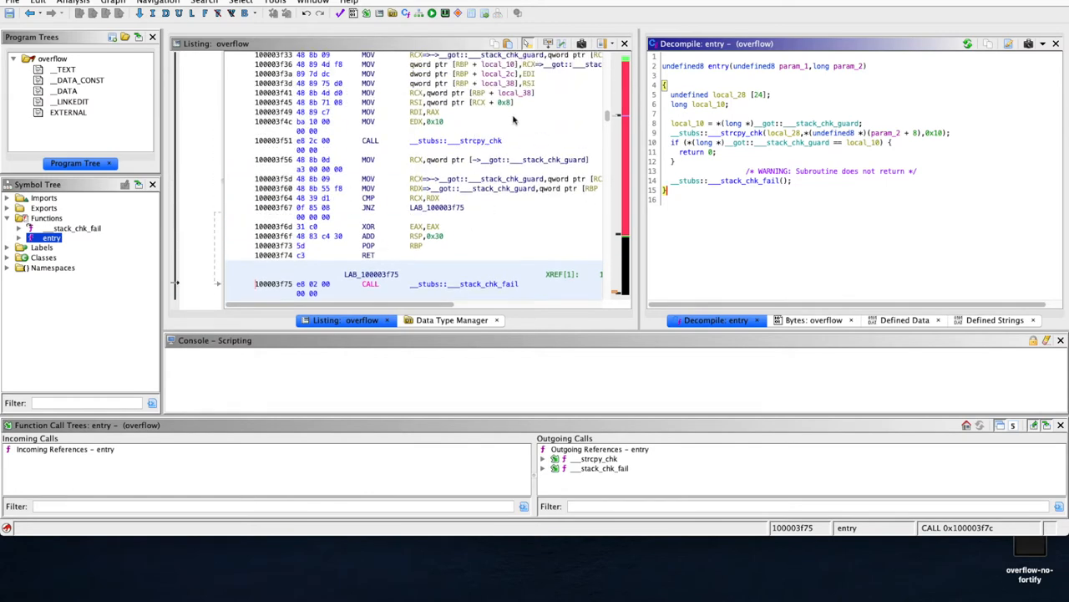
pyautogui.scroll(3)
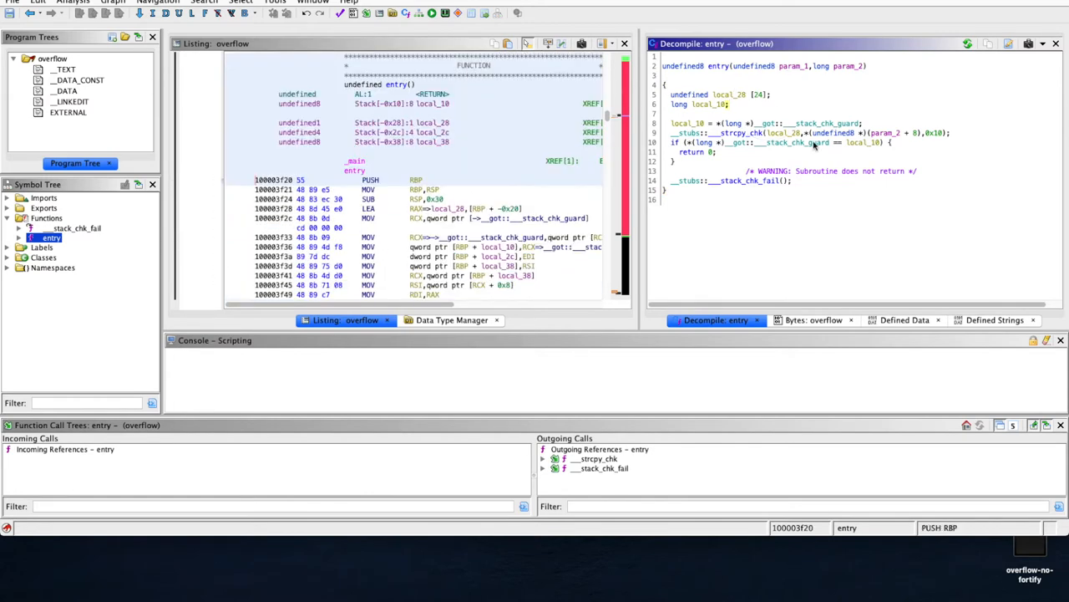
pyautogui.click(818, 122)
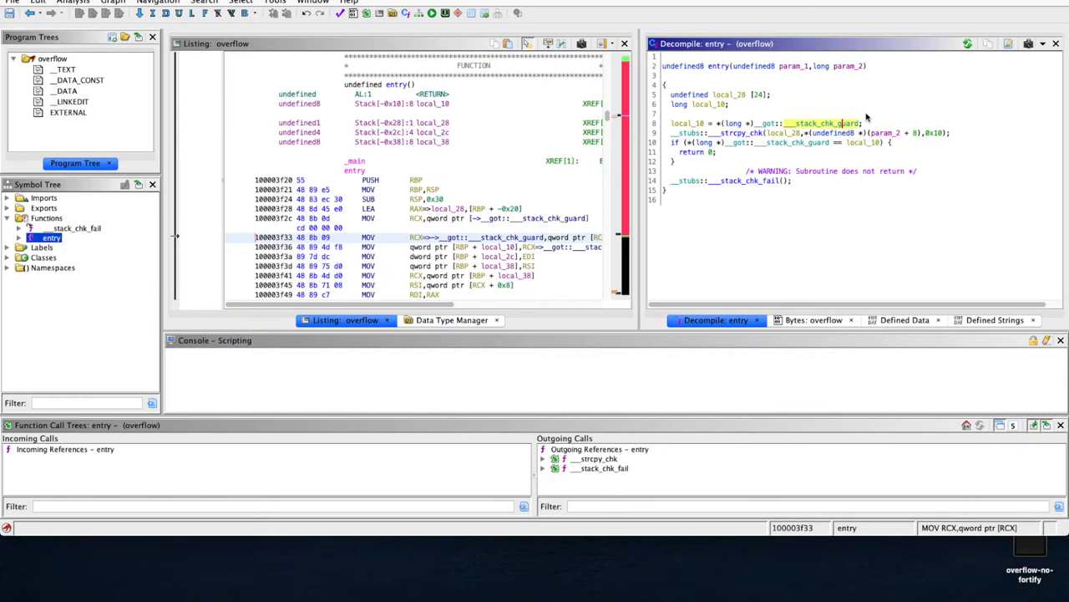
pyautogui.moveTo(682, 124)
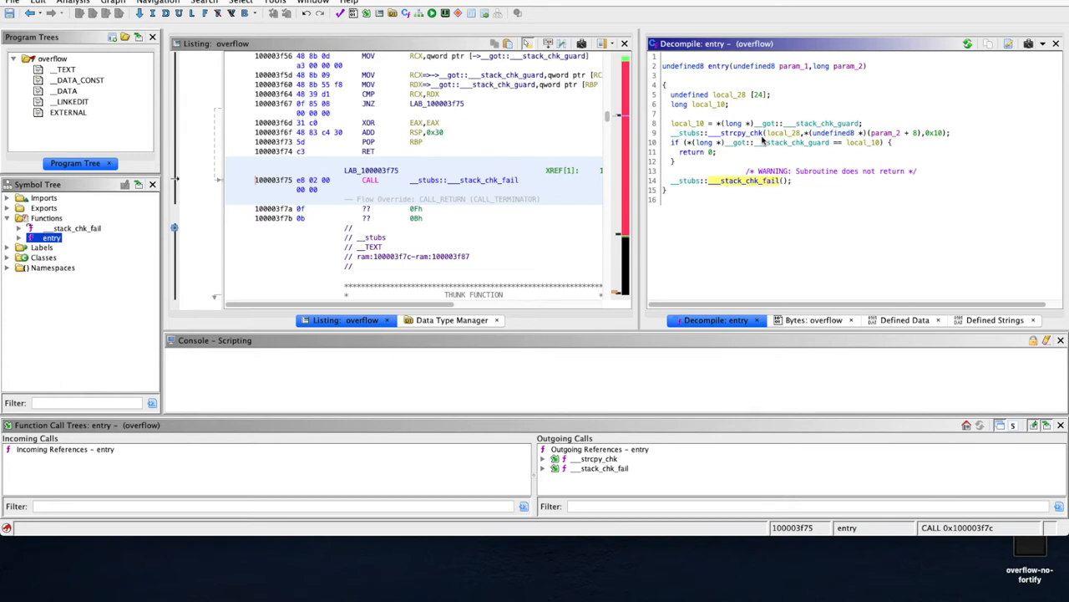
pyautogui.moveTo(821, 217)
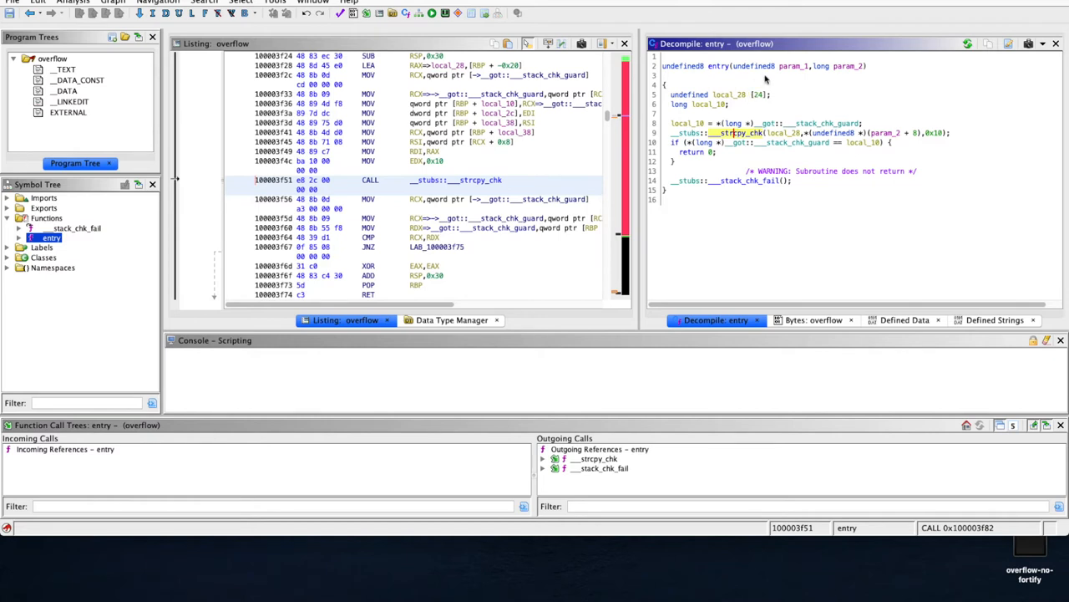
pyautogui.moveTo(798, 117)
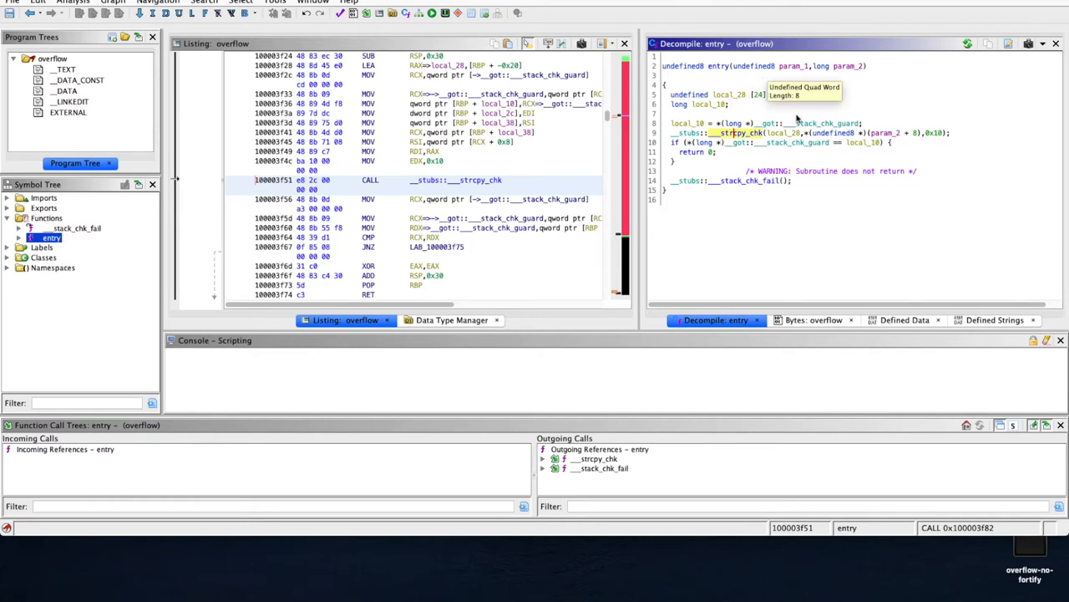
pyautogui.moveTo(810, 170)
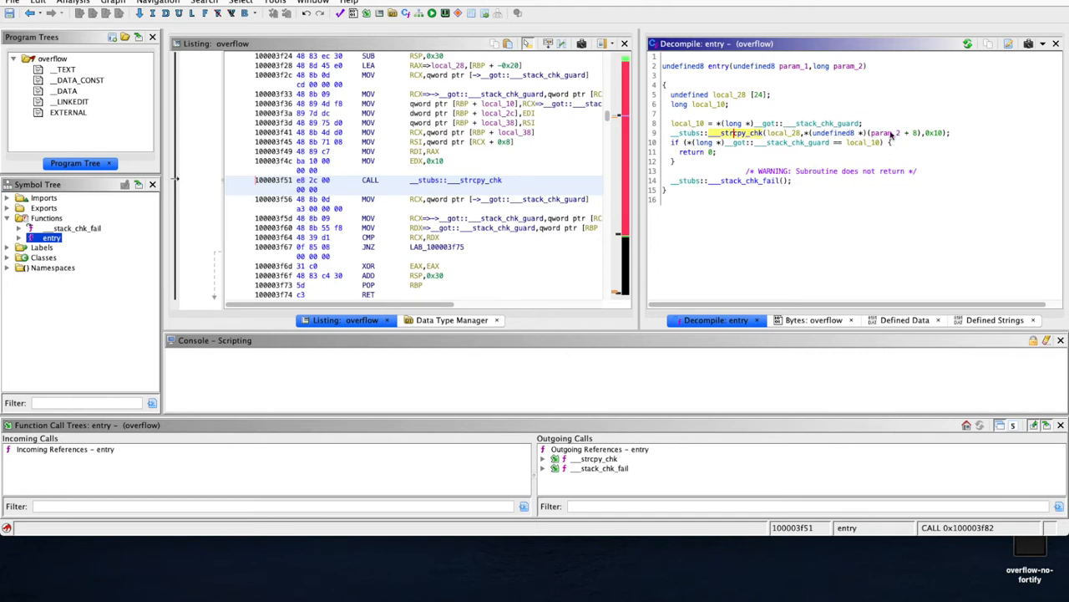
pyautogui.moveTo(926, 182)
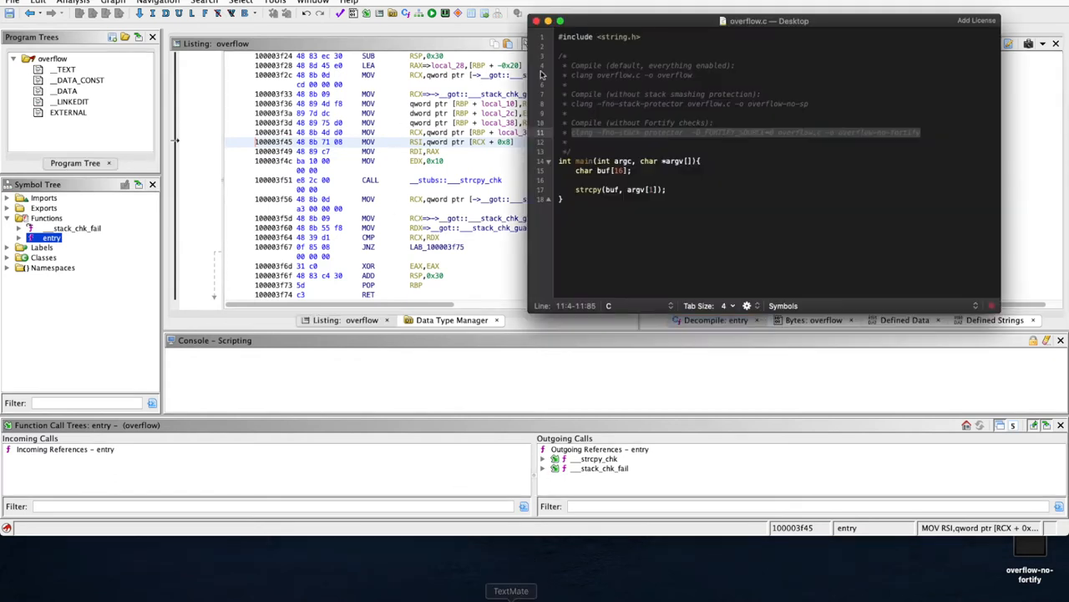
# Select a parameter name in main's signature in overflow.c.
pyautogui.click(631, 189)
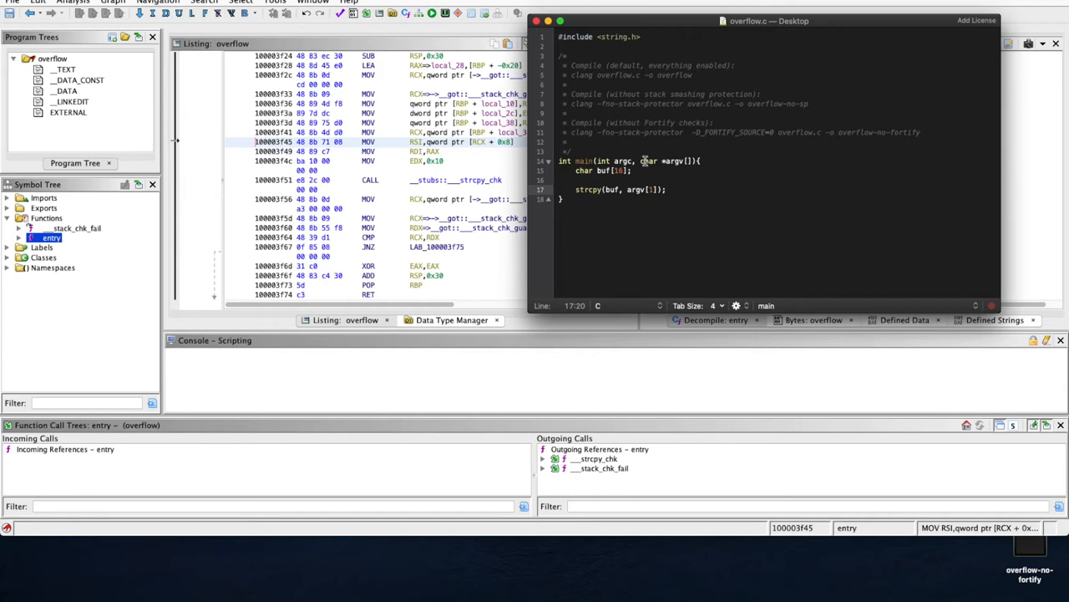
pyautogui.doubleClick(636, 189)
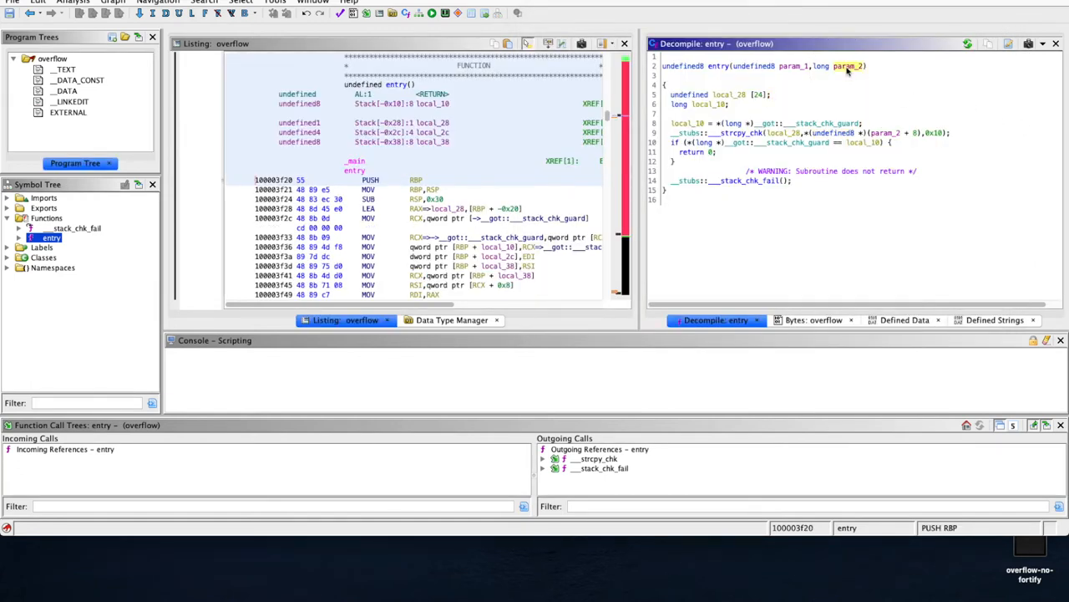
# Rename param_2 to argc, then to argv, and cancel the Analysis Options dialog.
pyautogui.doubleClick(847, 66)
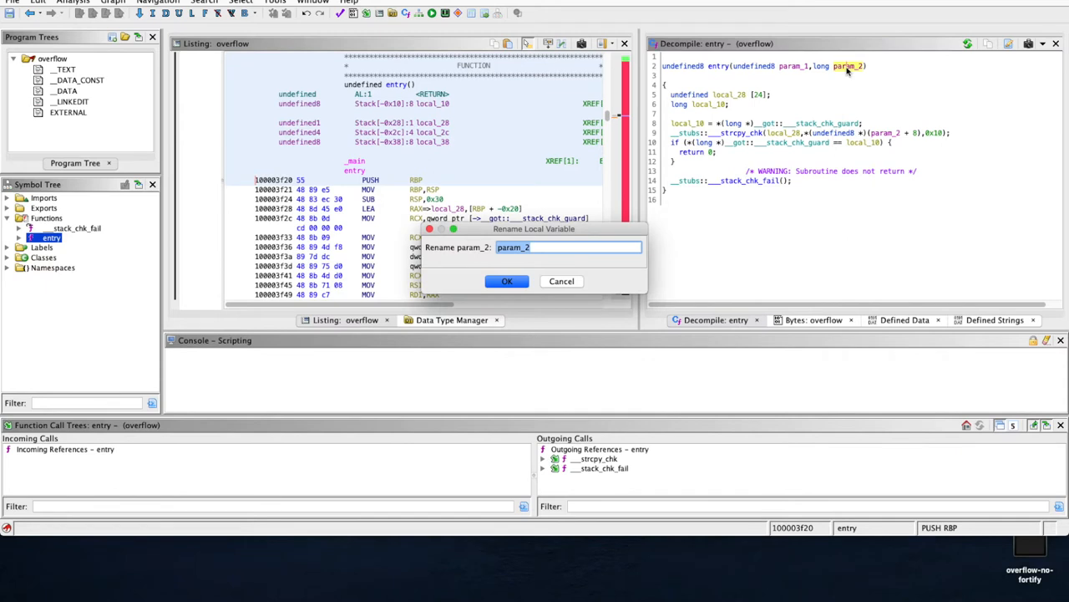
pyautogui.write('argc')
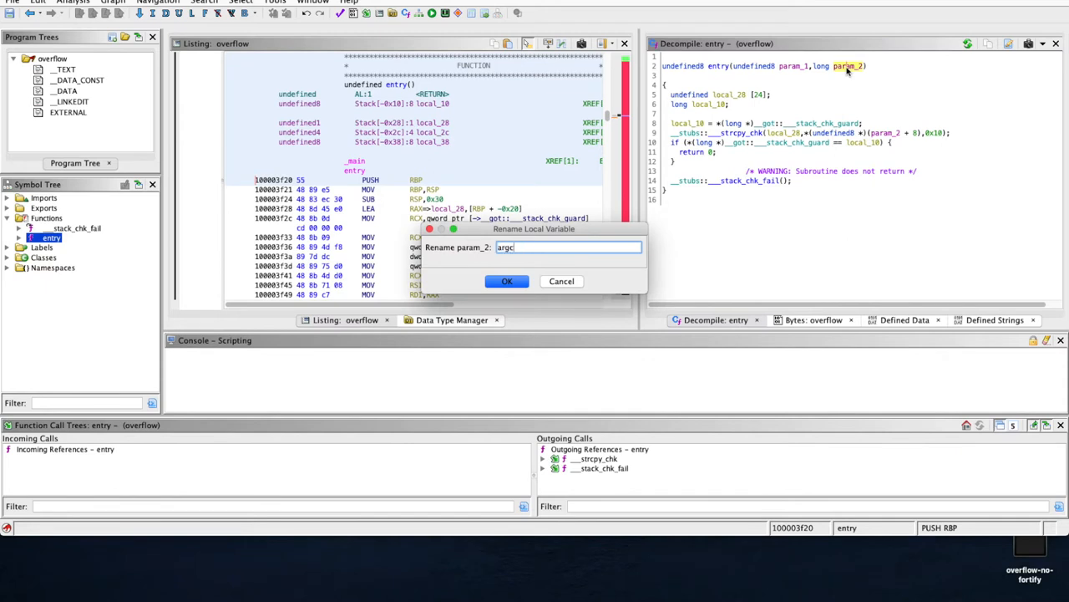
pyautogui.click(507, 281)
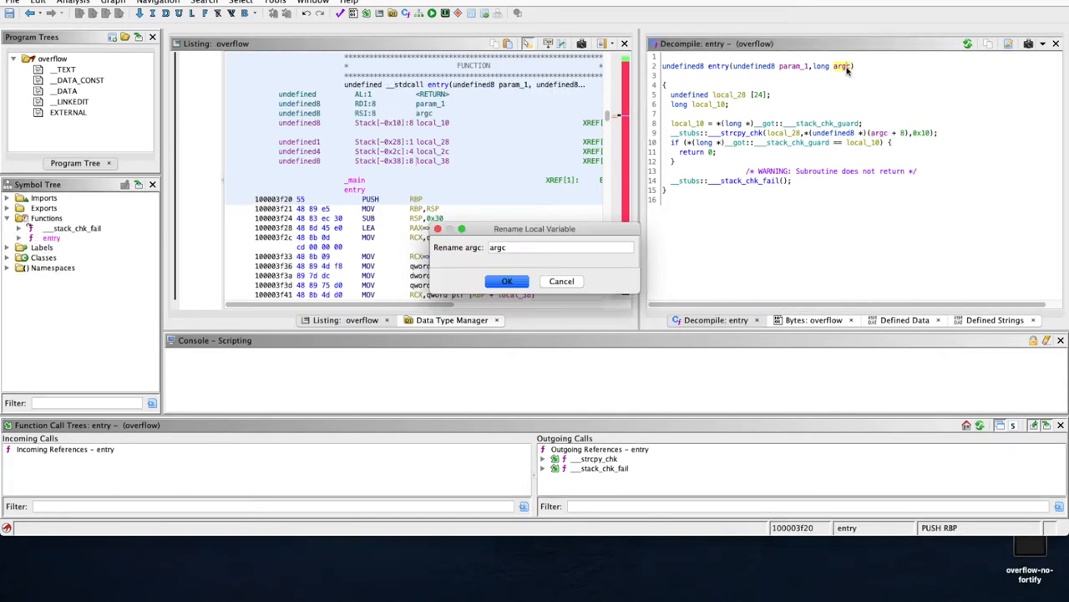
pyautogui.write('argv')
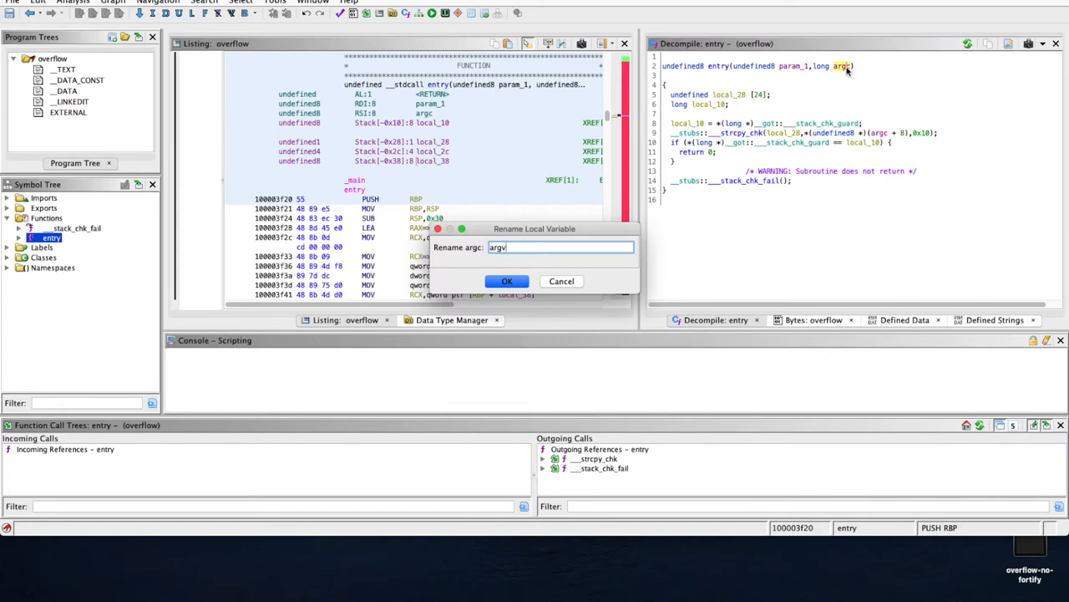
pyautogui.click(507, 281)
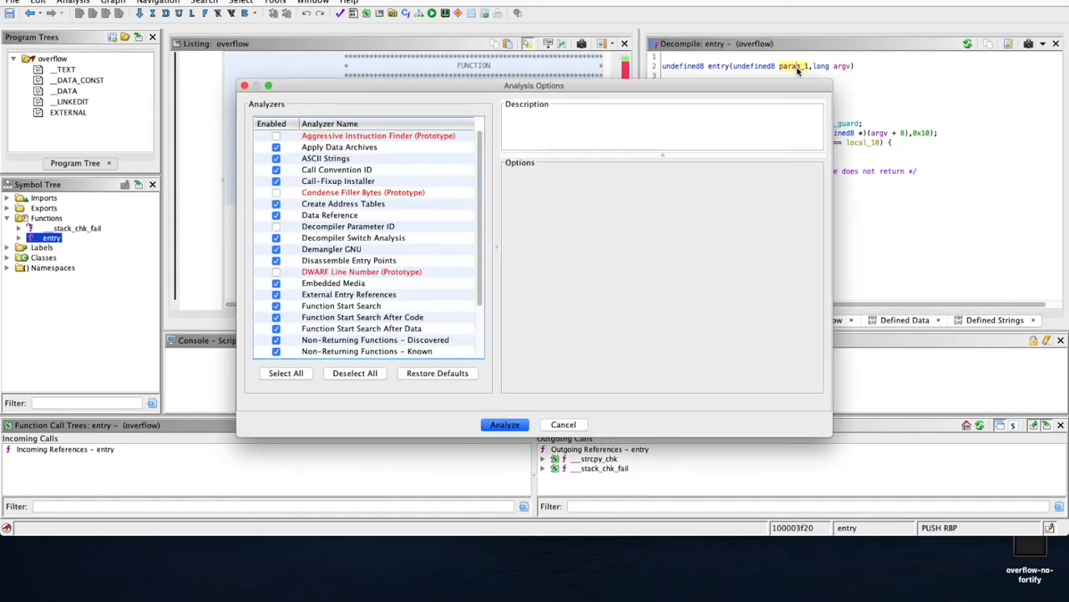
pyautogui.click(504, 424)
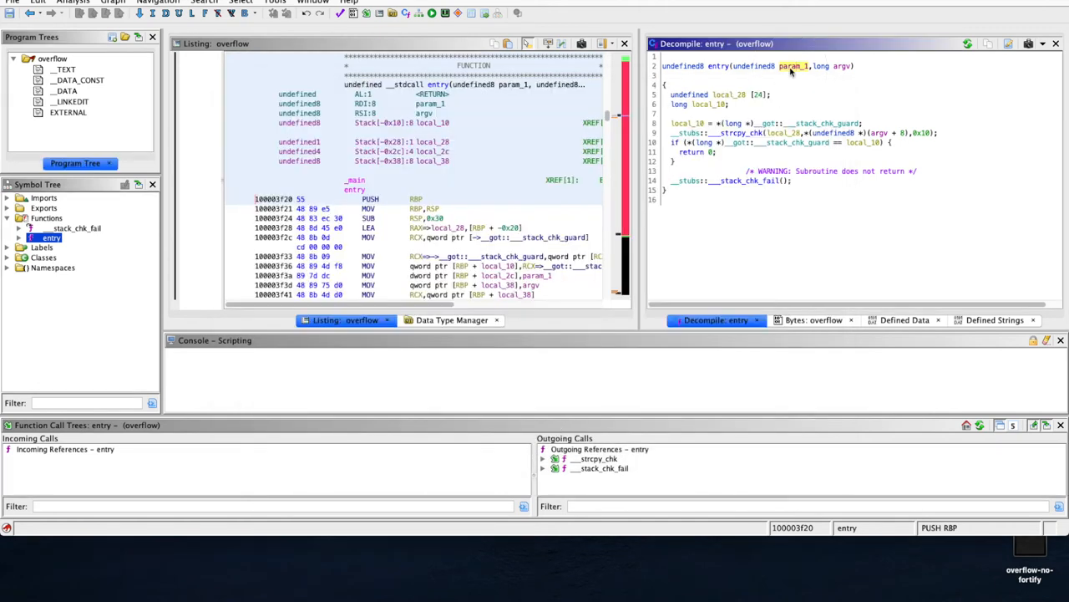
pyautogui.rightClick(794, 66)
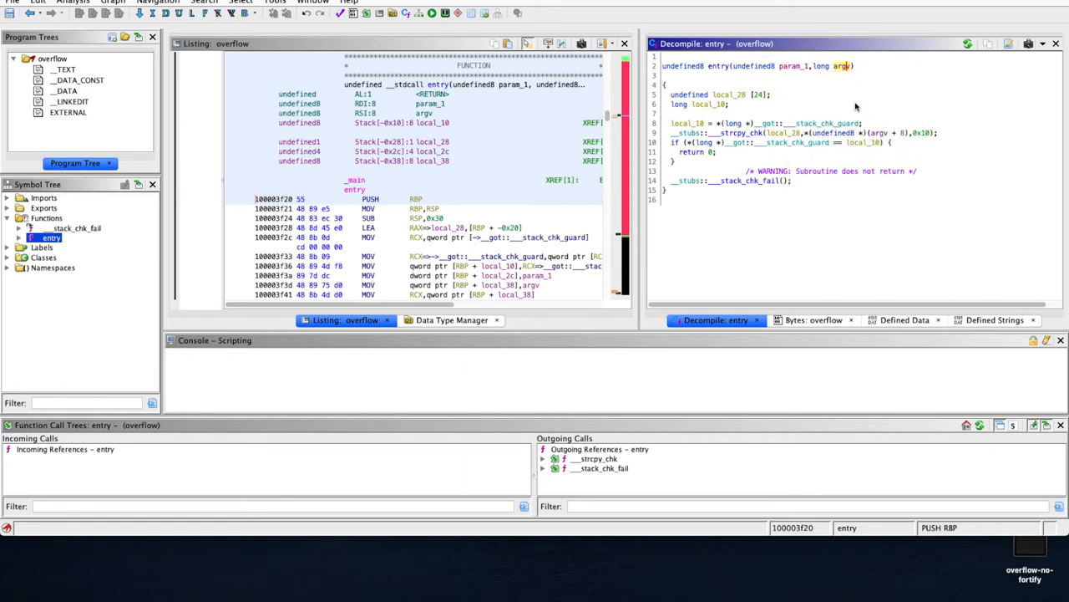
# Retype the argv parameter's long type as char** with Retype Variable.
pyautogui.rightClick(841, 66)
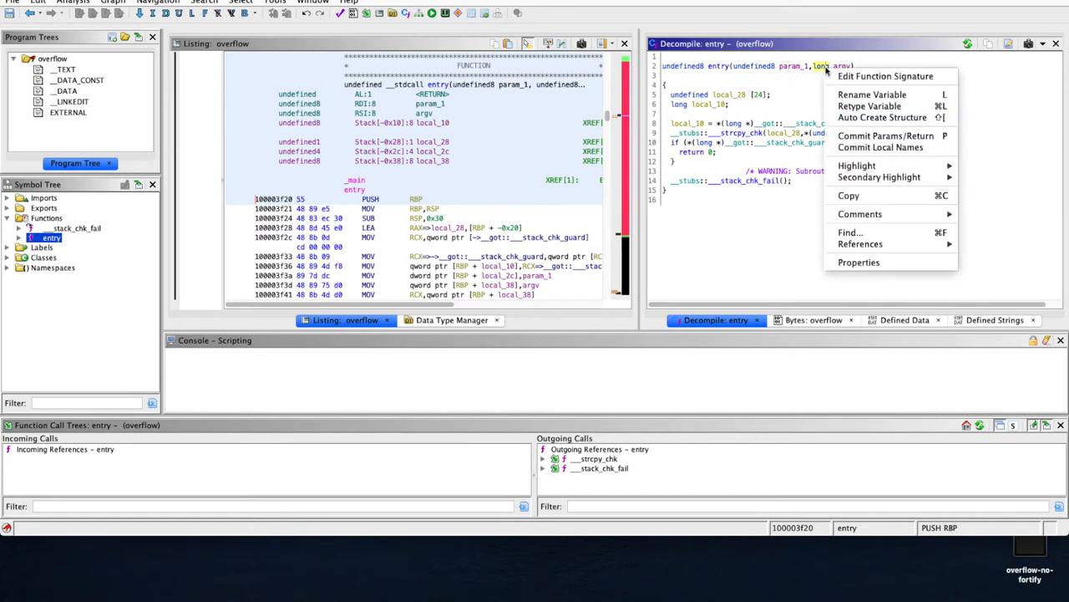
pyautogui.click(872, 105)
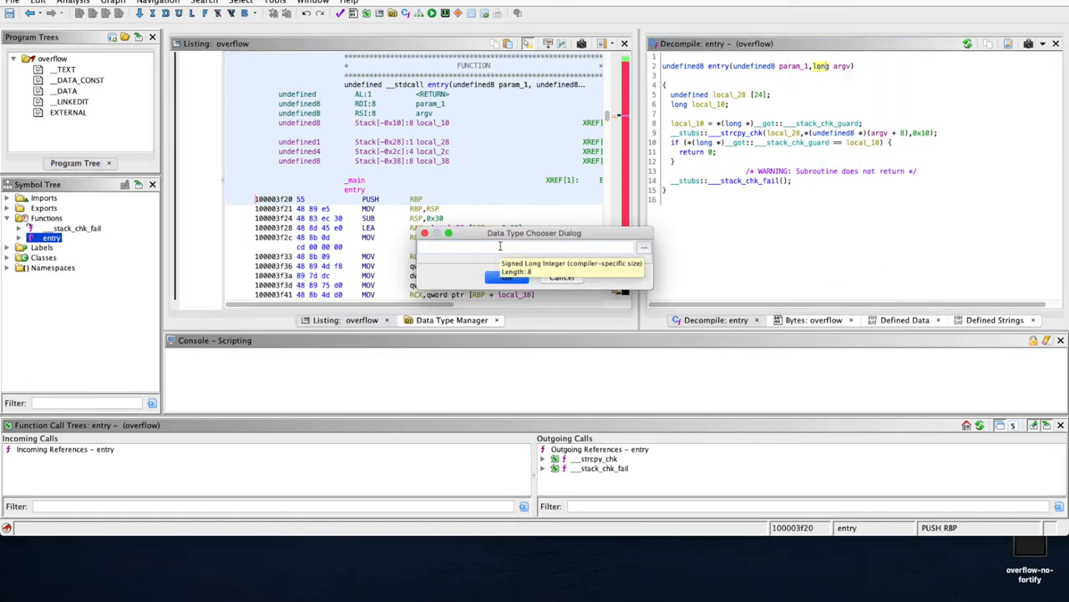
pyautogui.write('char**')
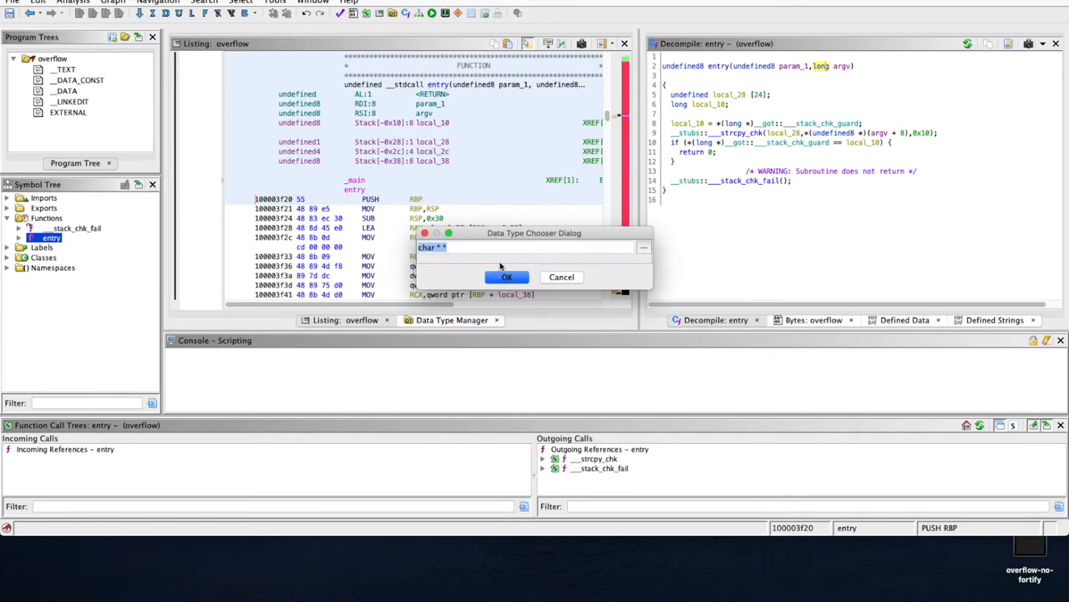
pyautogui.click(506, 276)
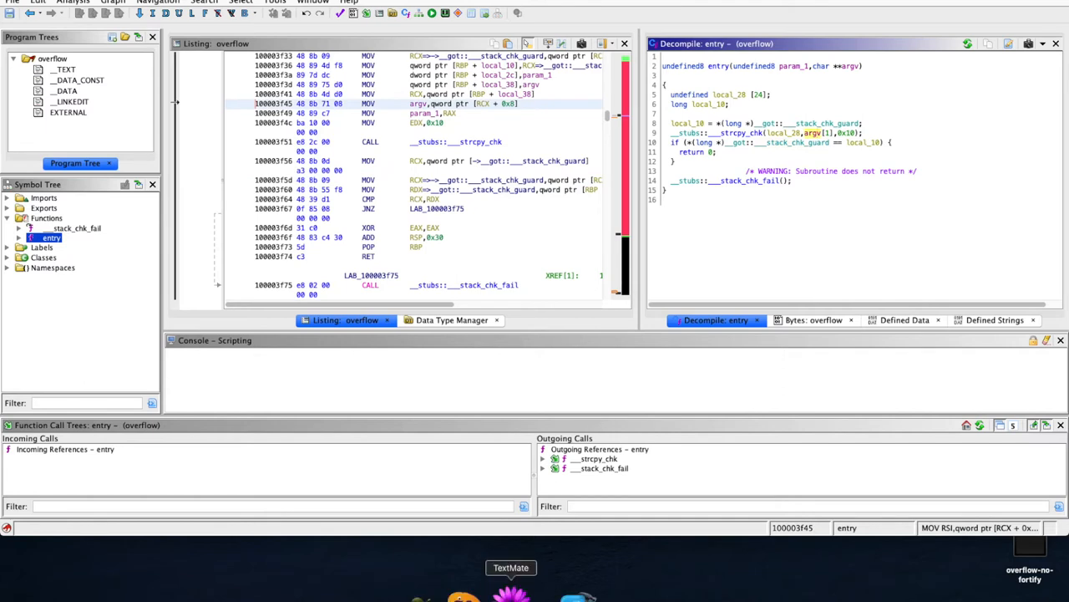
pyautogui.click(510, 568)
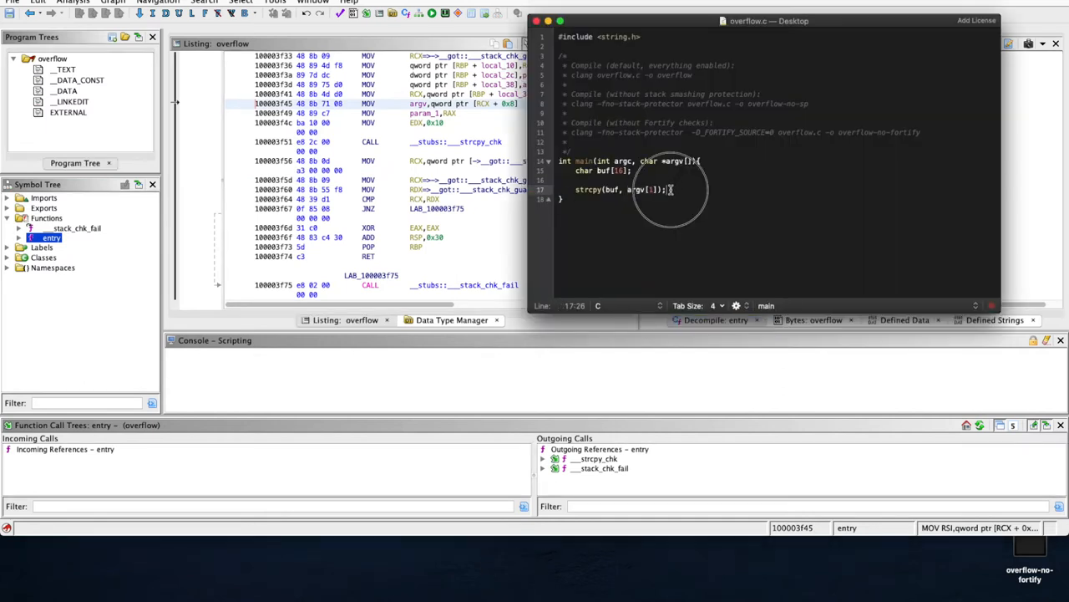
pyautogui.click(715, 319)
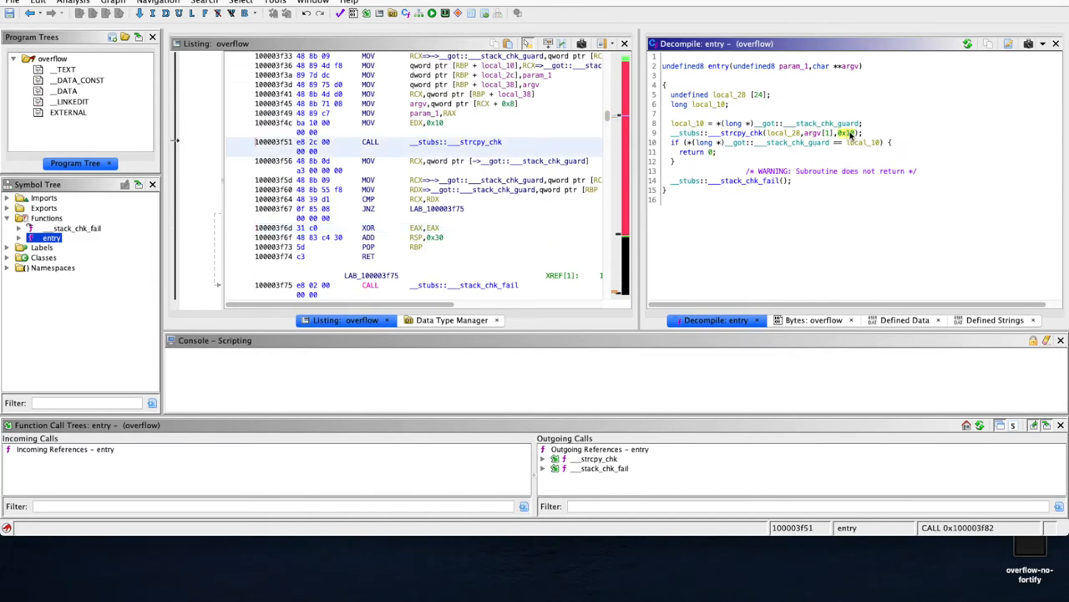
pyautogui.moveTo(865, 135)
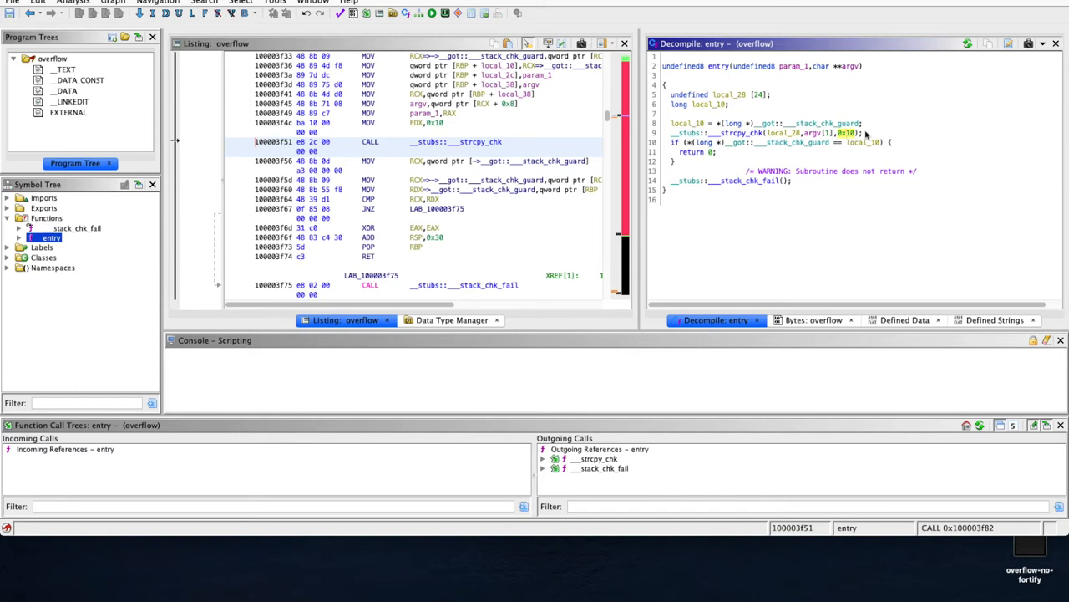
pyautogui.moveTo(595, 428)
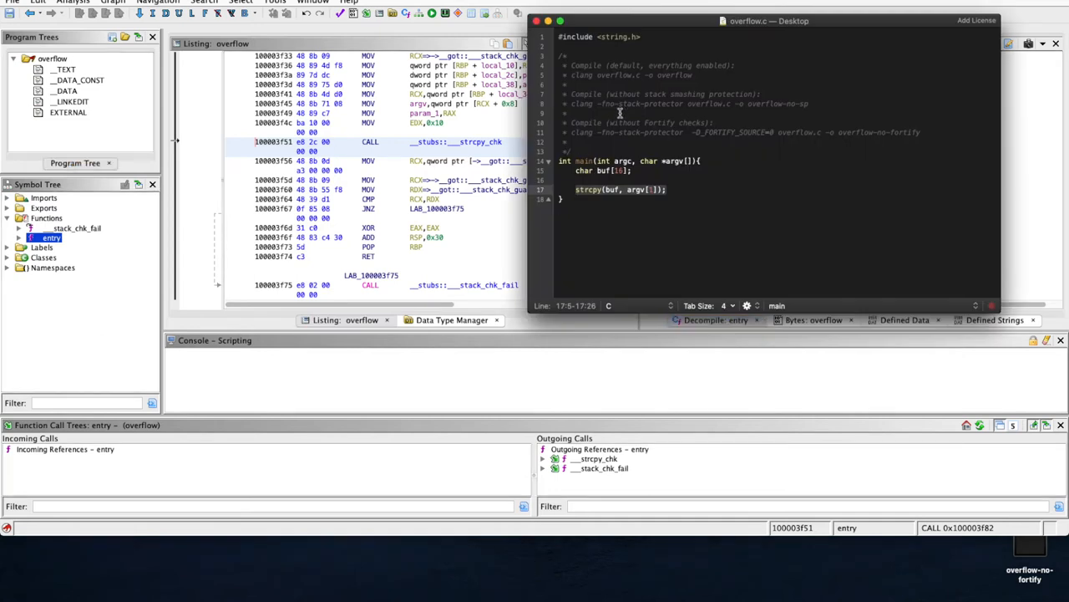
pyautogui.click(602, 170)
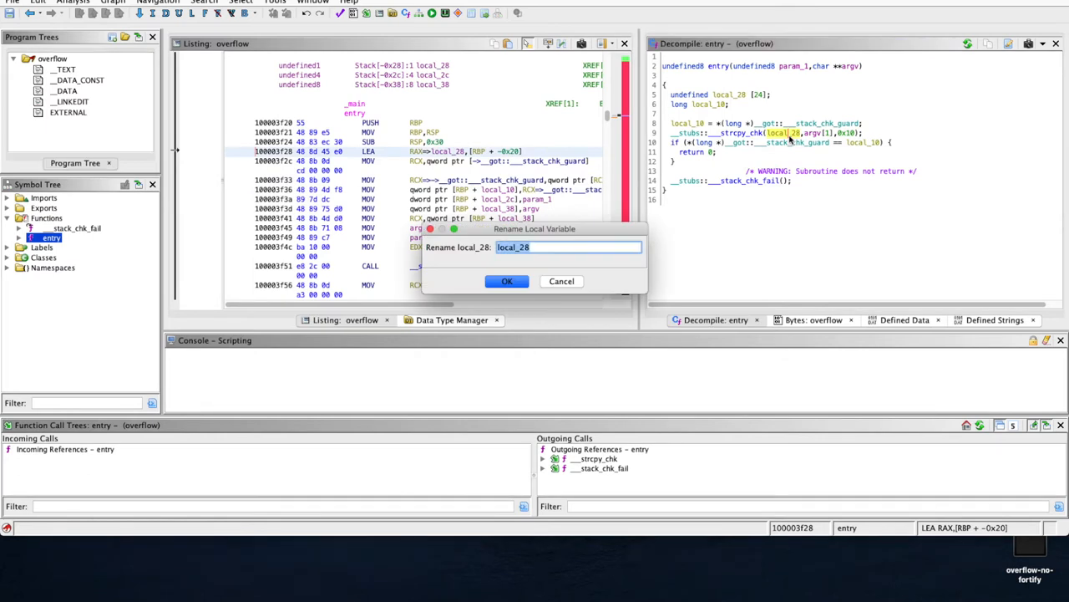
# Rename local_28 to buf and select the stack_chk_fail call line.
pyautogui.write('buf')
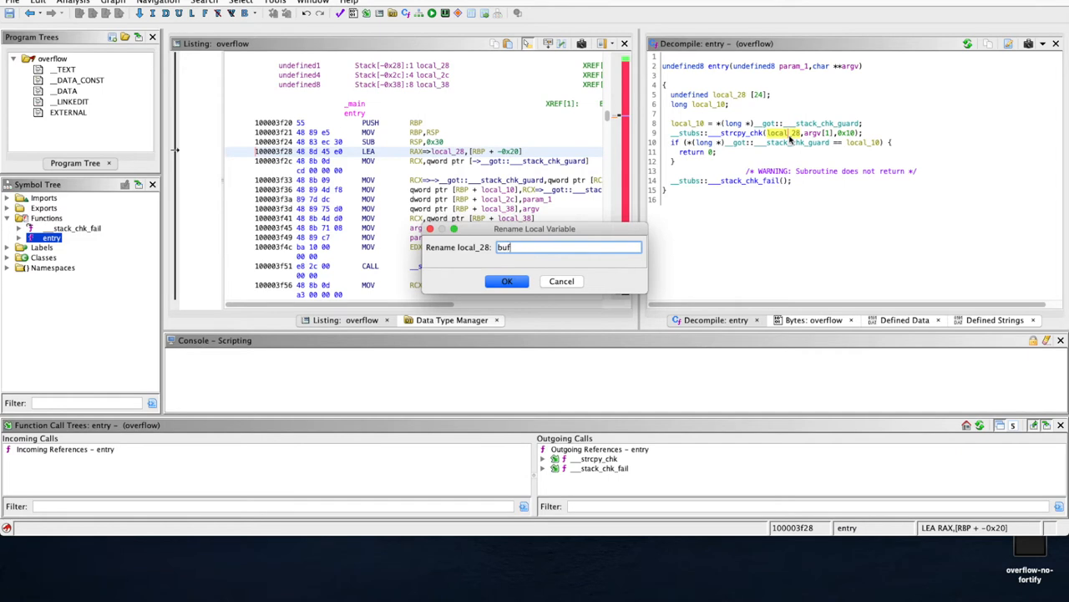
pyautogui.click(507, 281)
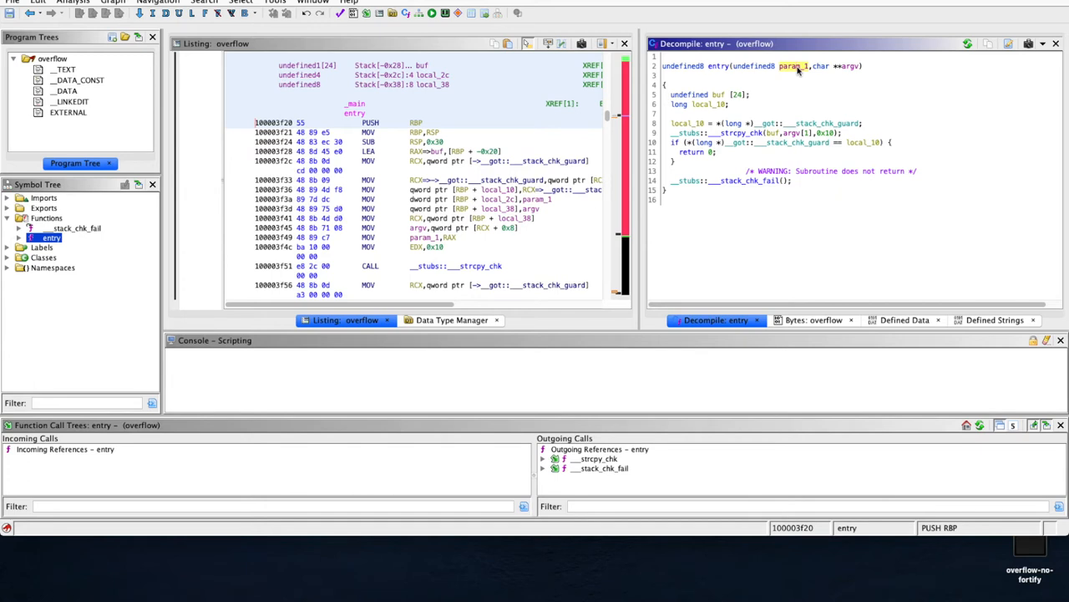
pyautogui.click(755, 66)
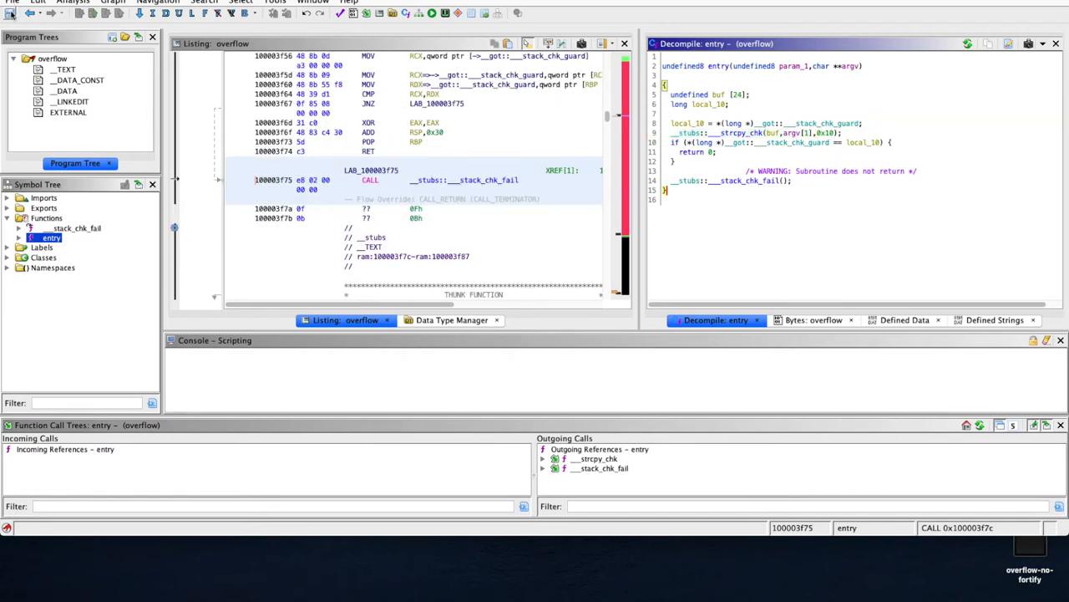
# Open and analyze overflow-no-fortify, then filter the Symbol Tree for main.
pyautogui.click(11, 2)
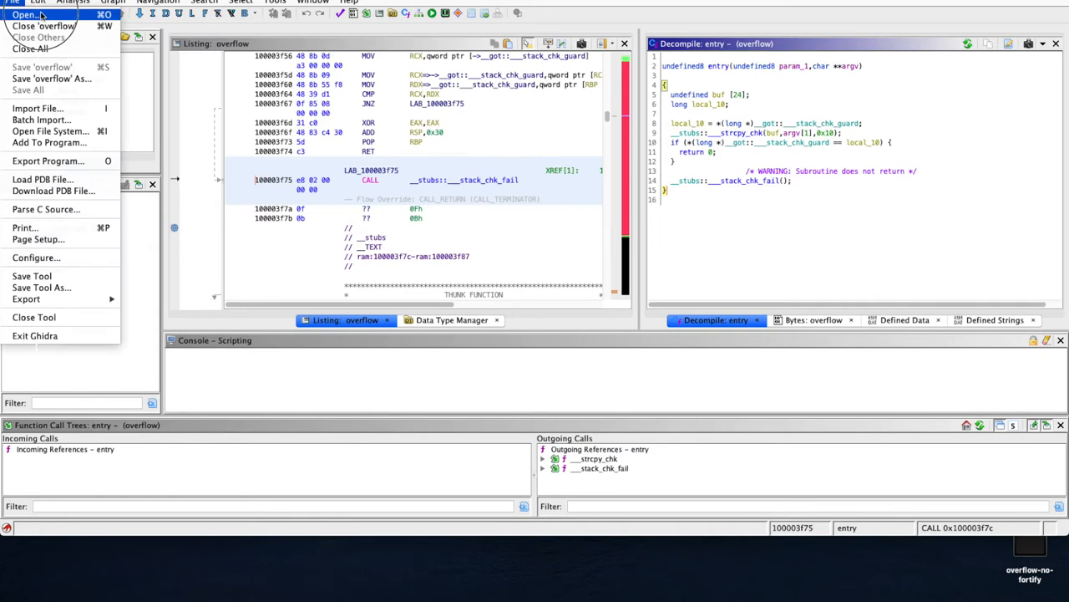
pyautogui.click(26, 14)
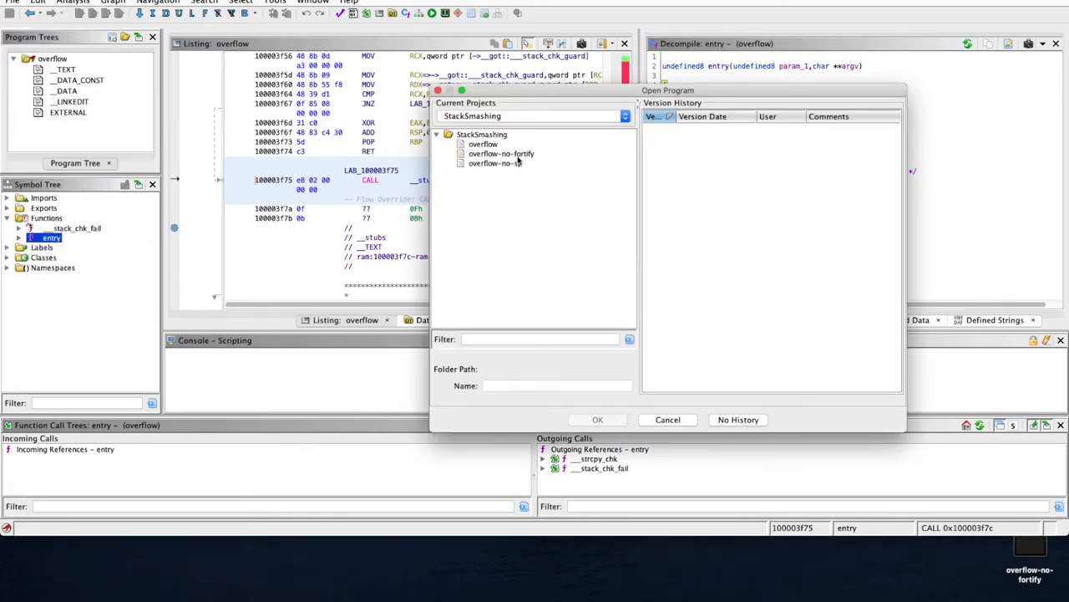
pyautogui.doubleClick(500, 153)
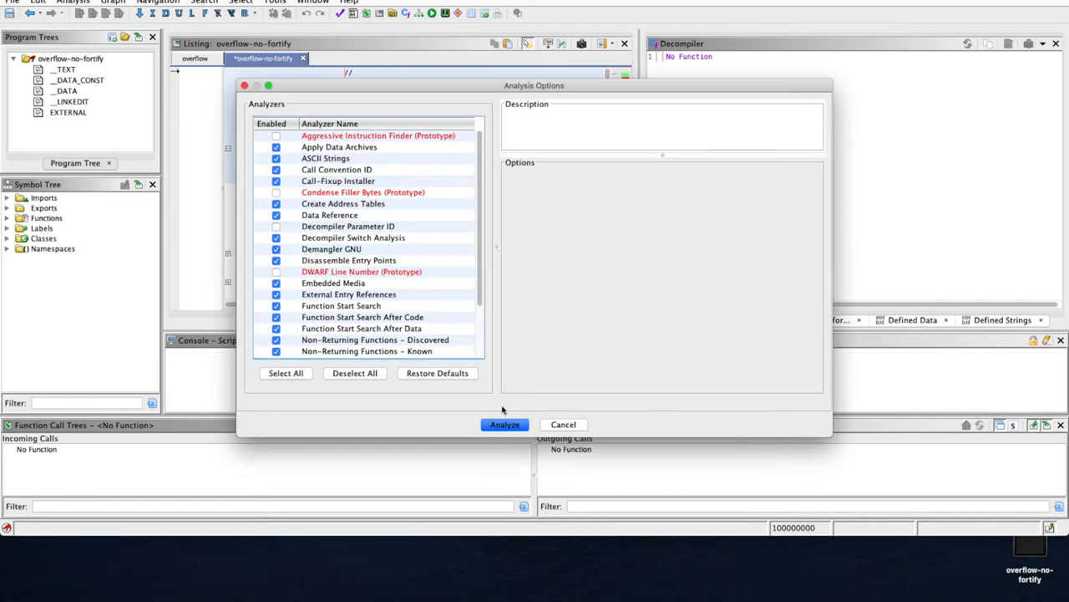
pyautogui.click(503, 423)
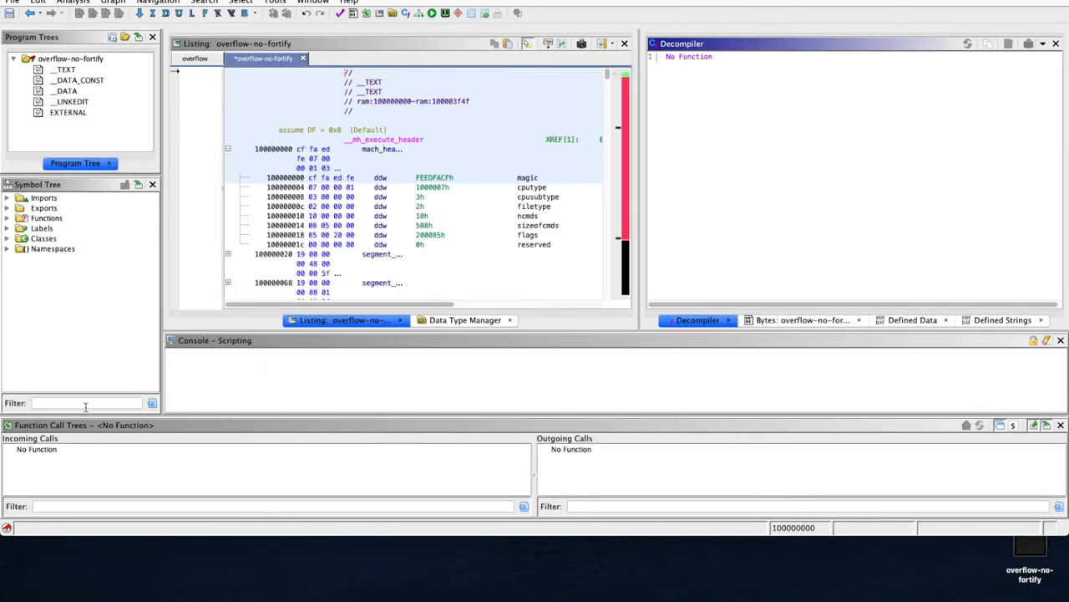
pyautogui.write('m')
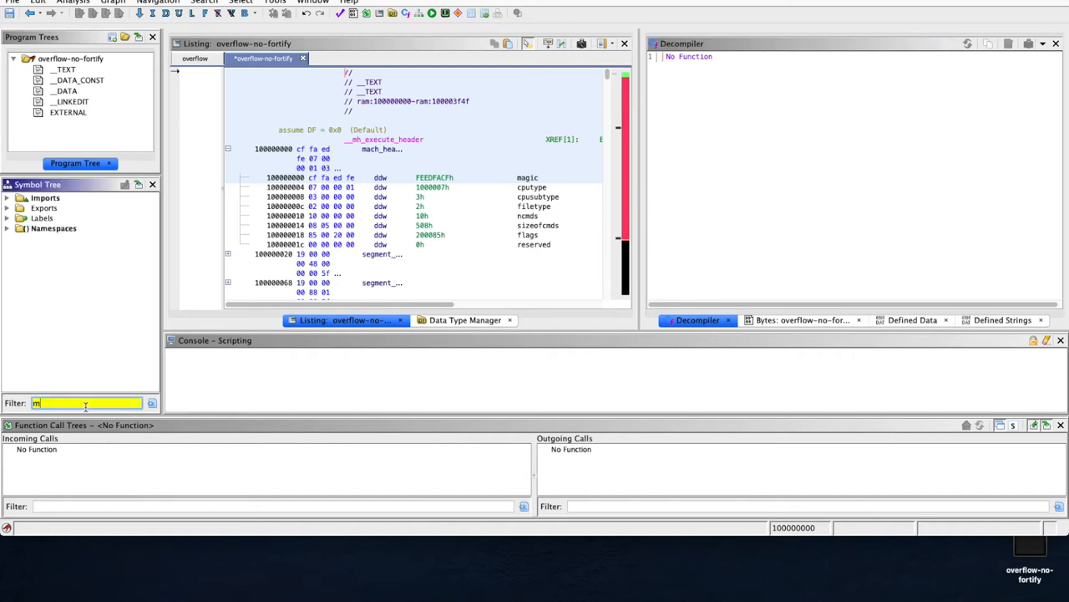
pyautogui.write('main')
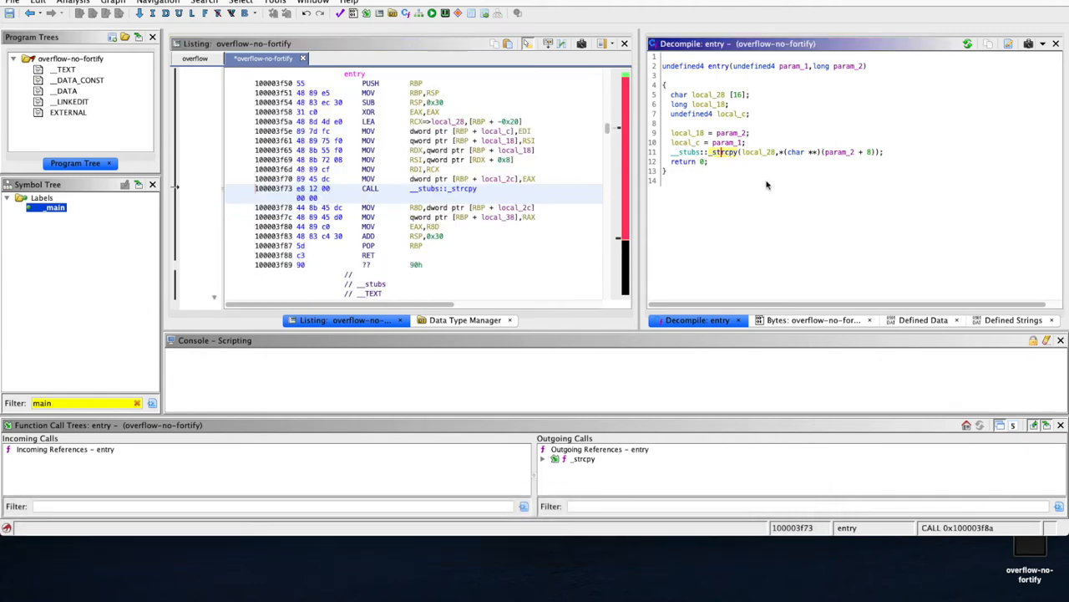
pyautogui.moveTo(797, 52)
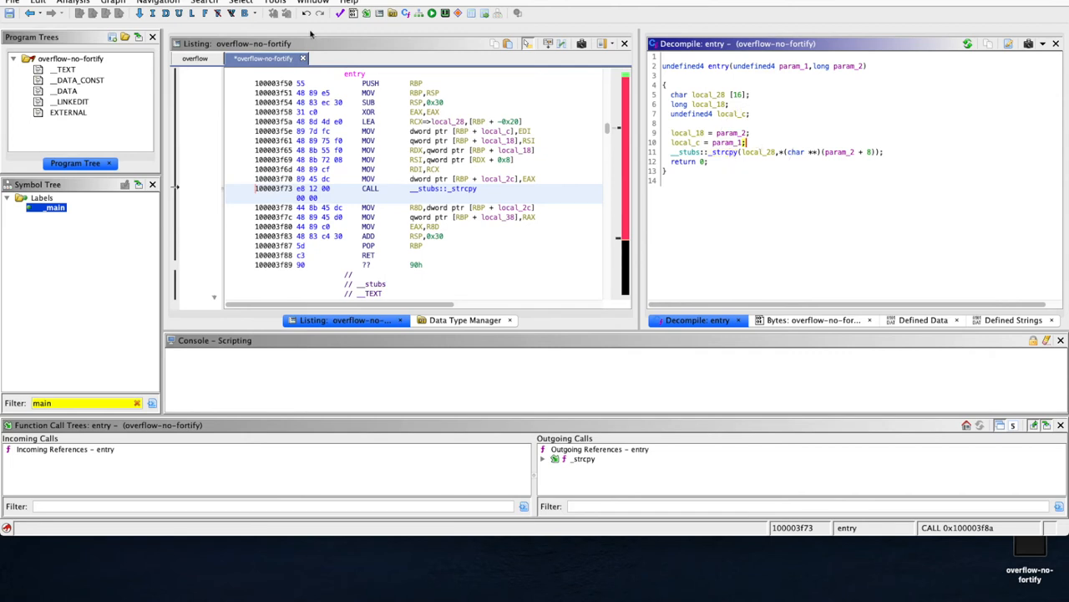
pyautogui.click(12, 2)
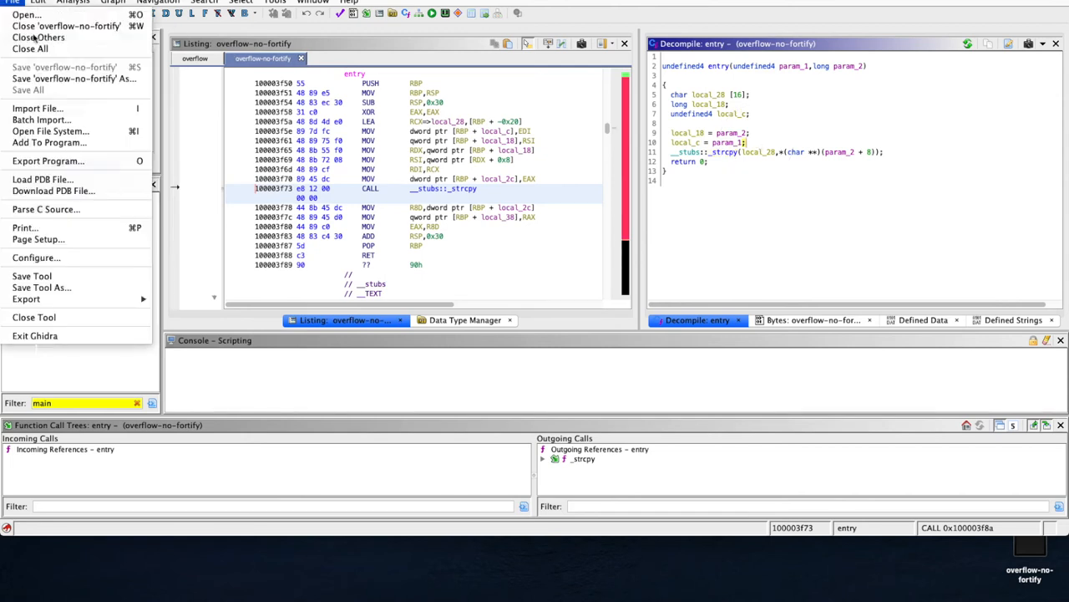
# Open and analyze overflow-no-sp, display its _main, then return to the overflow program.
pyautogui.click(27, 14)
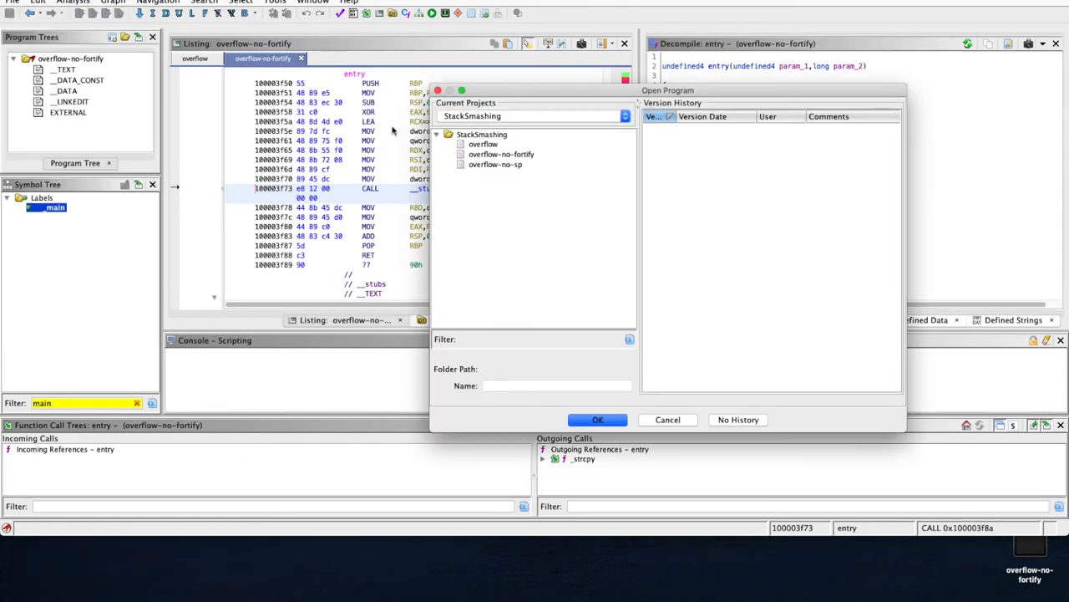
pyautogui.click(597, 420)
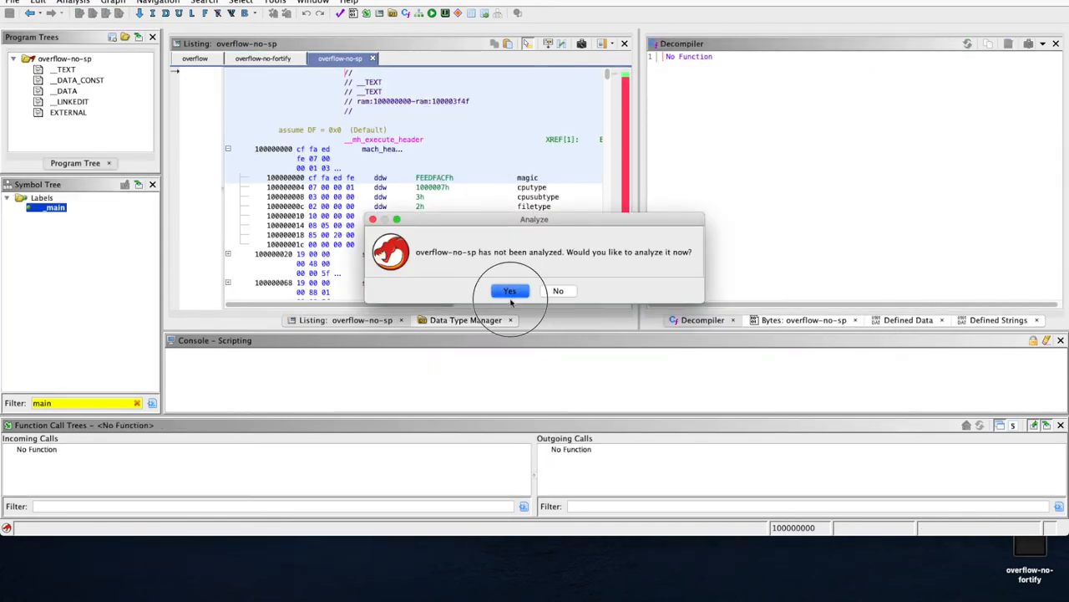
pyautogui.click(510, 291)
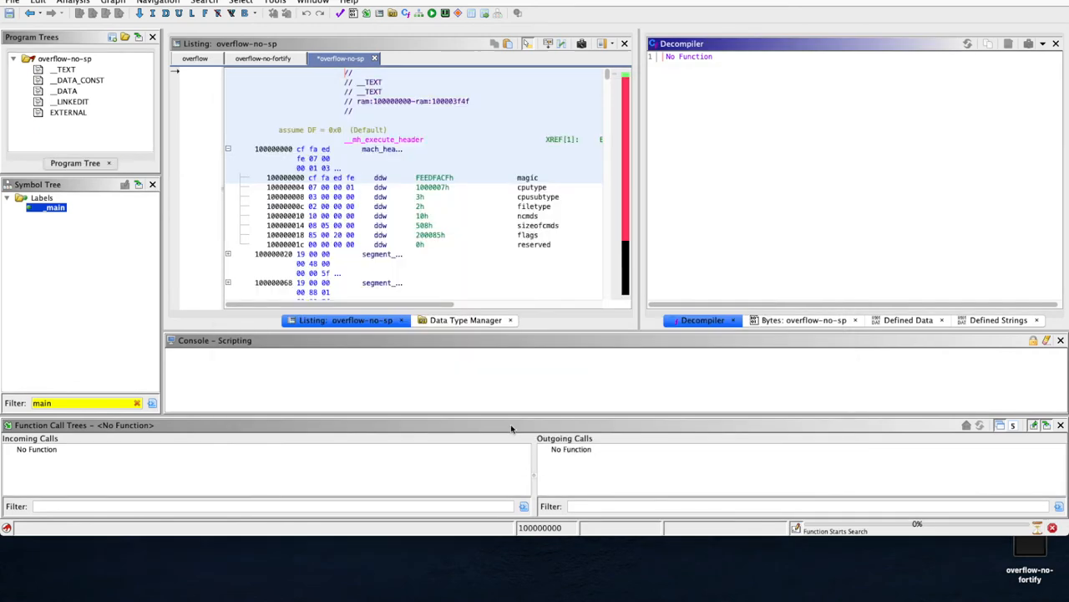
pyautogui.moveTo(384, 238)
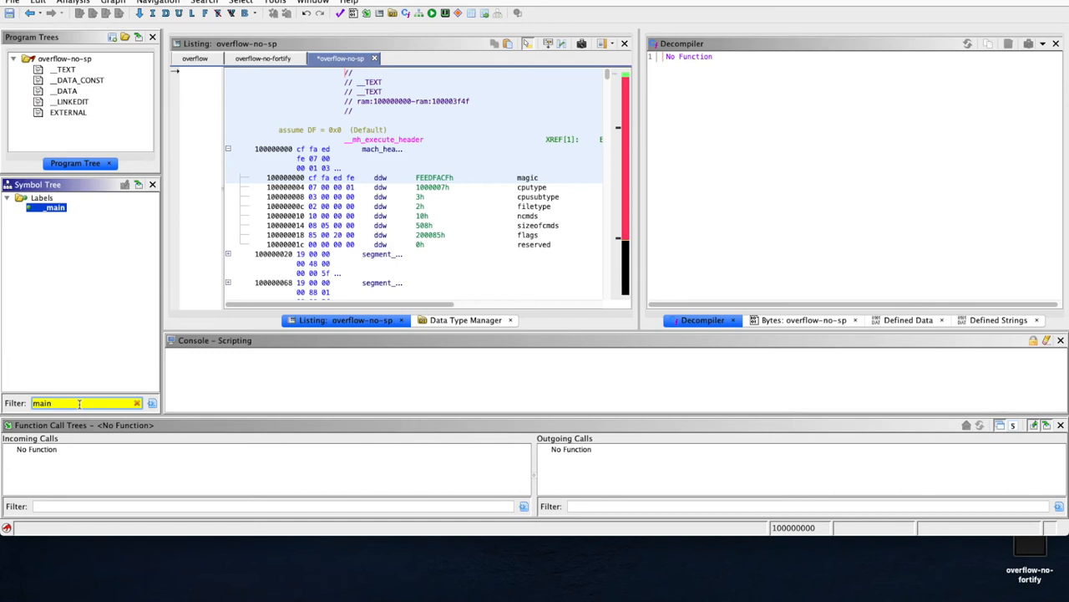
pyautogui.doubleClick(57, 207)
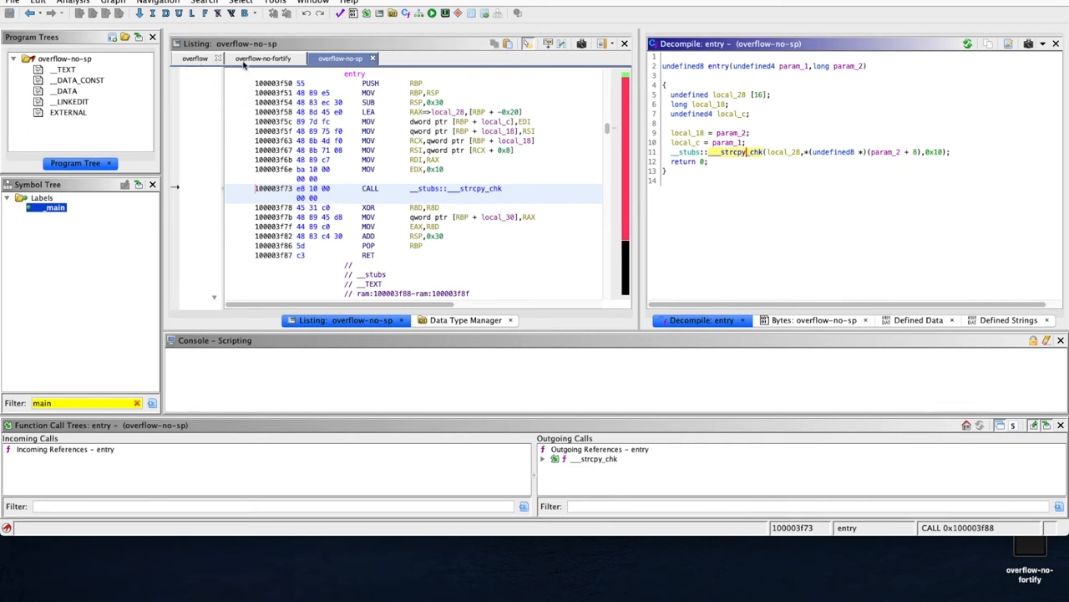
pyautogui.click(194, 58)
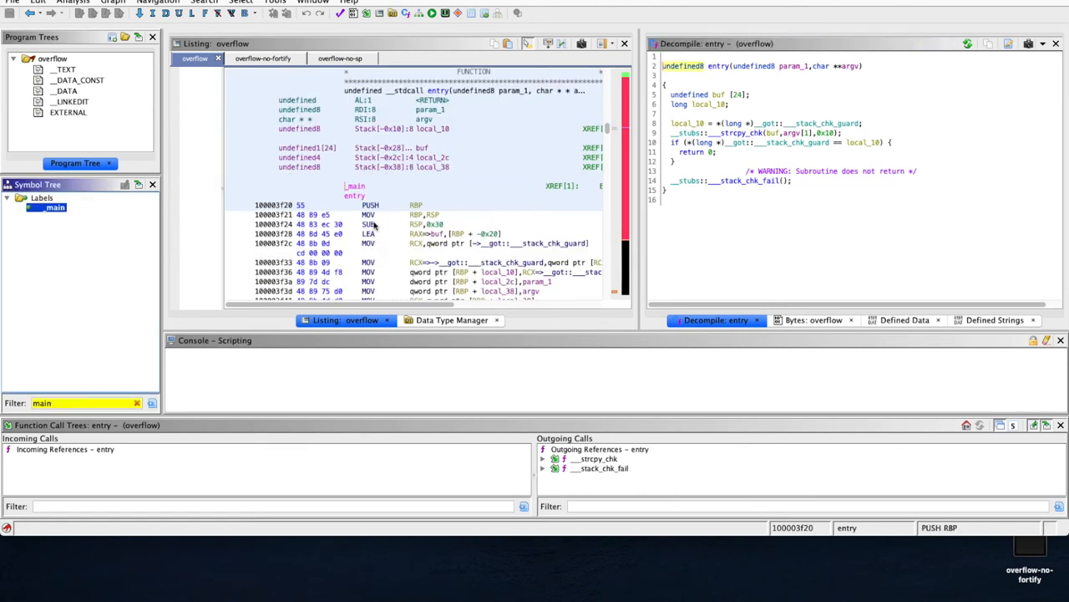
# Compare overflow's selected entry function against itself, then switch to overflow-no-fortify.
pyautogui.rightClick(376, 226)
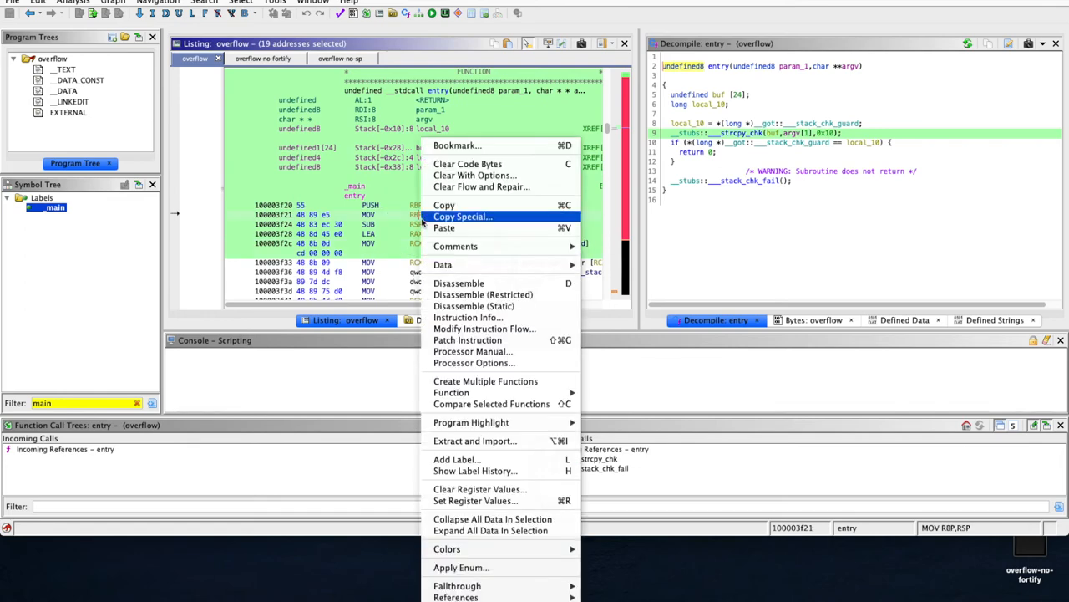
pyautogui.moveTo(492, 403)
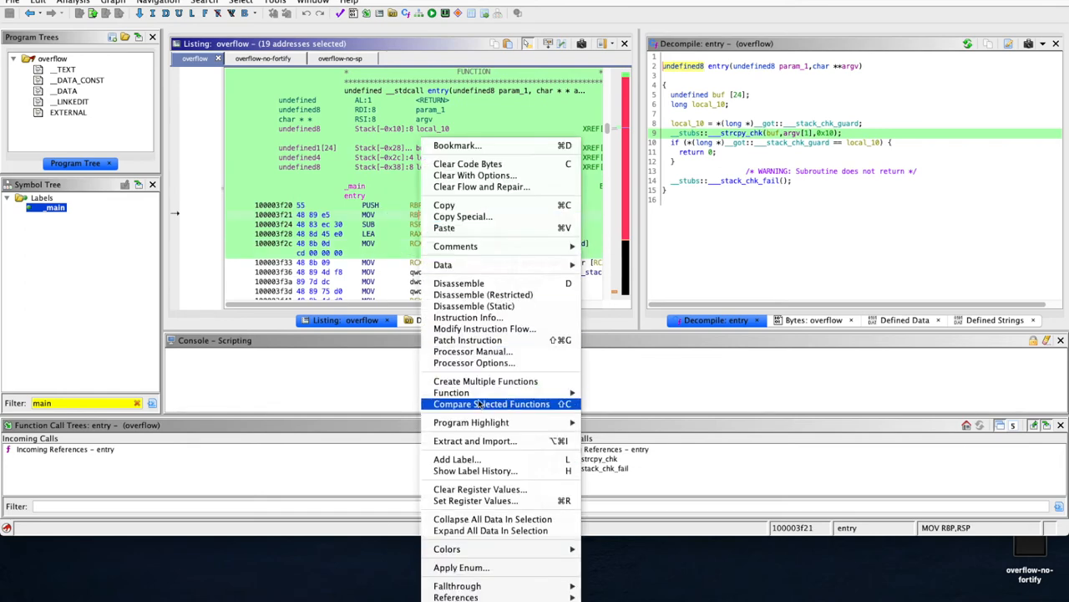
pyautogui.click(492, 404)
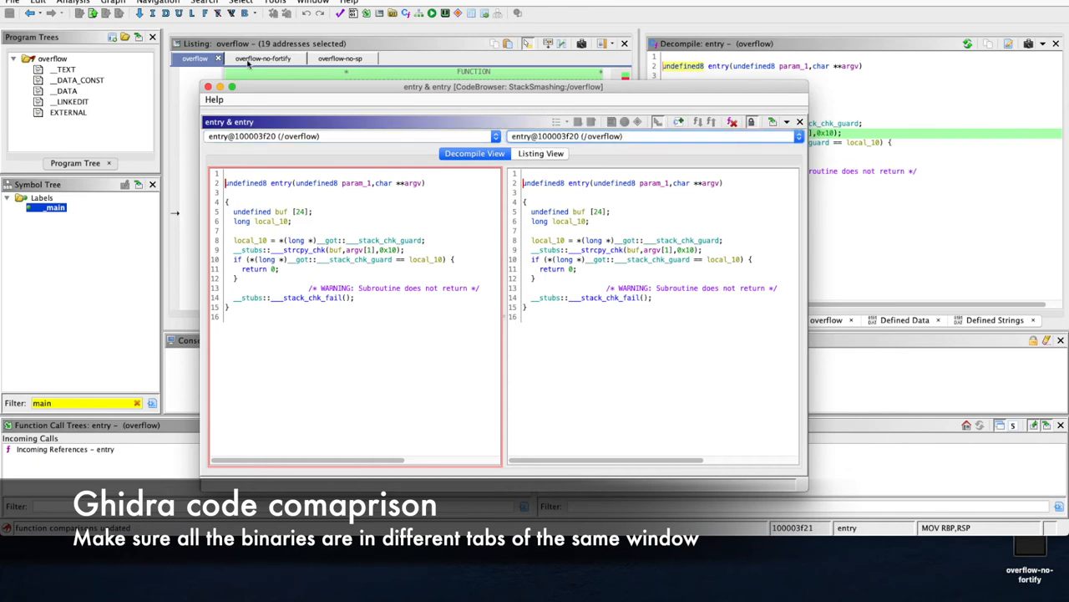
pyautogui.moveTo(263, 58)
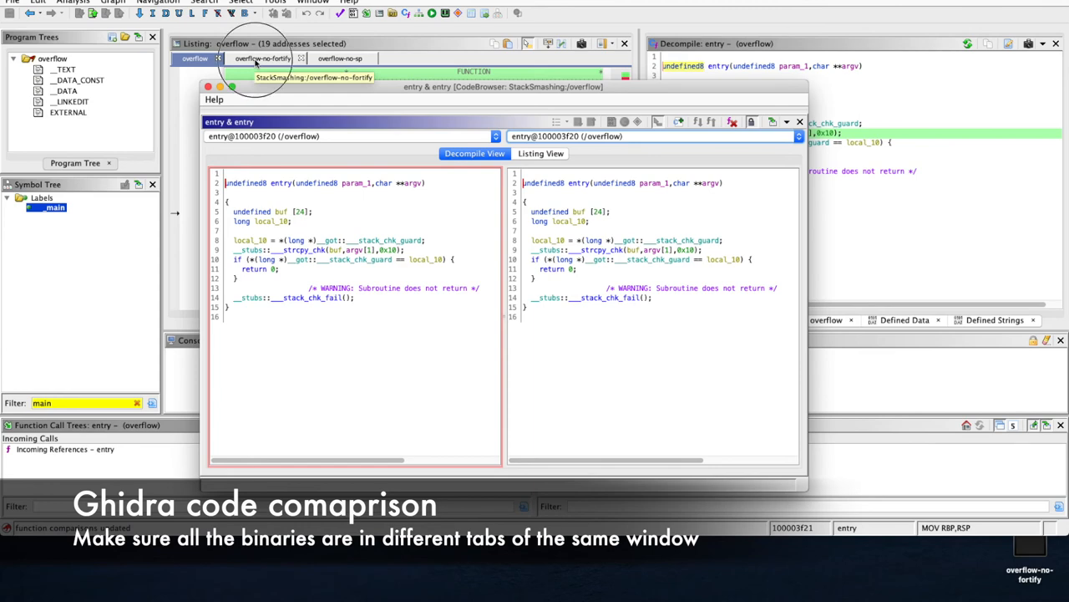
pyautogui.click(263, 58)
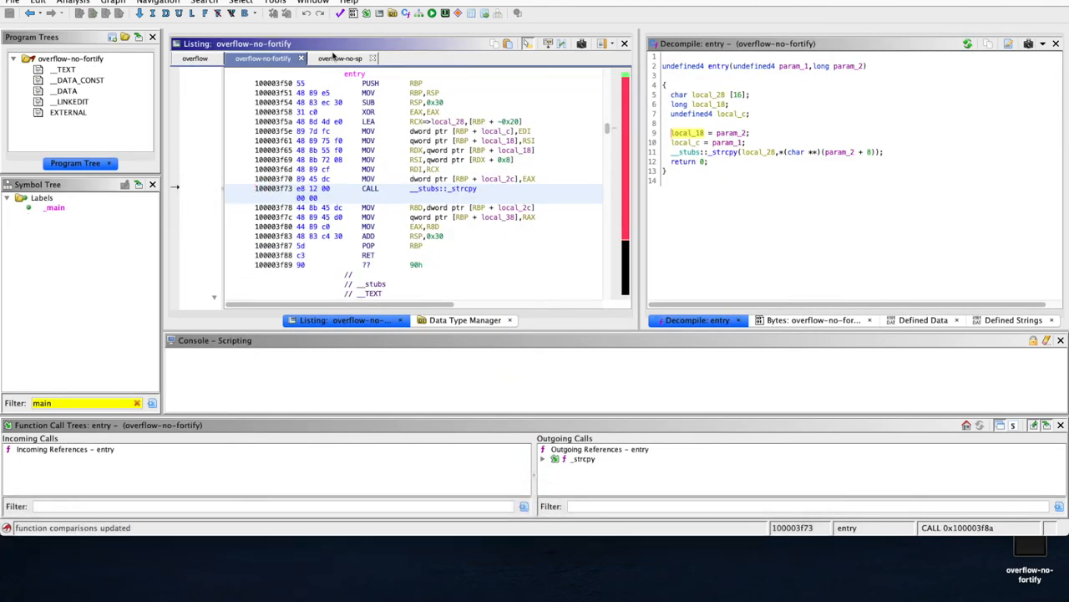
# Add overflow-no-sp's entry function to the comparison window beside overflow's entry.
pyautogui.click(340, 58)
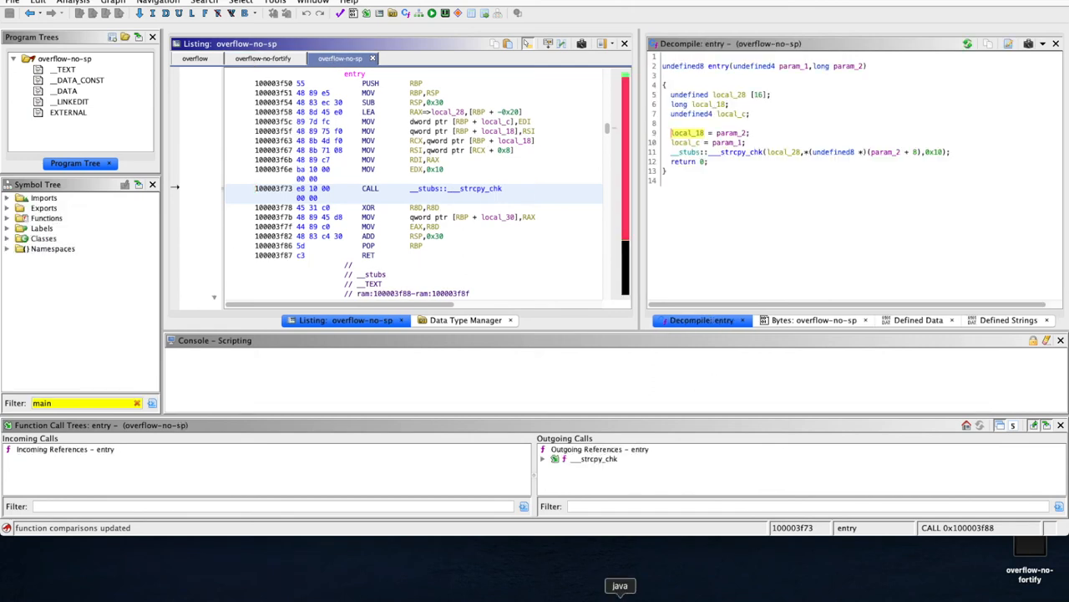
pyautogui.click(620, 585)
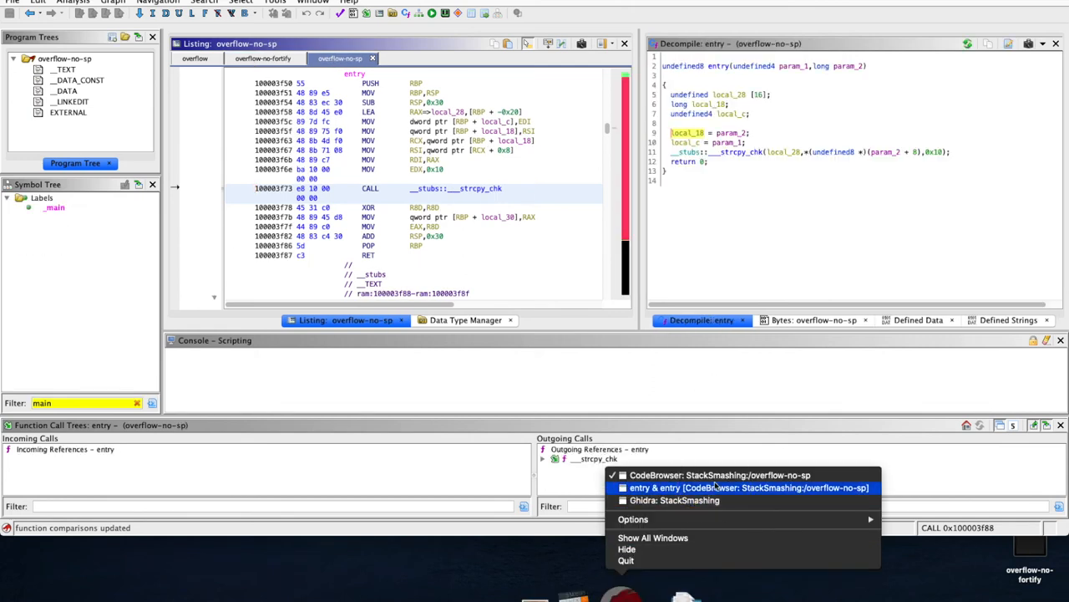
pyautogui.click(748, 488)
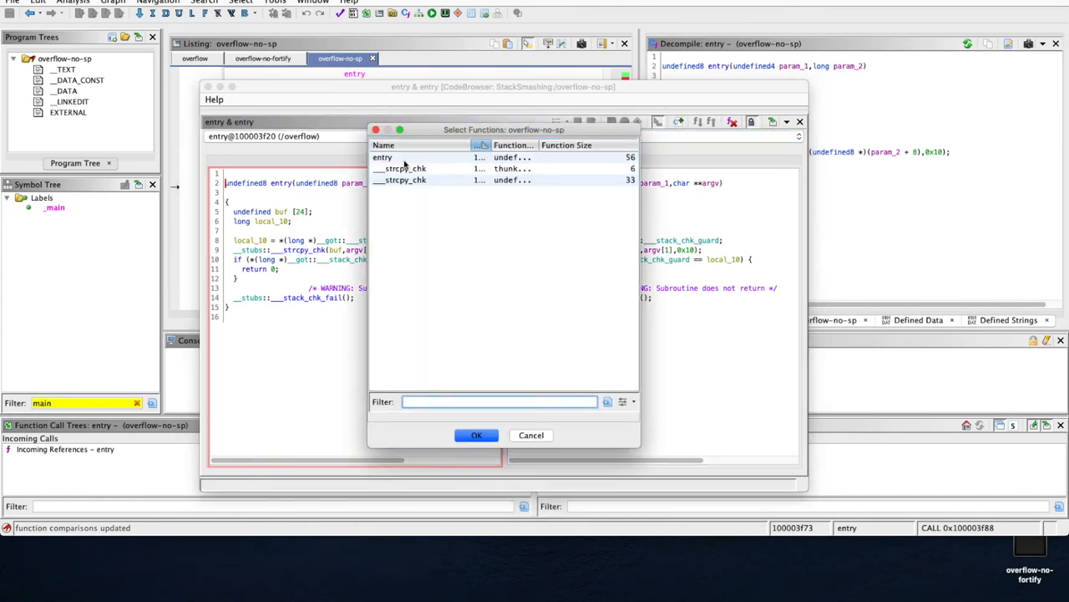
pyautogui.click(476, 434)
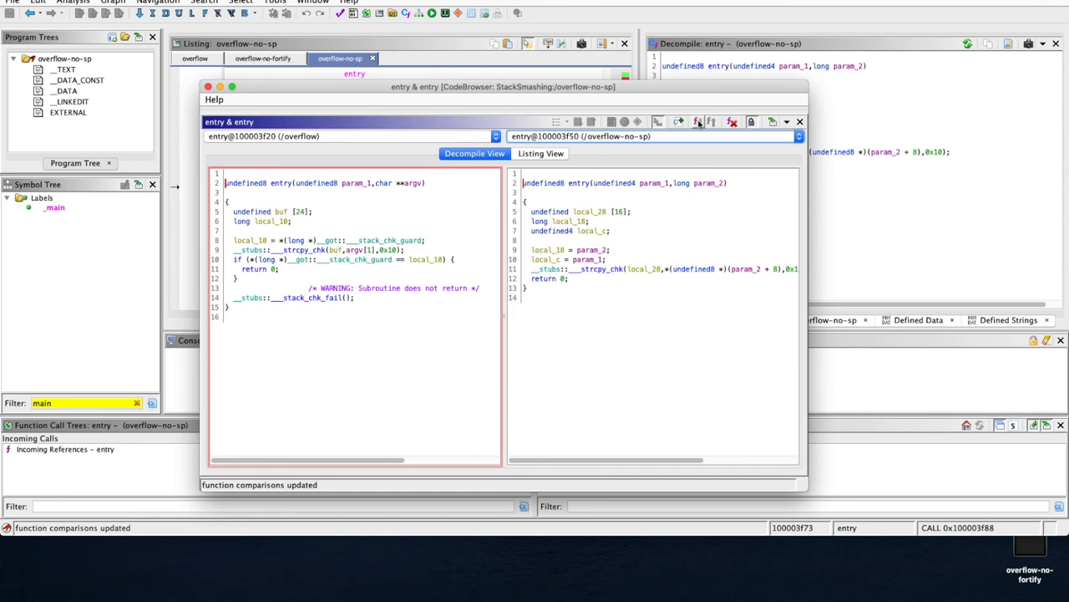
pyautogui.moveTo(697, 121)
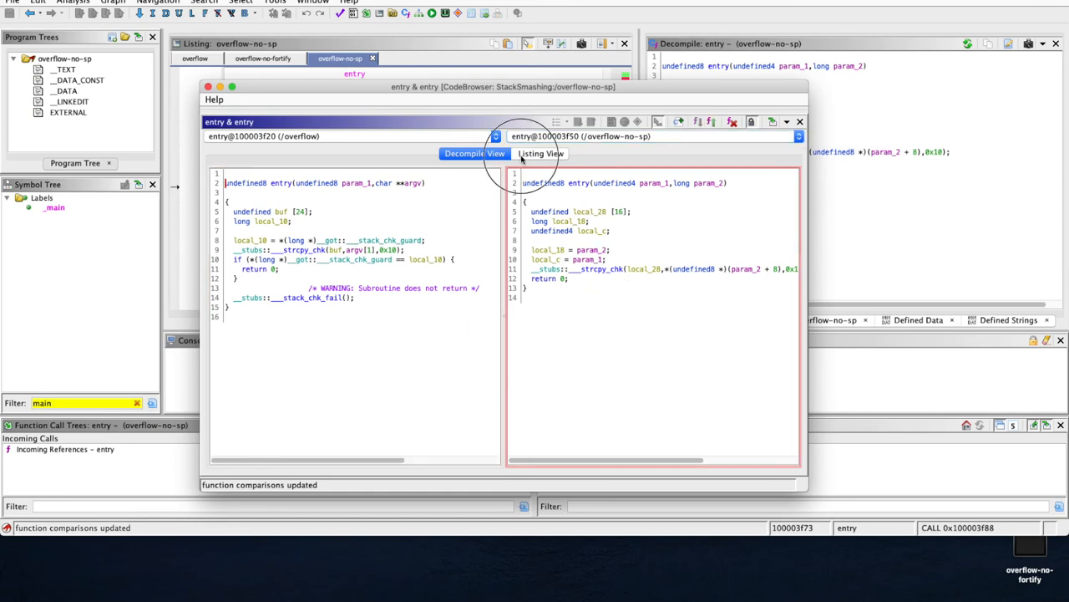
# View both entry functions as side-by-side disassembly listings, then return to the CodeBrowser.
pyautogui.click(540, 153)
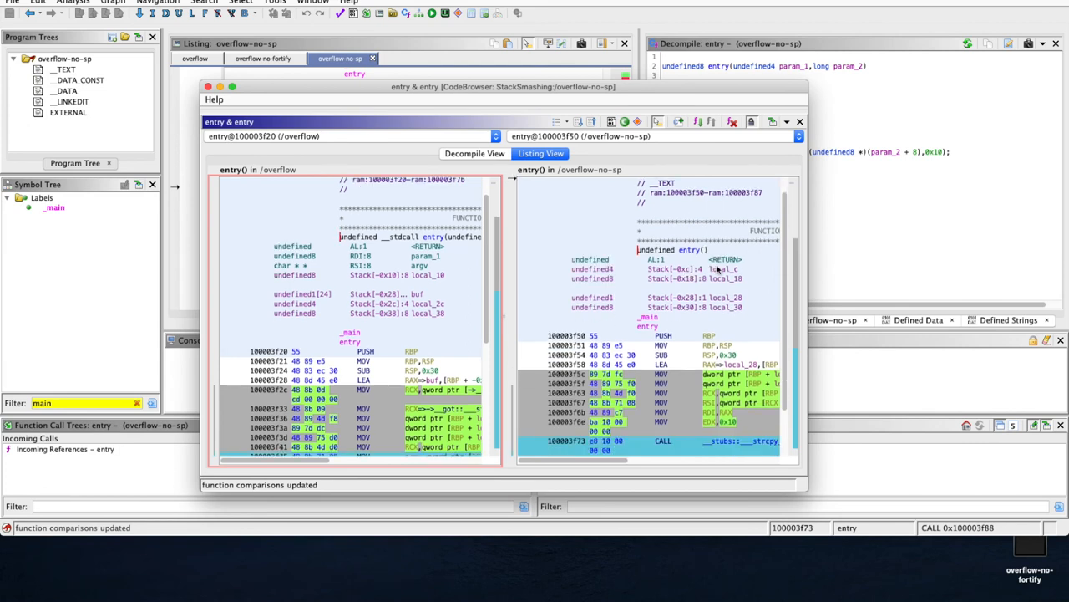
pyautogui.scroll(-3)
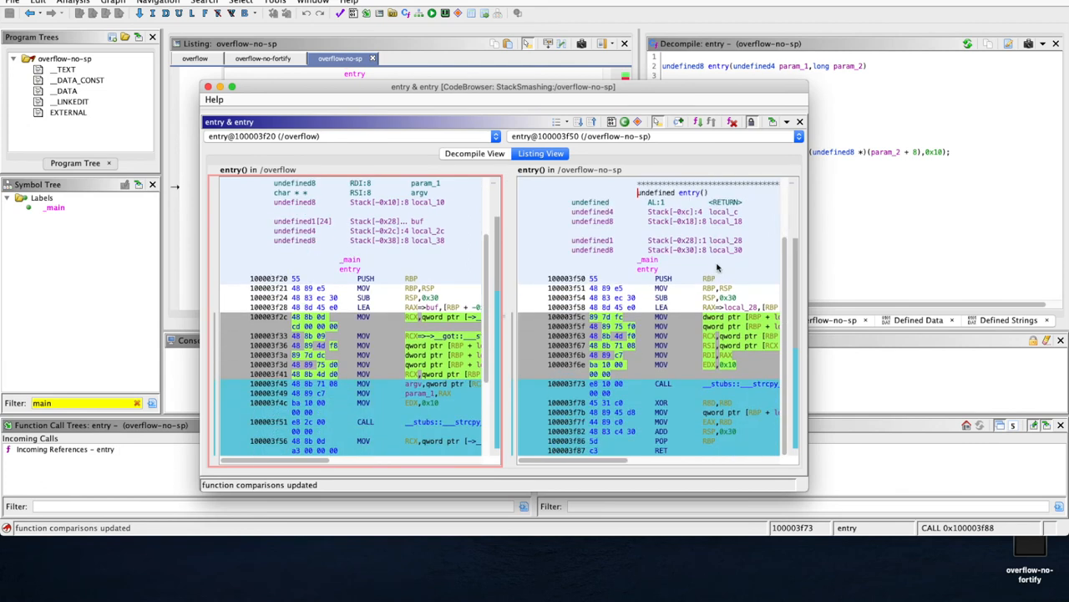
pyautogui.moveTo(539, 190)
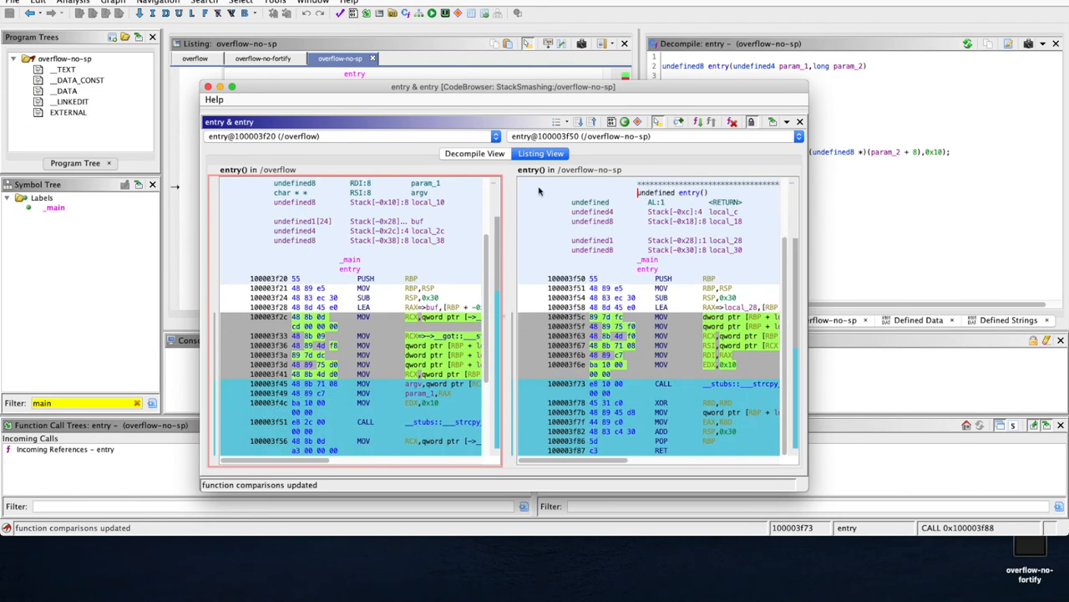
pyautogui.click(475, 153)
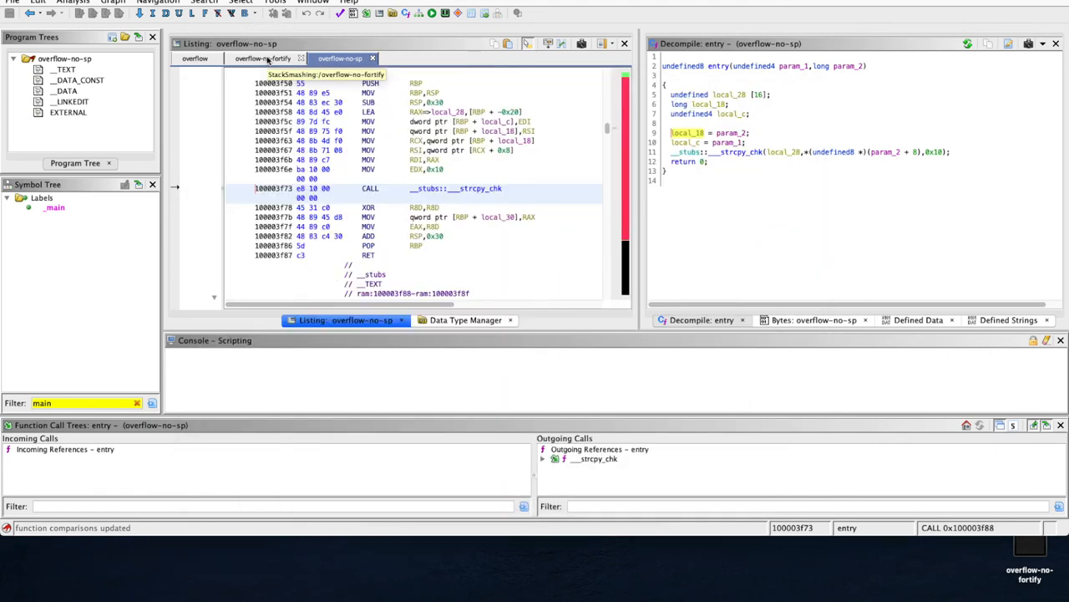
# Switch to the overflow-no-fortify program to show its entry function.
pyautogui.click(264, 58)
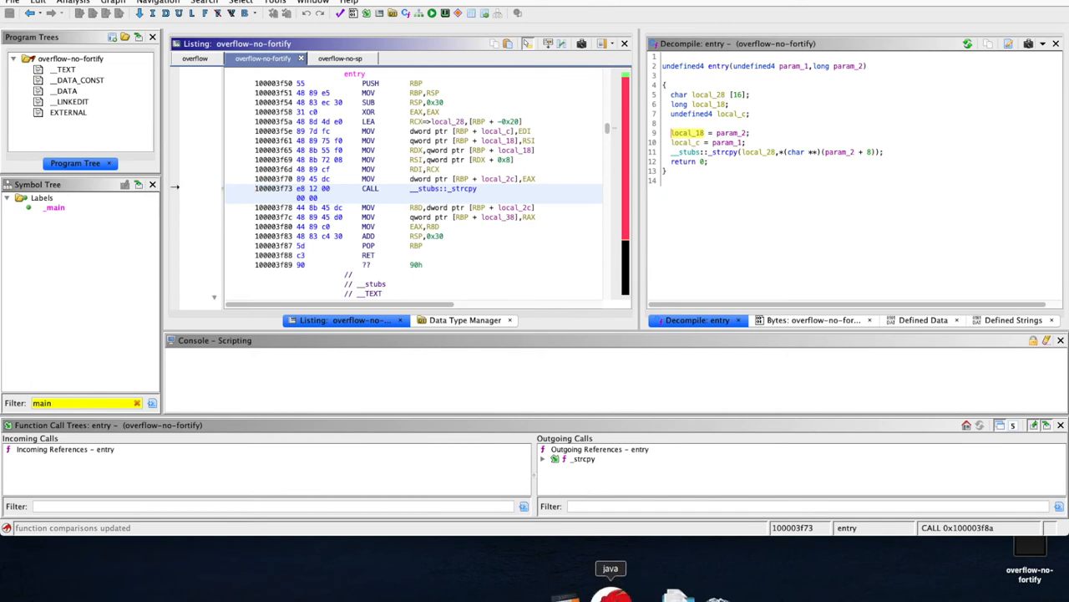
pyautogui.moveTo(610, 568)
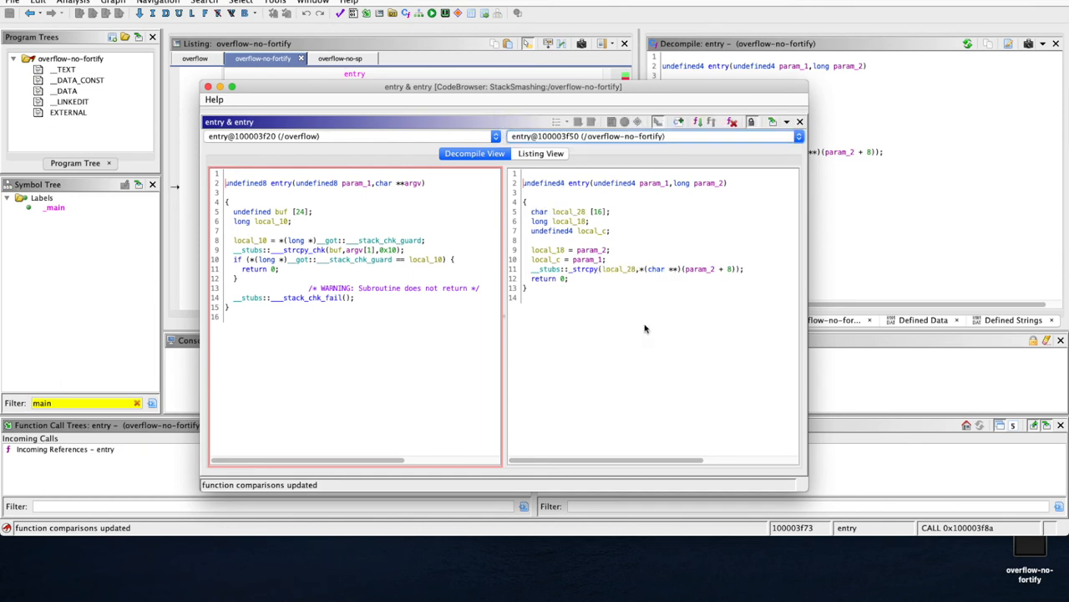
pyautogui.moveTo(479, 241)
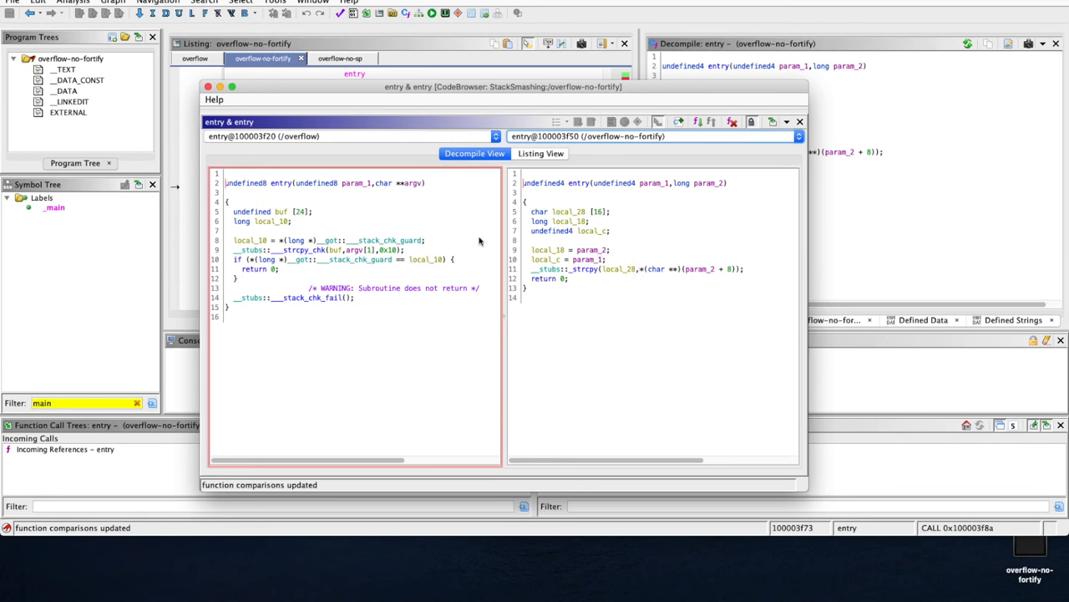
pyautogui.moveTo(564, 260)
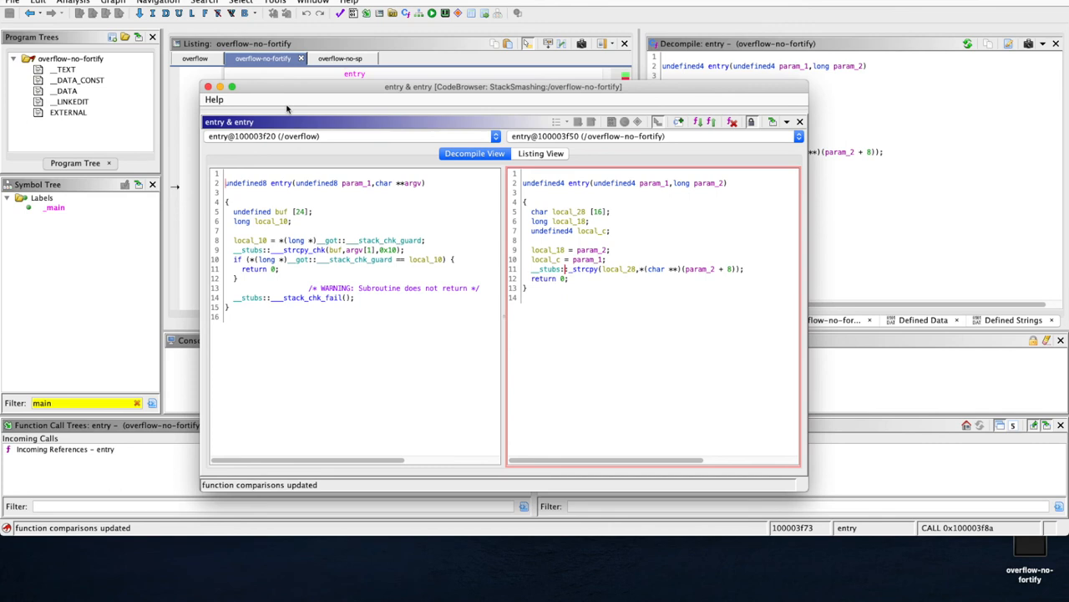
pyautogui.moveTo(547, 162)
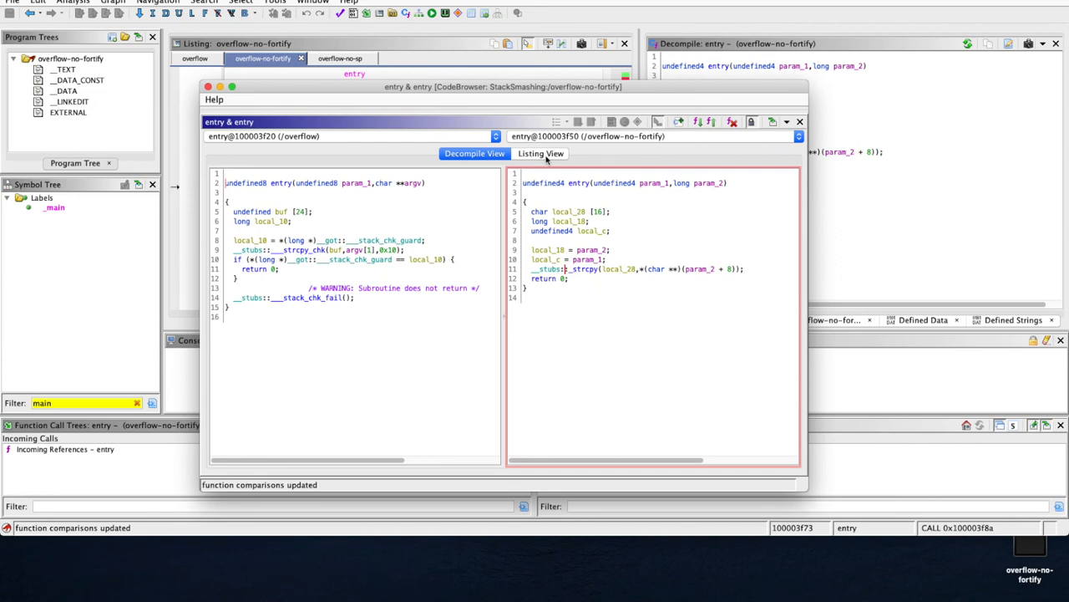
# Show overflow vs overflow-no-fortify entries as maximized listings, then return to the CodeBrowser.
pyautogui.click(541, 152)
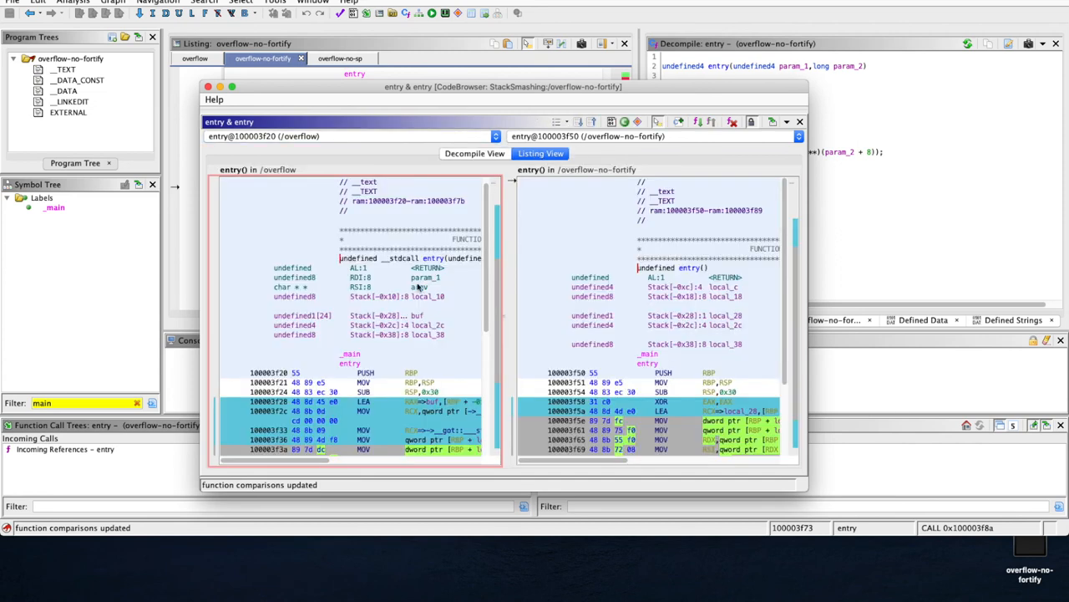
pyautogui.scroll(-3)
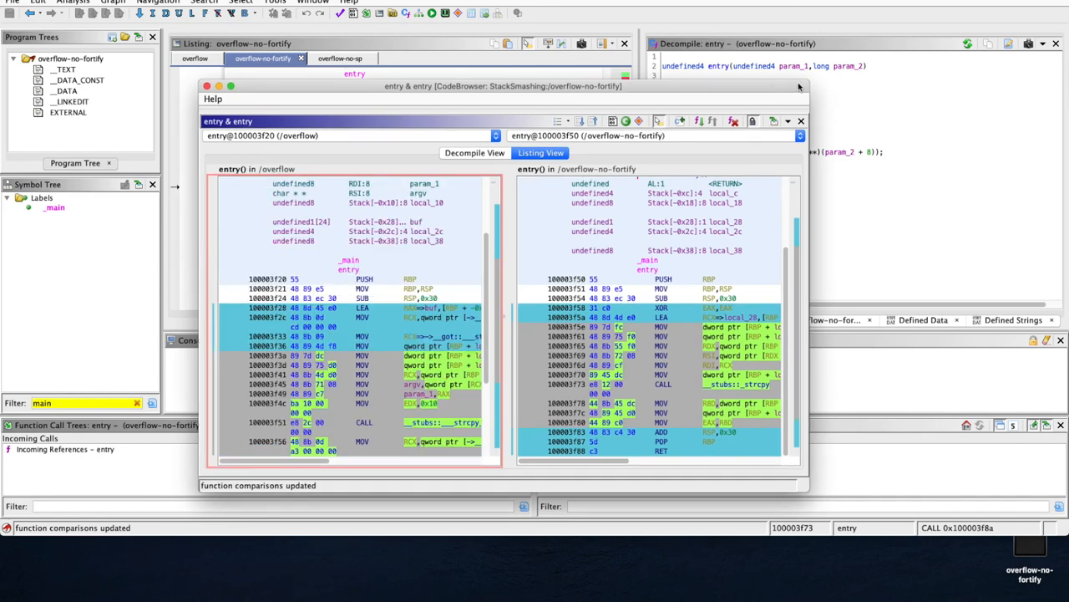
pyautogui.click(231, 86)
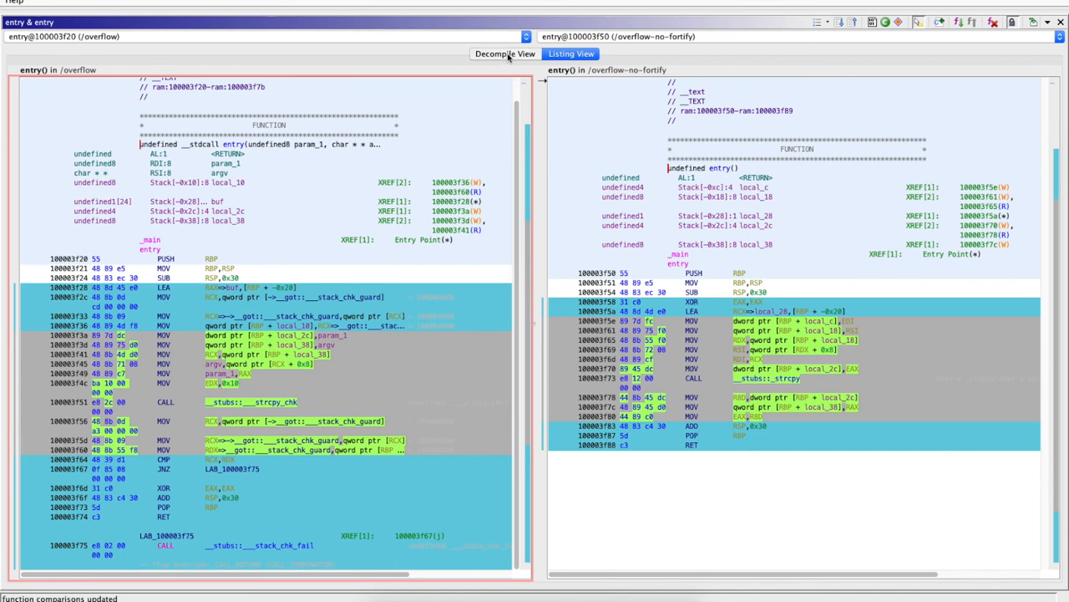
pyautogui.click(504, 54)
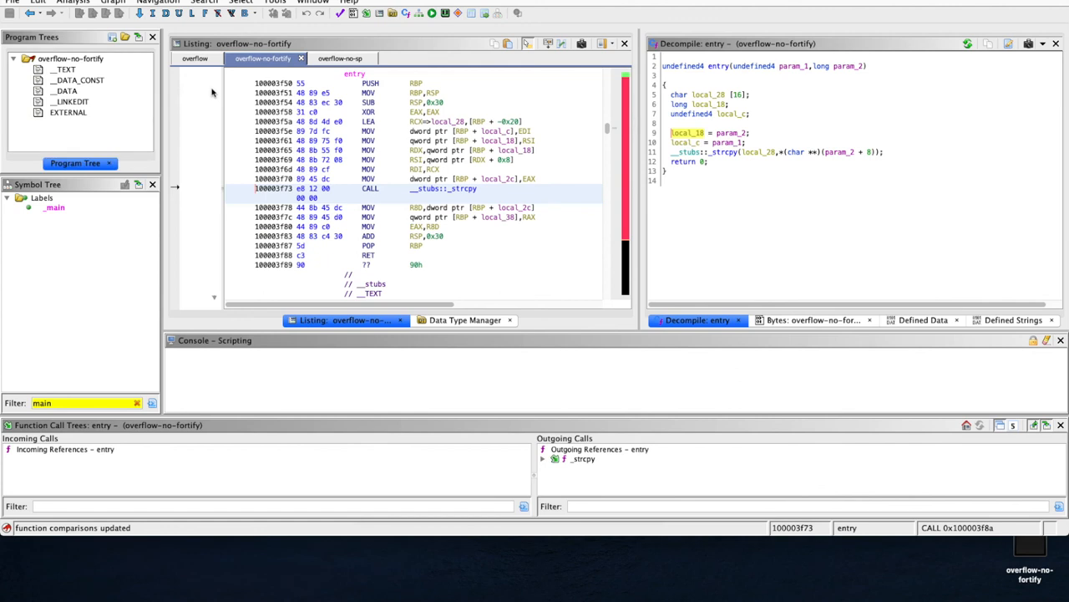
pyautogui.click(275, 1)
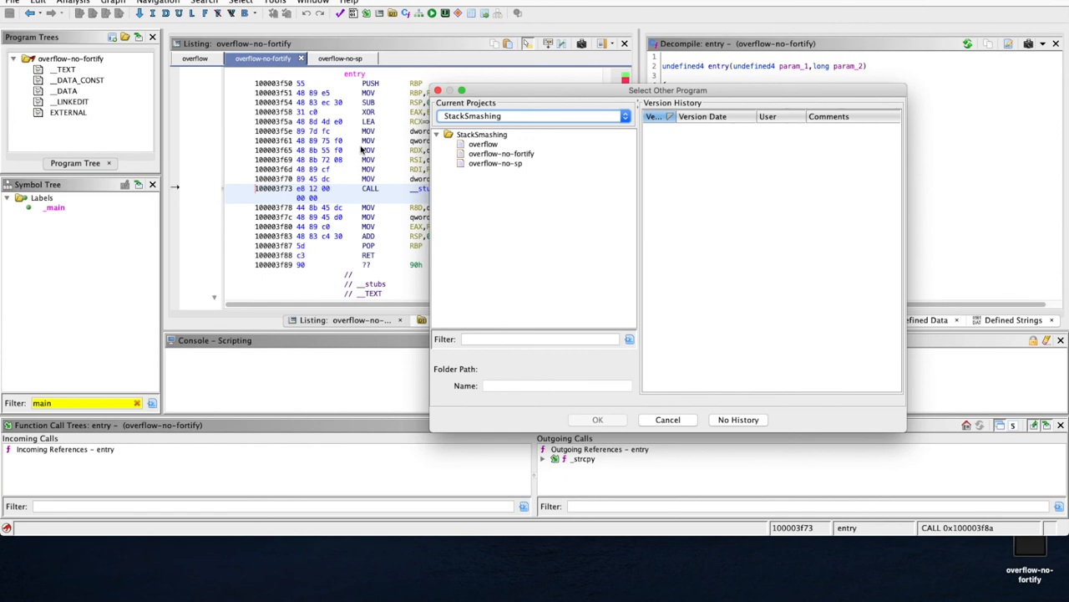
pyautogui.click(483, 144)
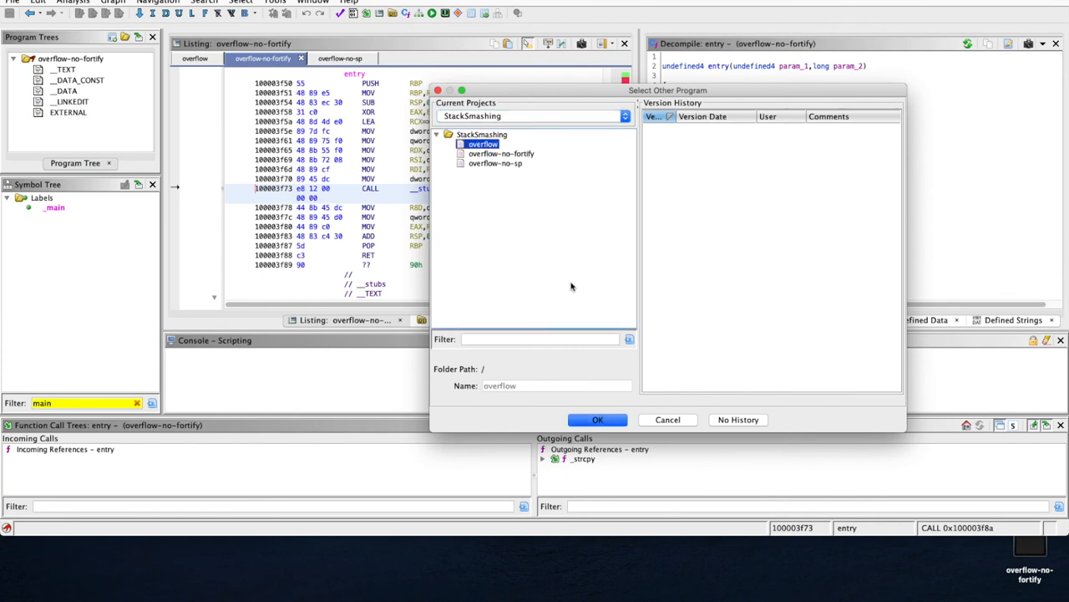
pyautogui.moveTo(497, 163)
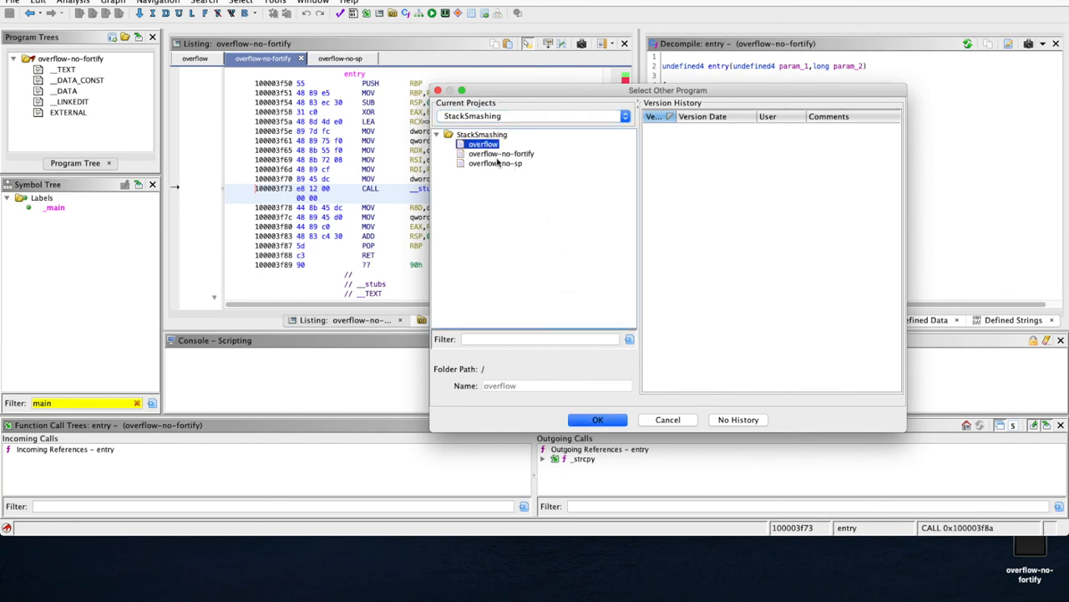
pyautogui.click(597, 419)
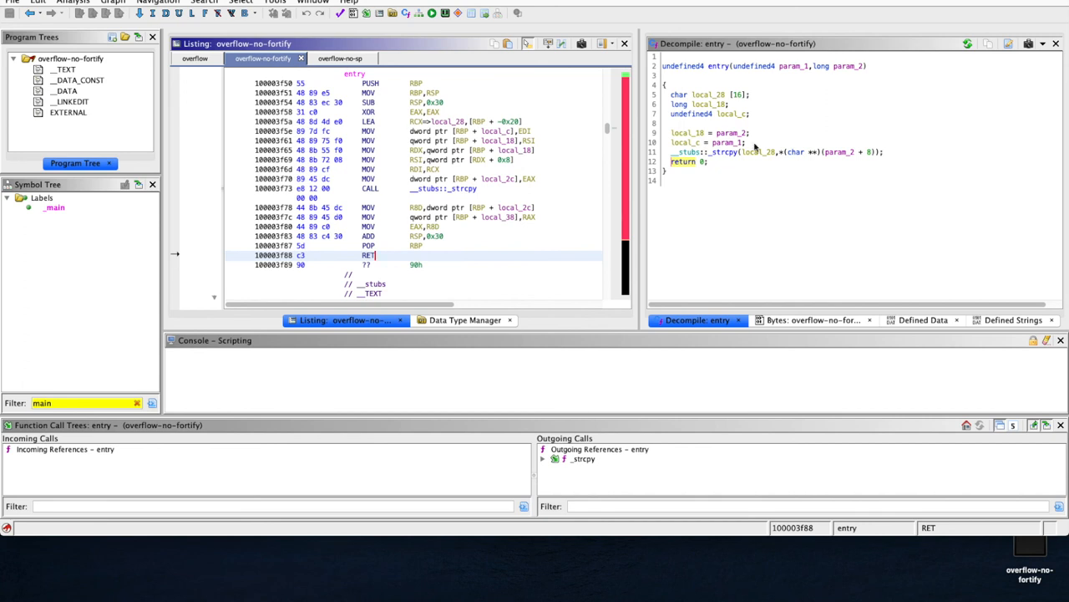
pyautogui.moveTo(769, 149)
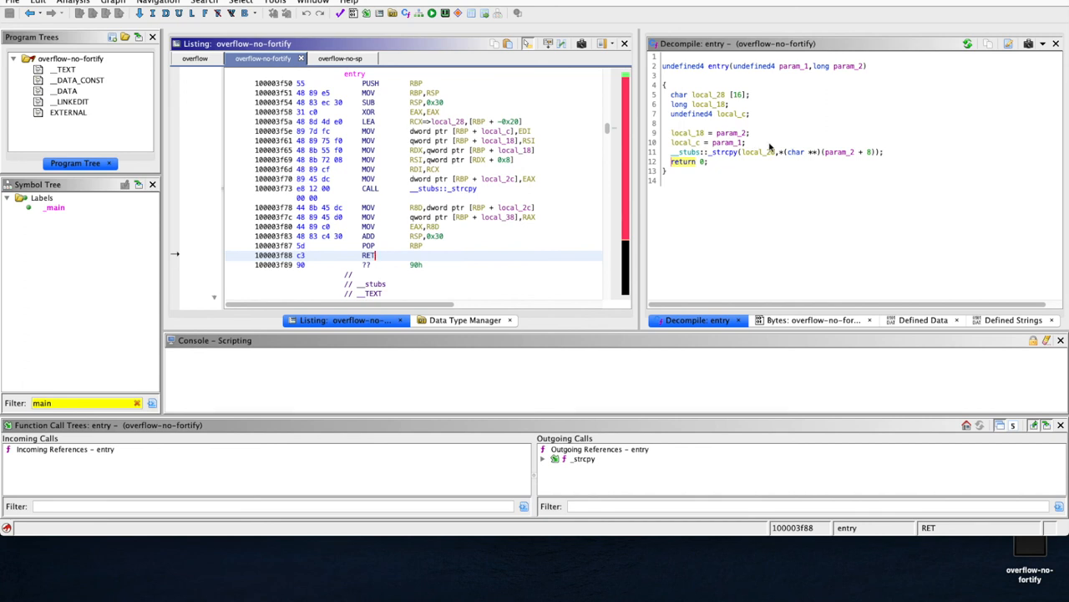